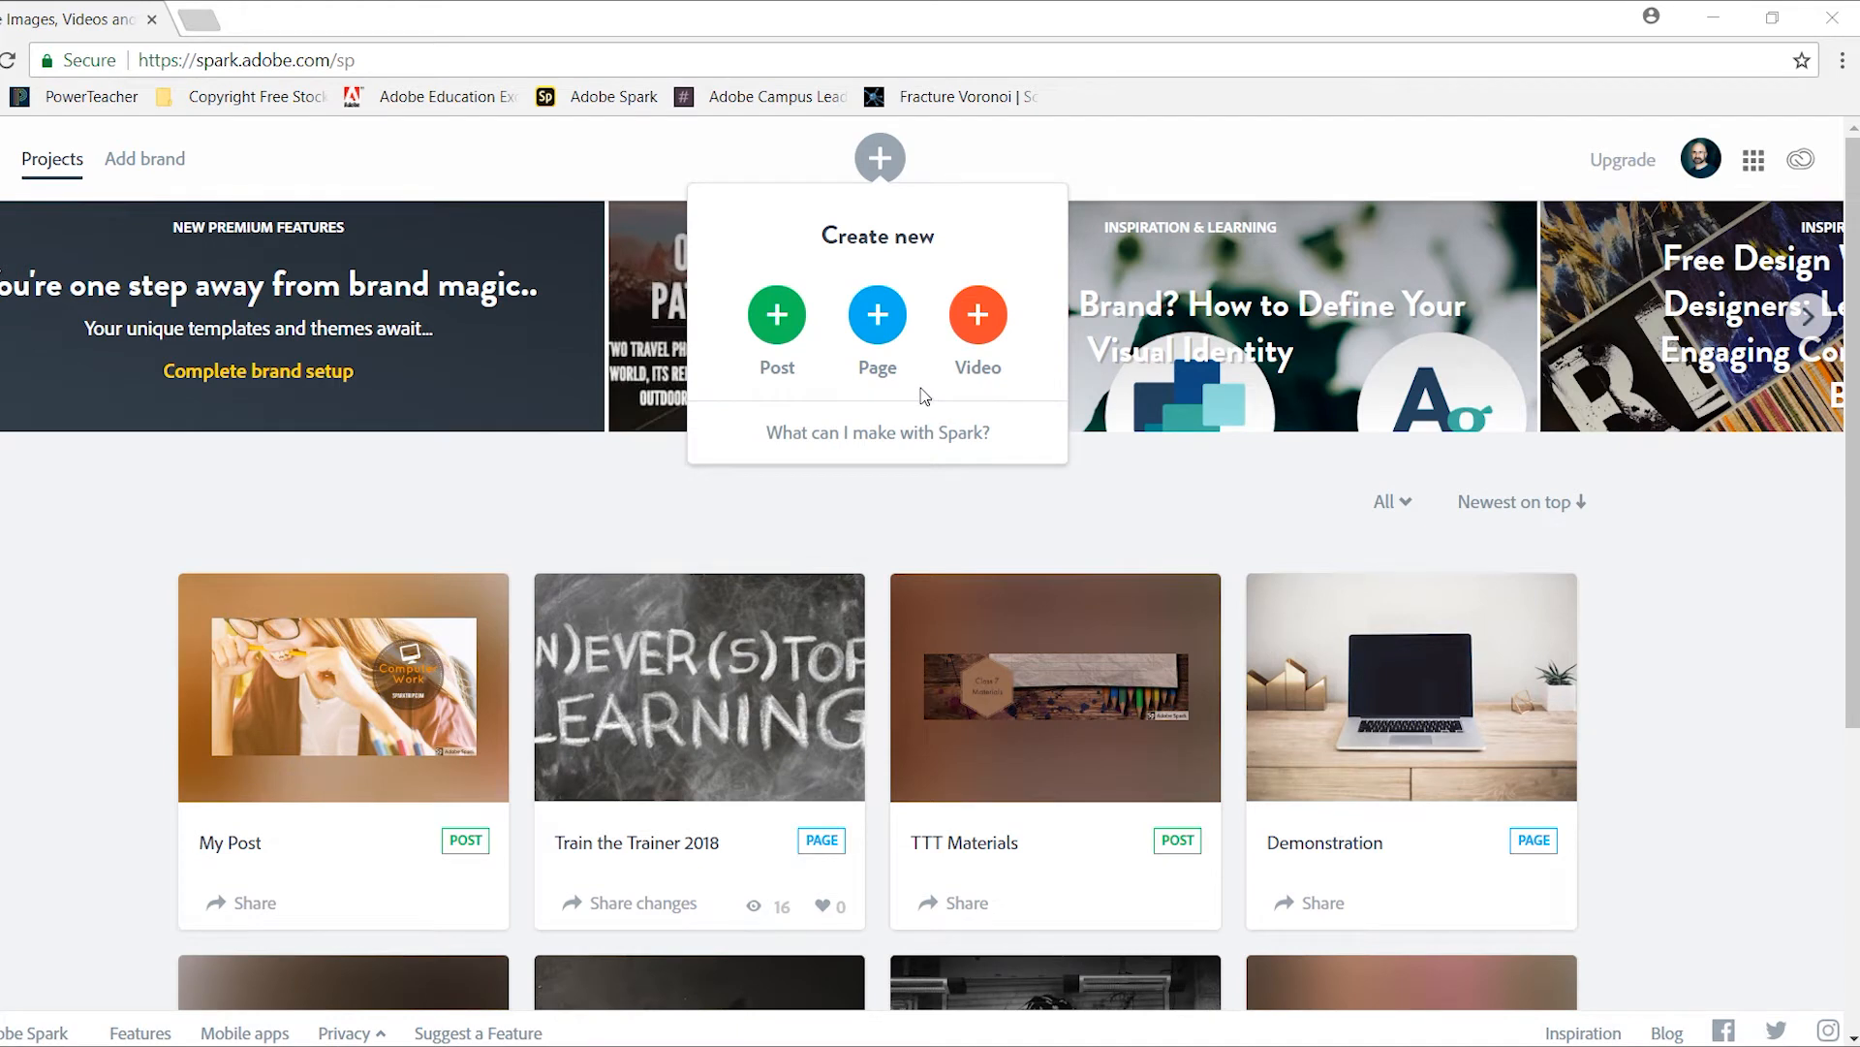
mouse_move(977, 314)
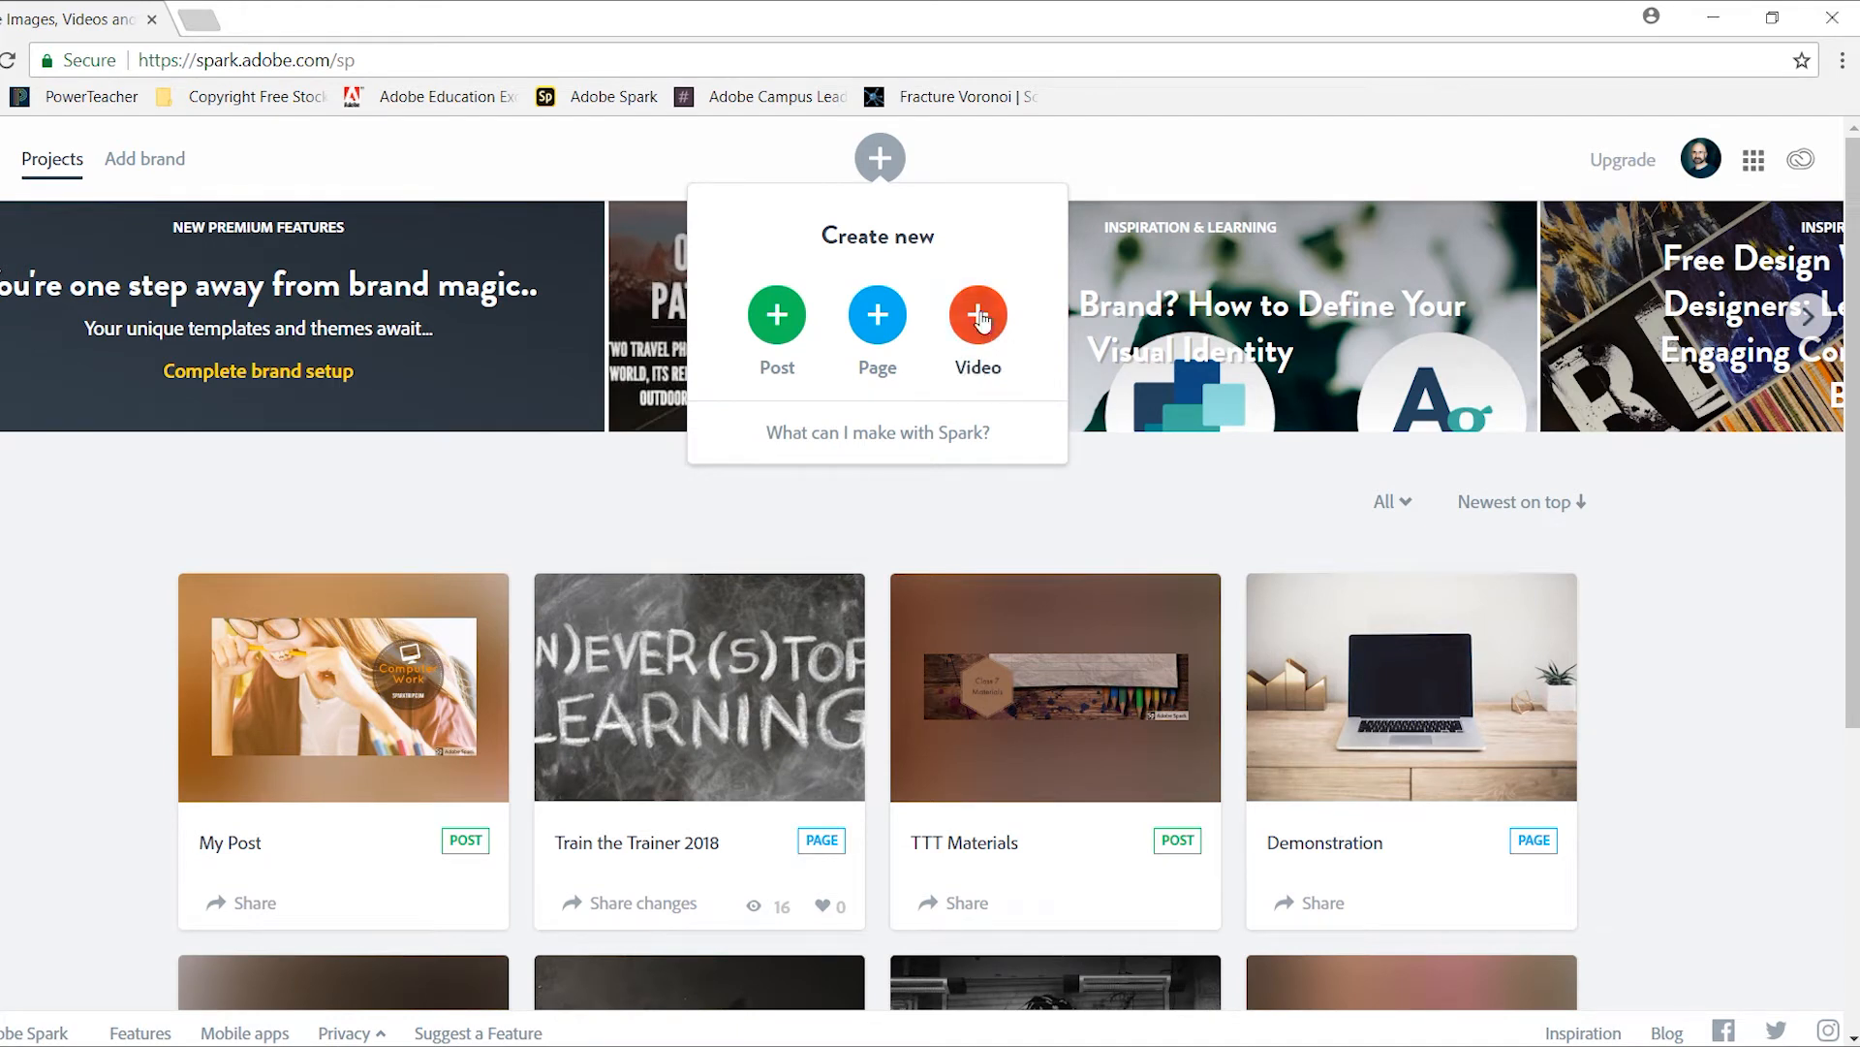
- Create a new Video project titled 'Working with Spark' and proceed to the template chooser
click(977, 314)
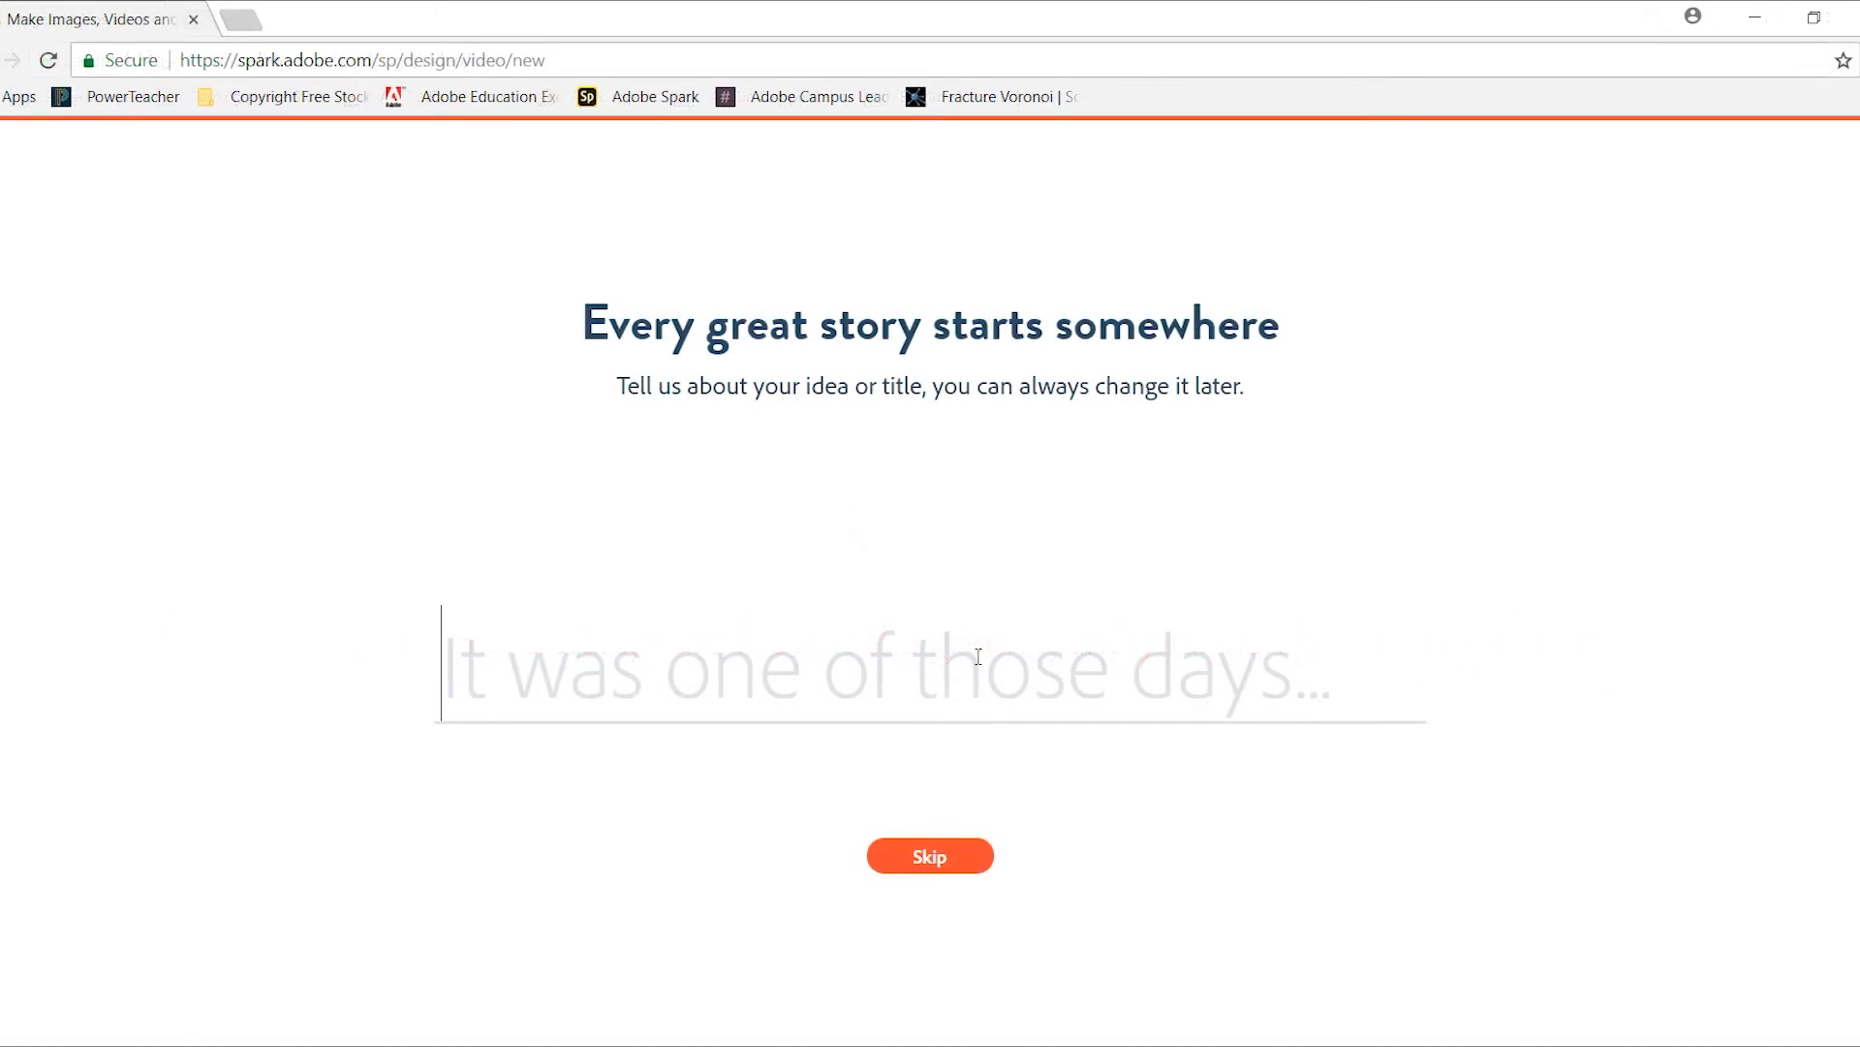
text(Working)
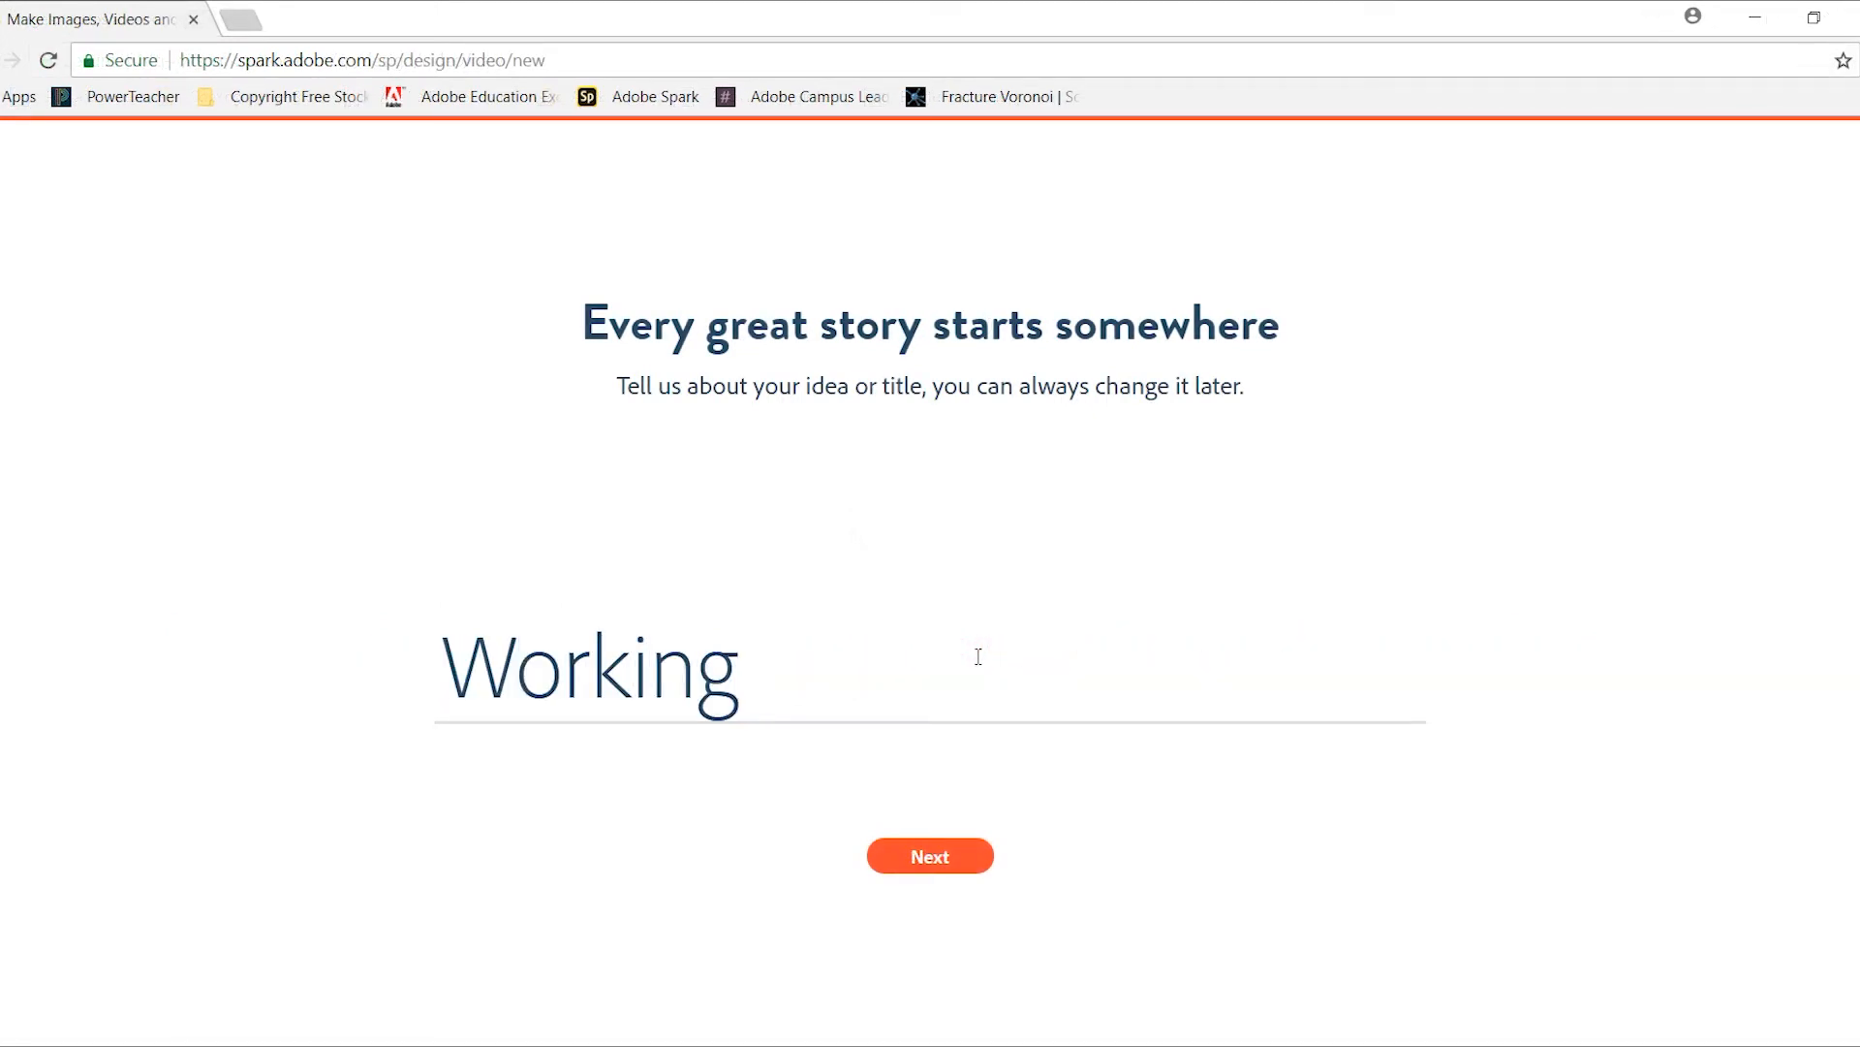
text(with Spark)
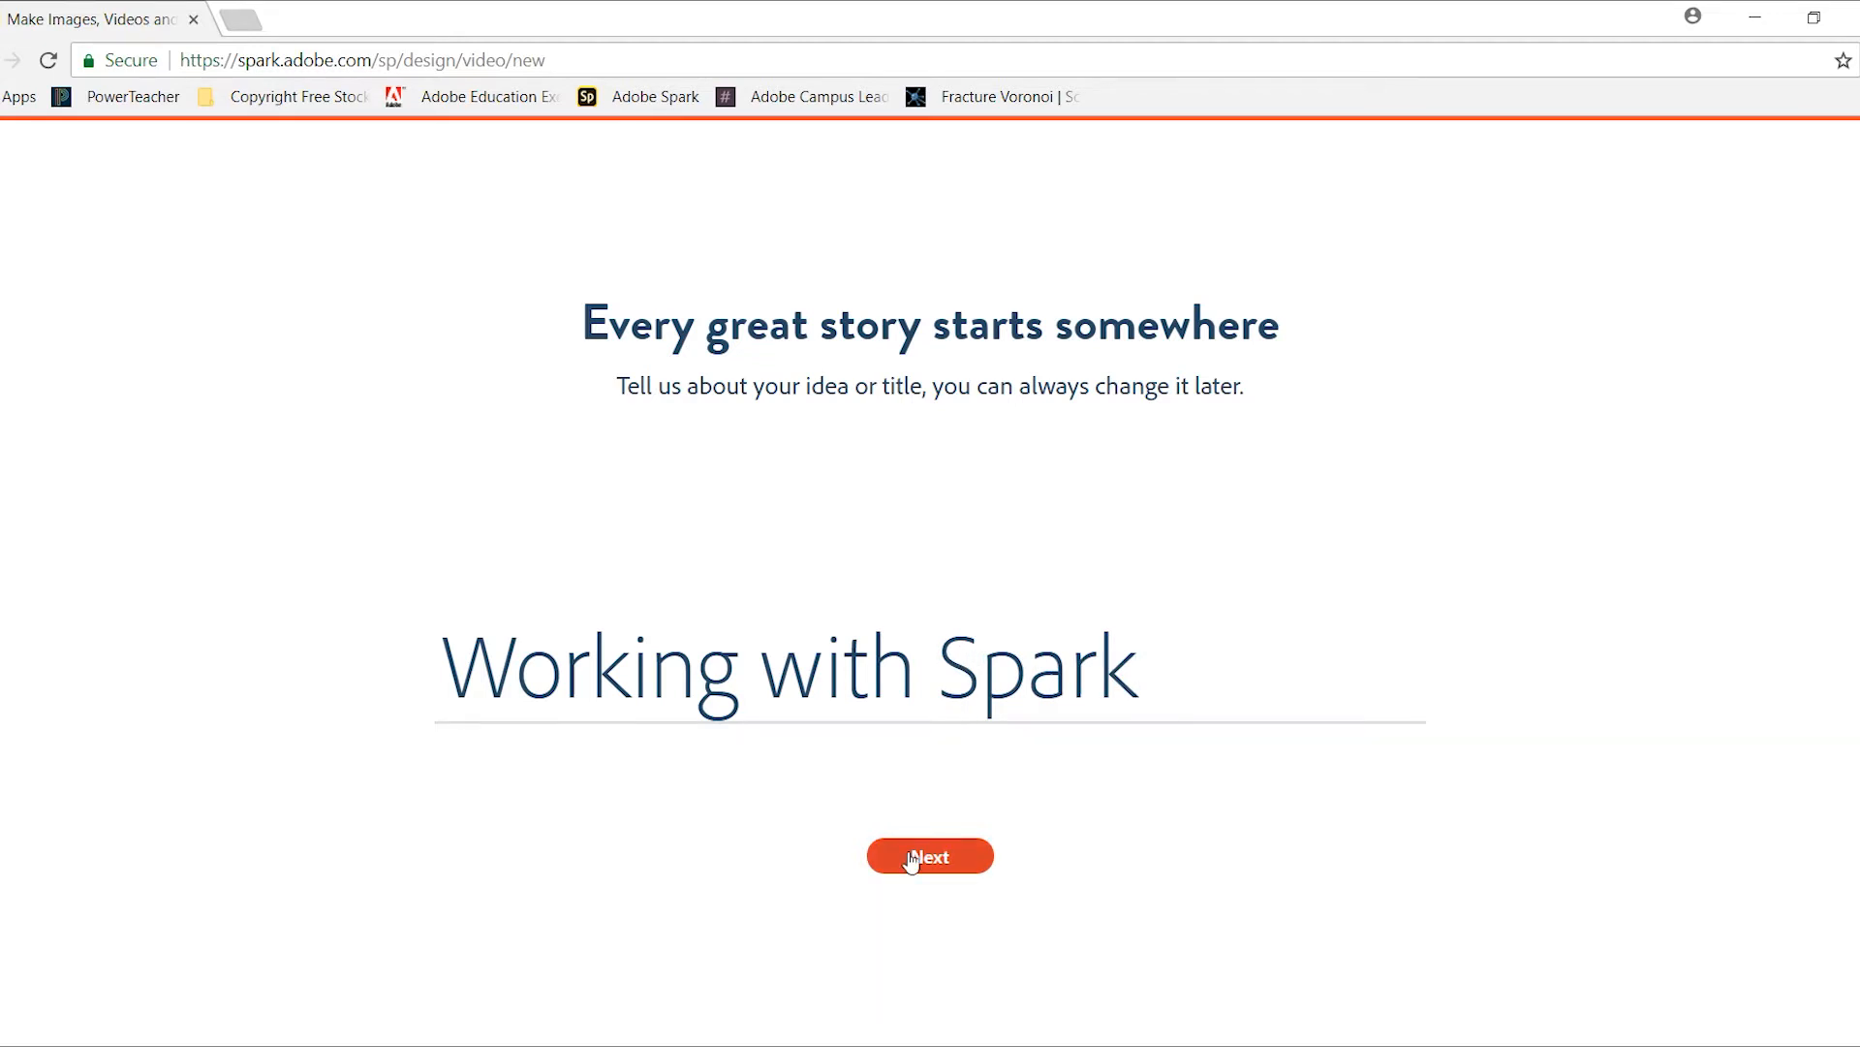
click(928, 855)
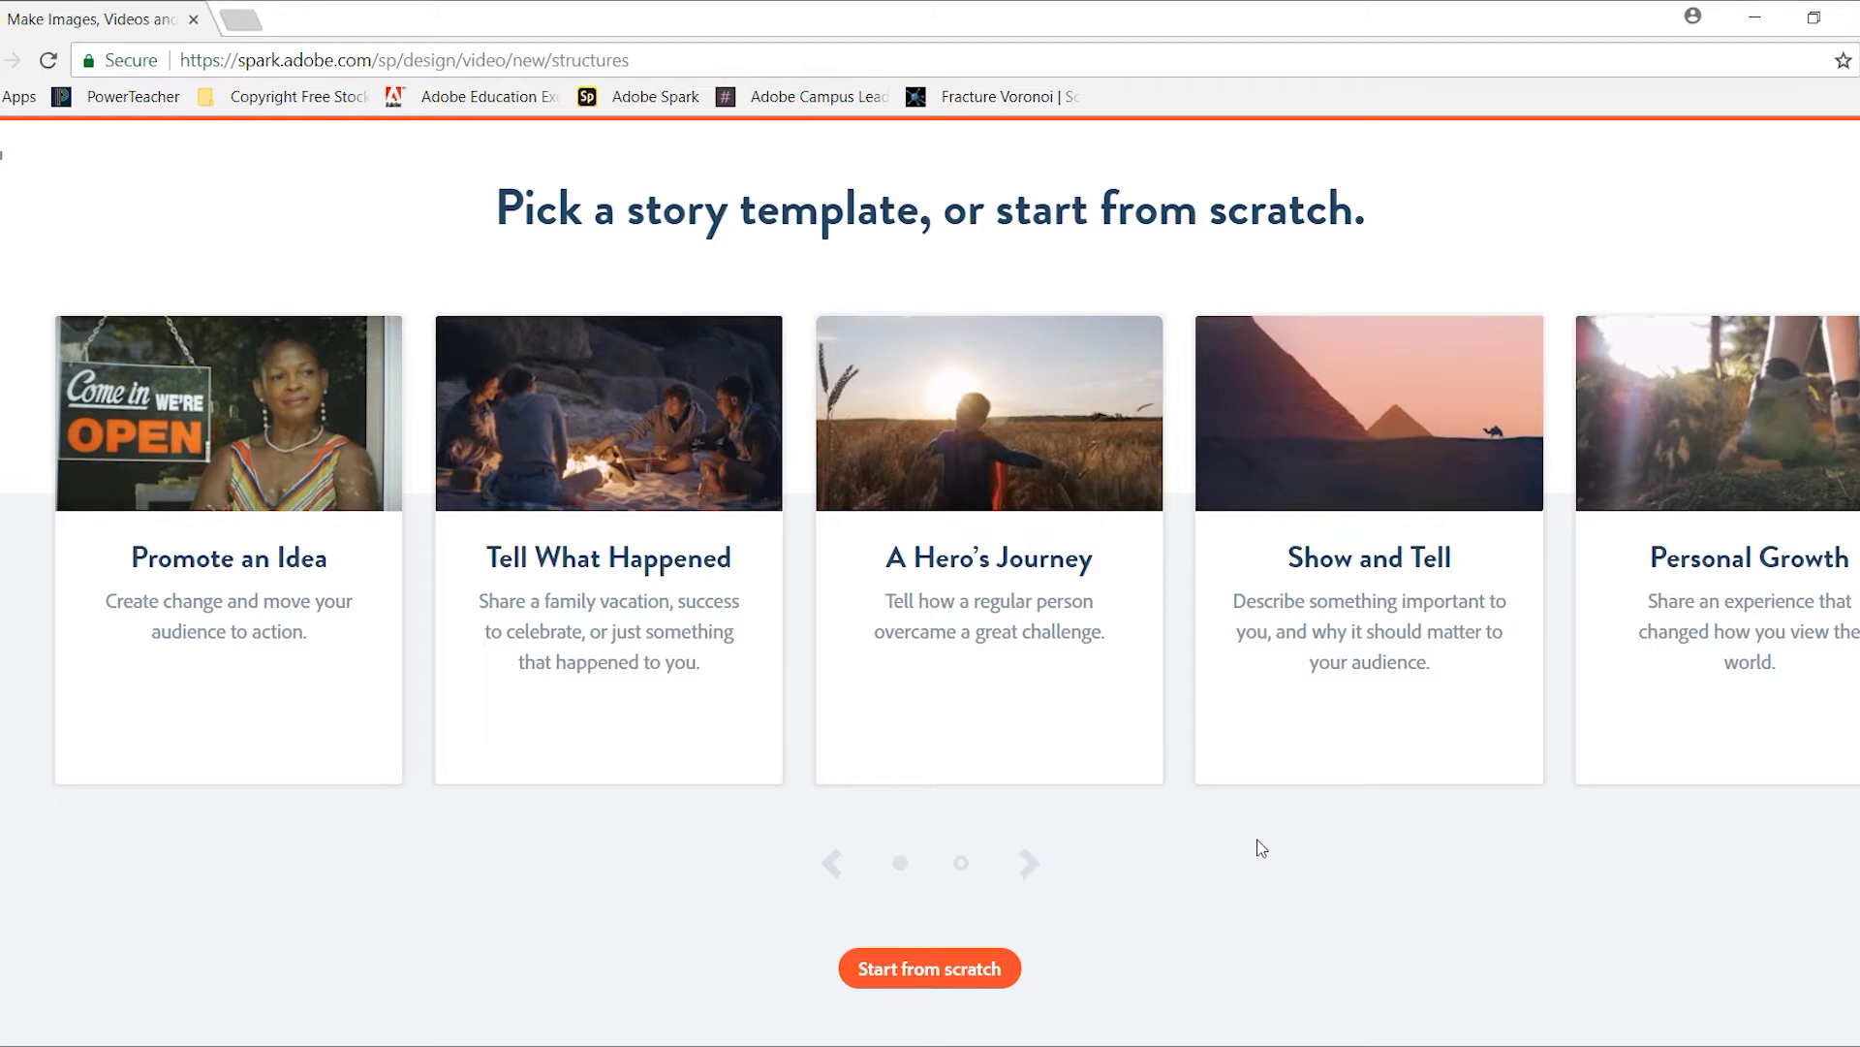
mouse_move(1049, 919)
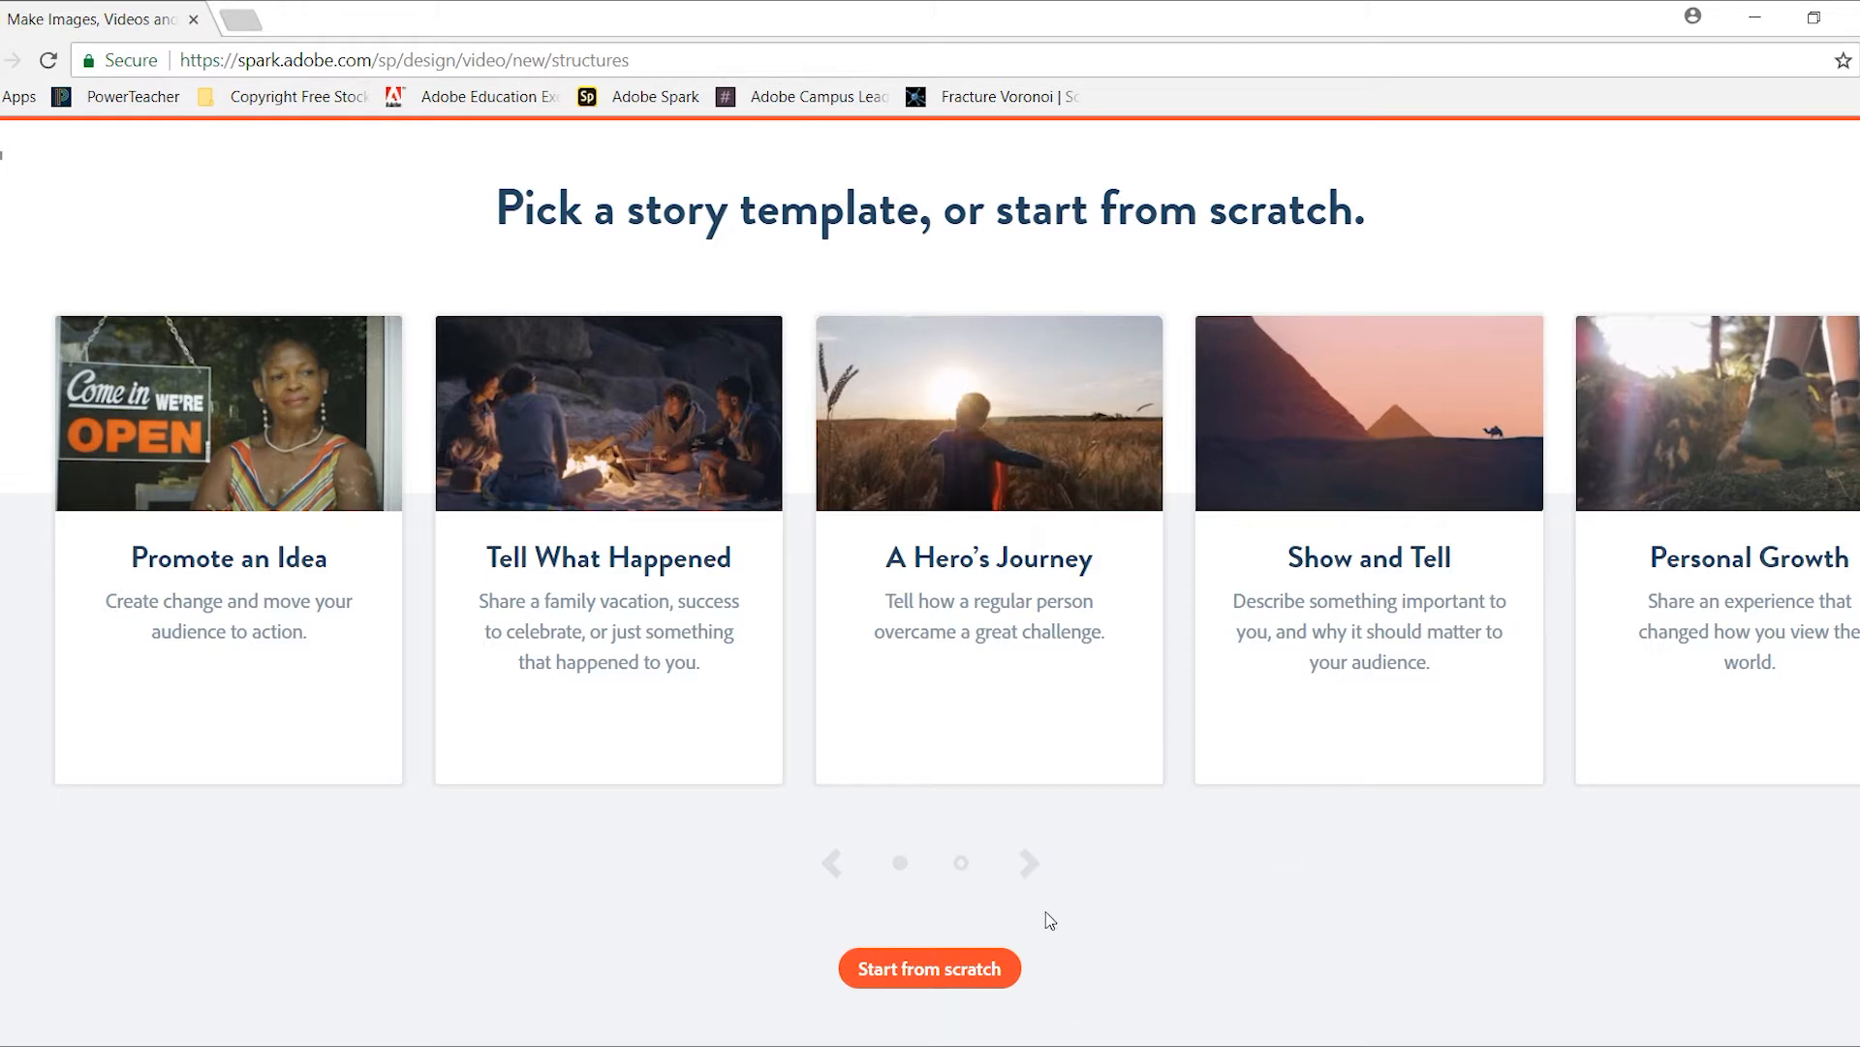
mouse_move(1721, 568)
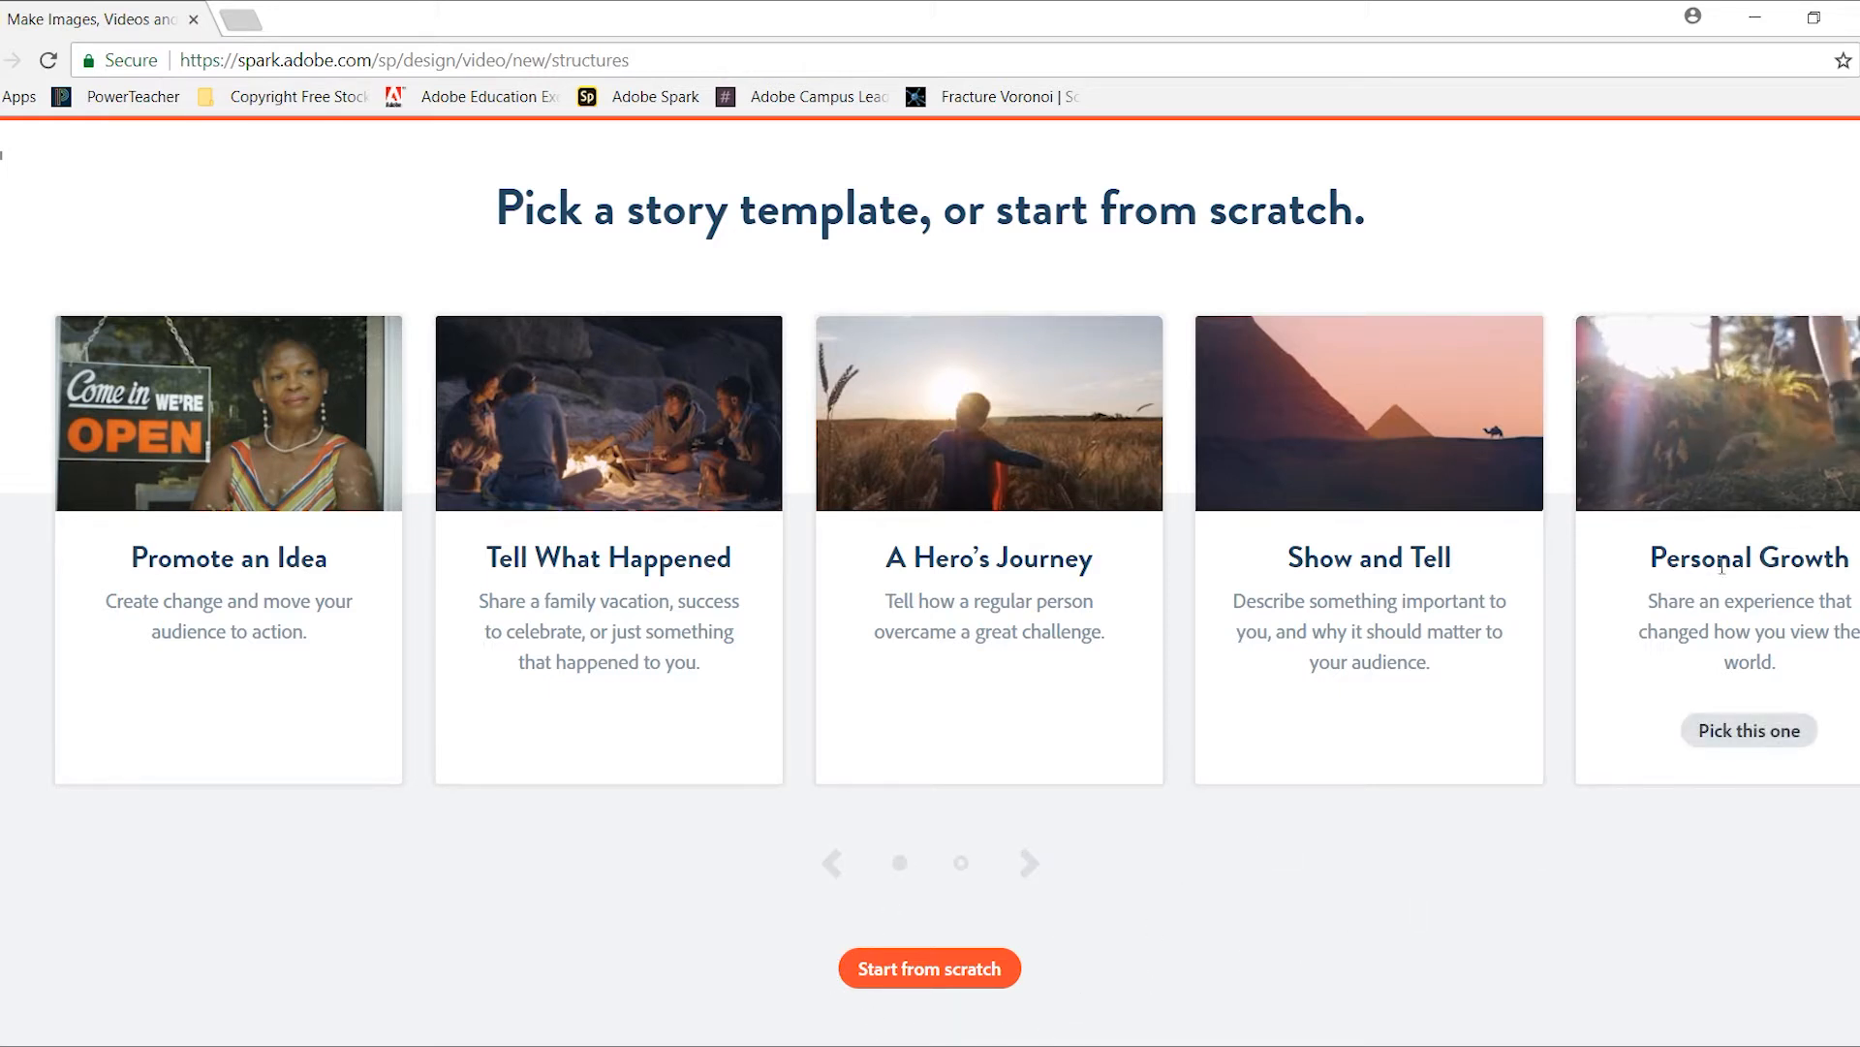
- Pick the Personal Growth story template to open the video storyboard
click(930, 967)
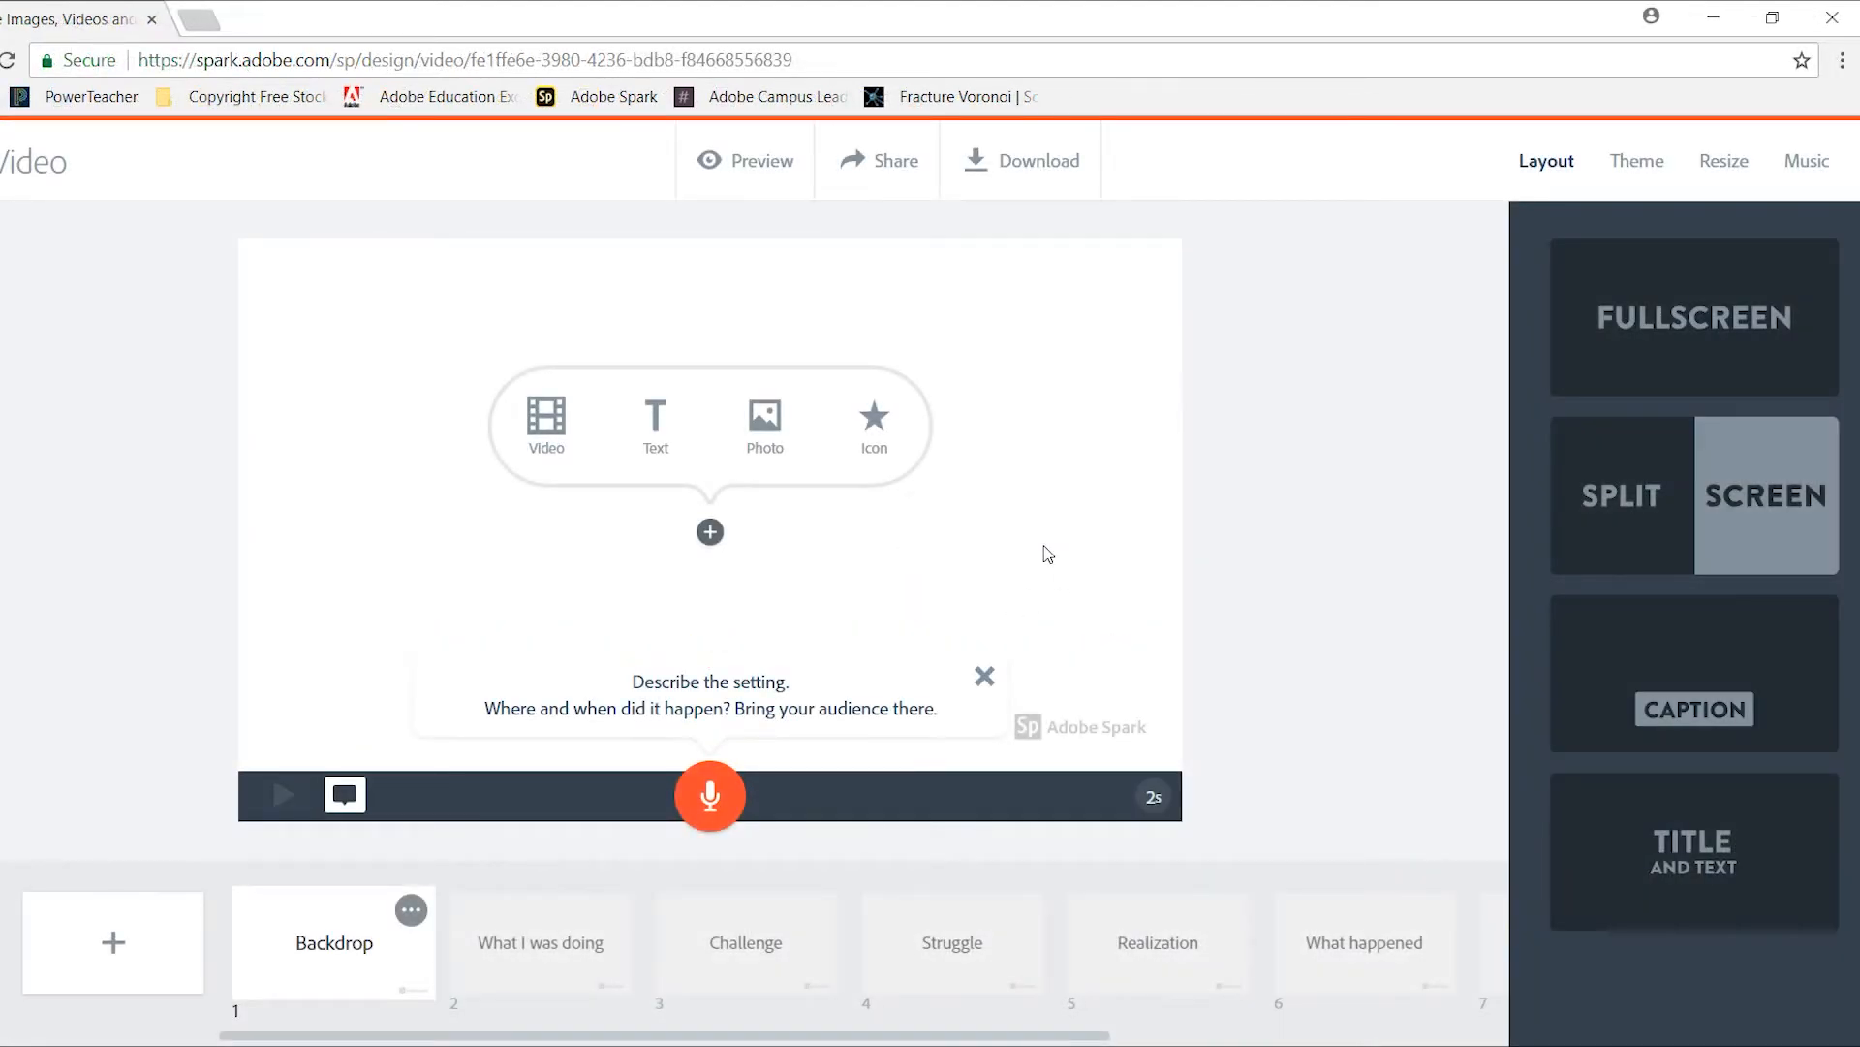
mouse_move(1103, 527)
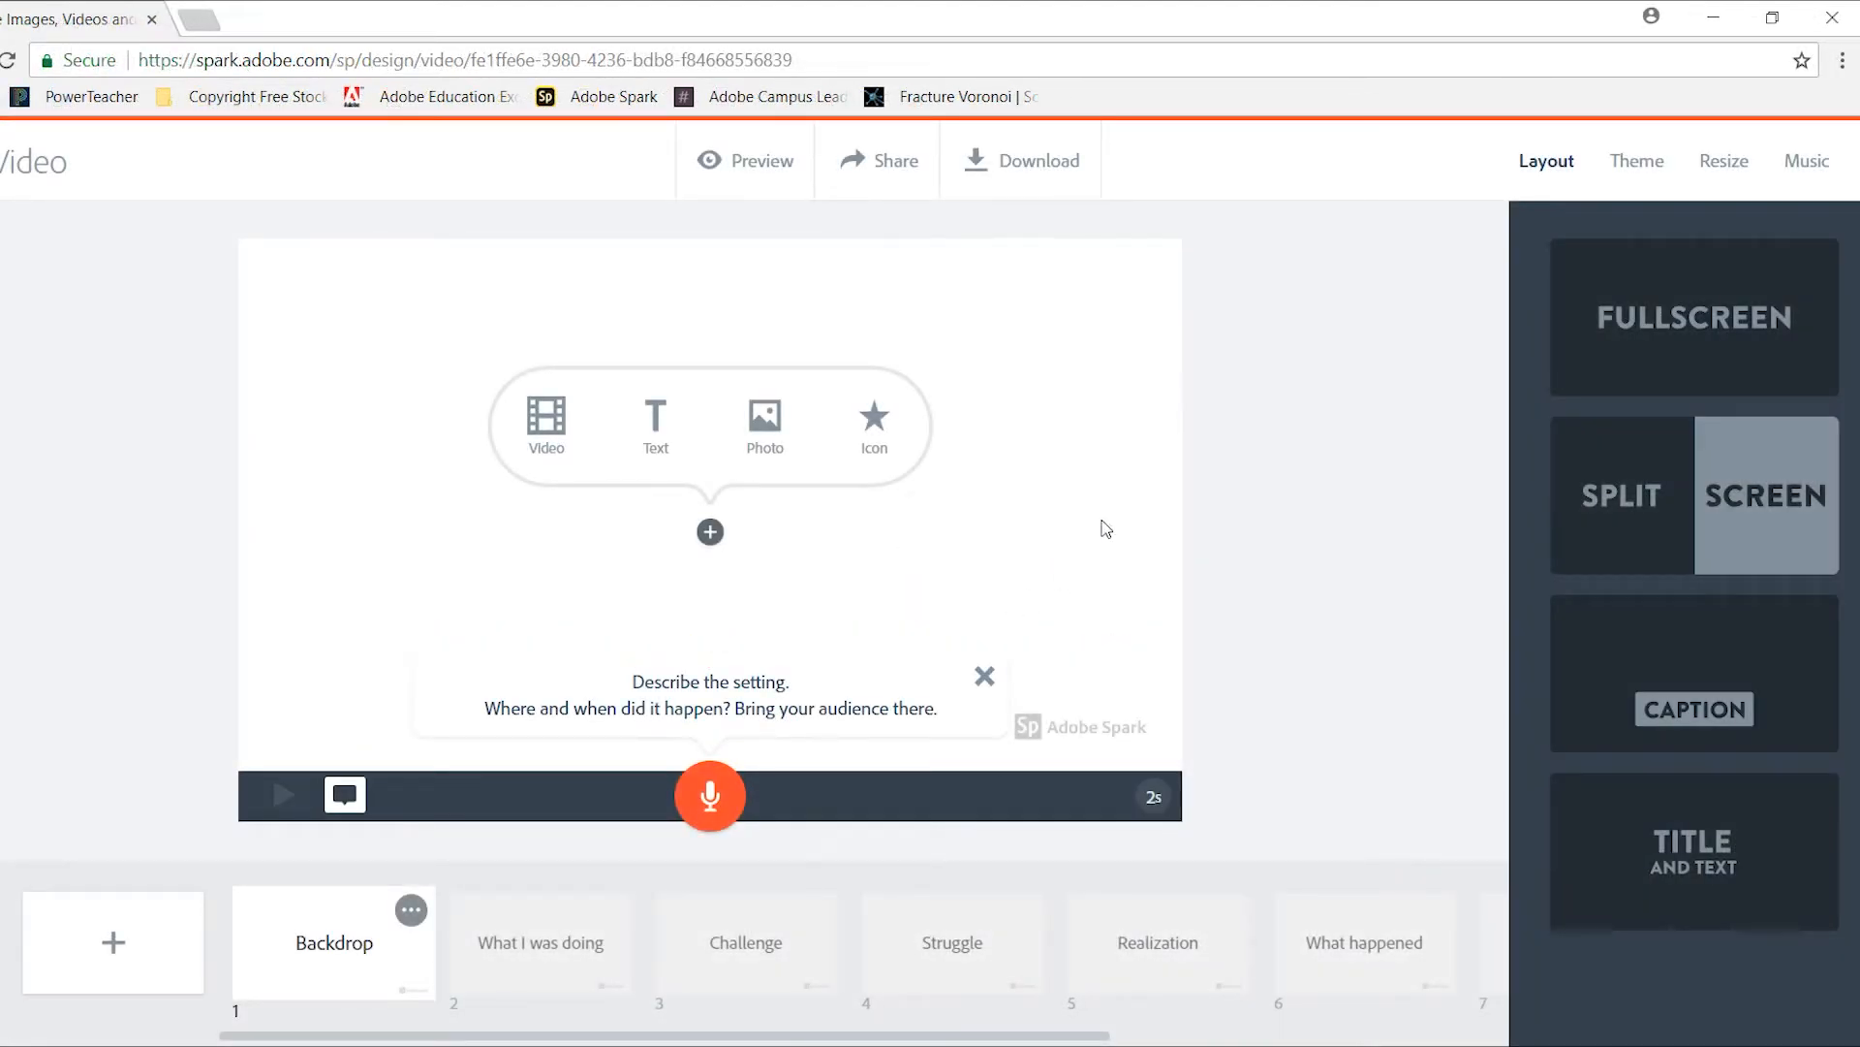
mouse_move(374, 665)
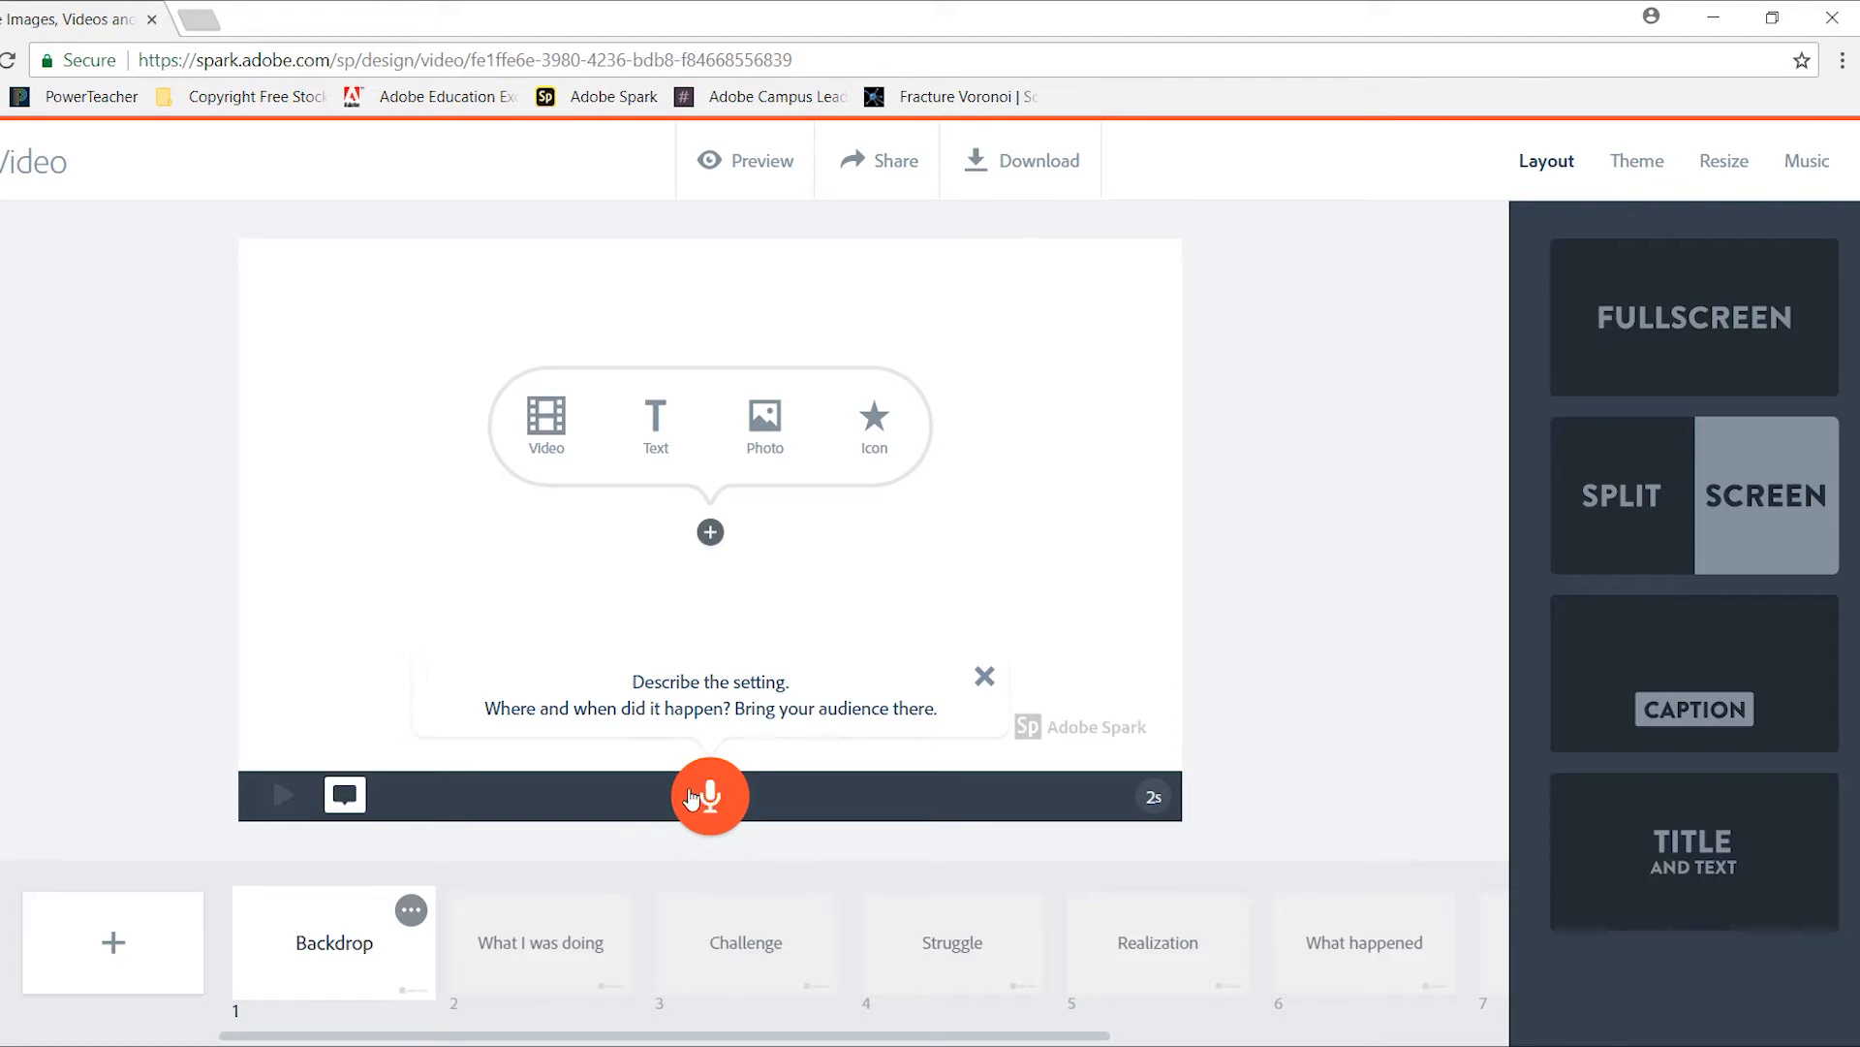
mouse_move(1101, 959)
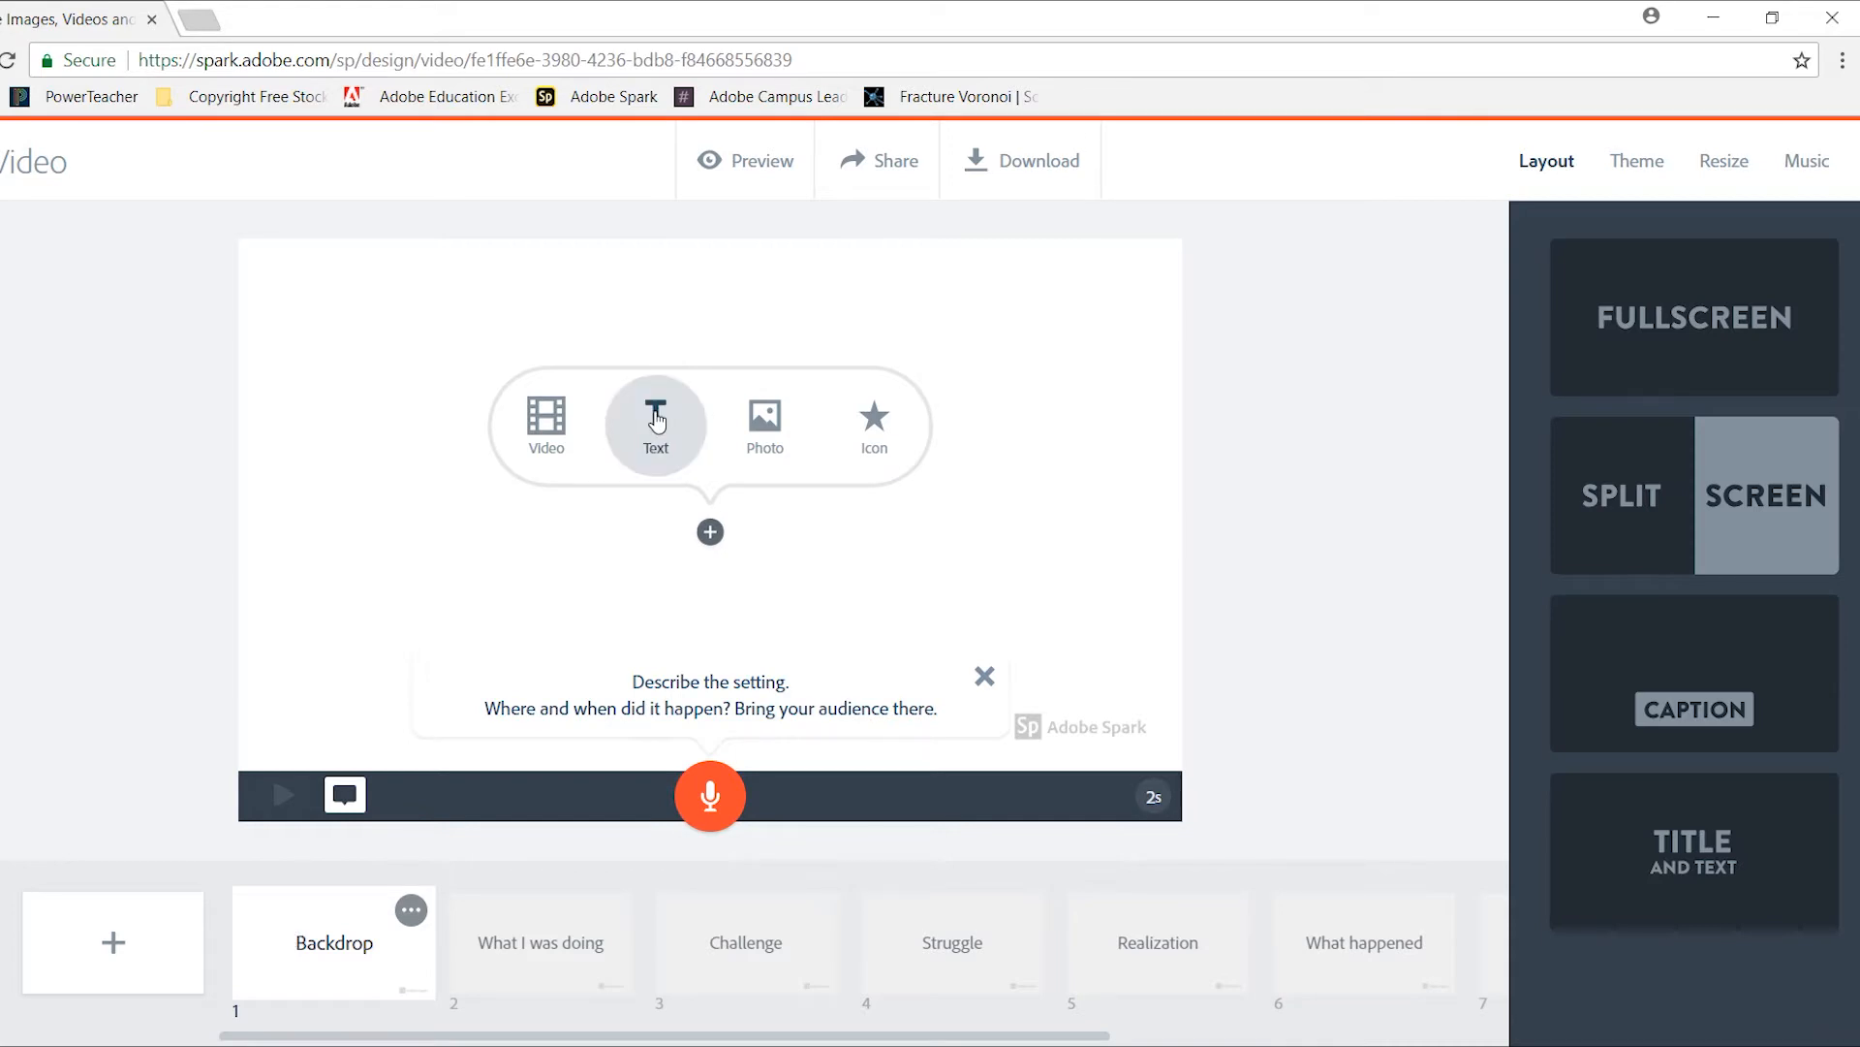
- Add the text 'Welcome to Spark Video' to the first slide
click(655, 421)
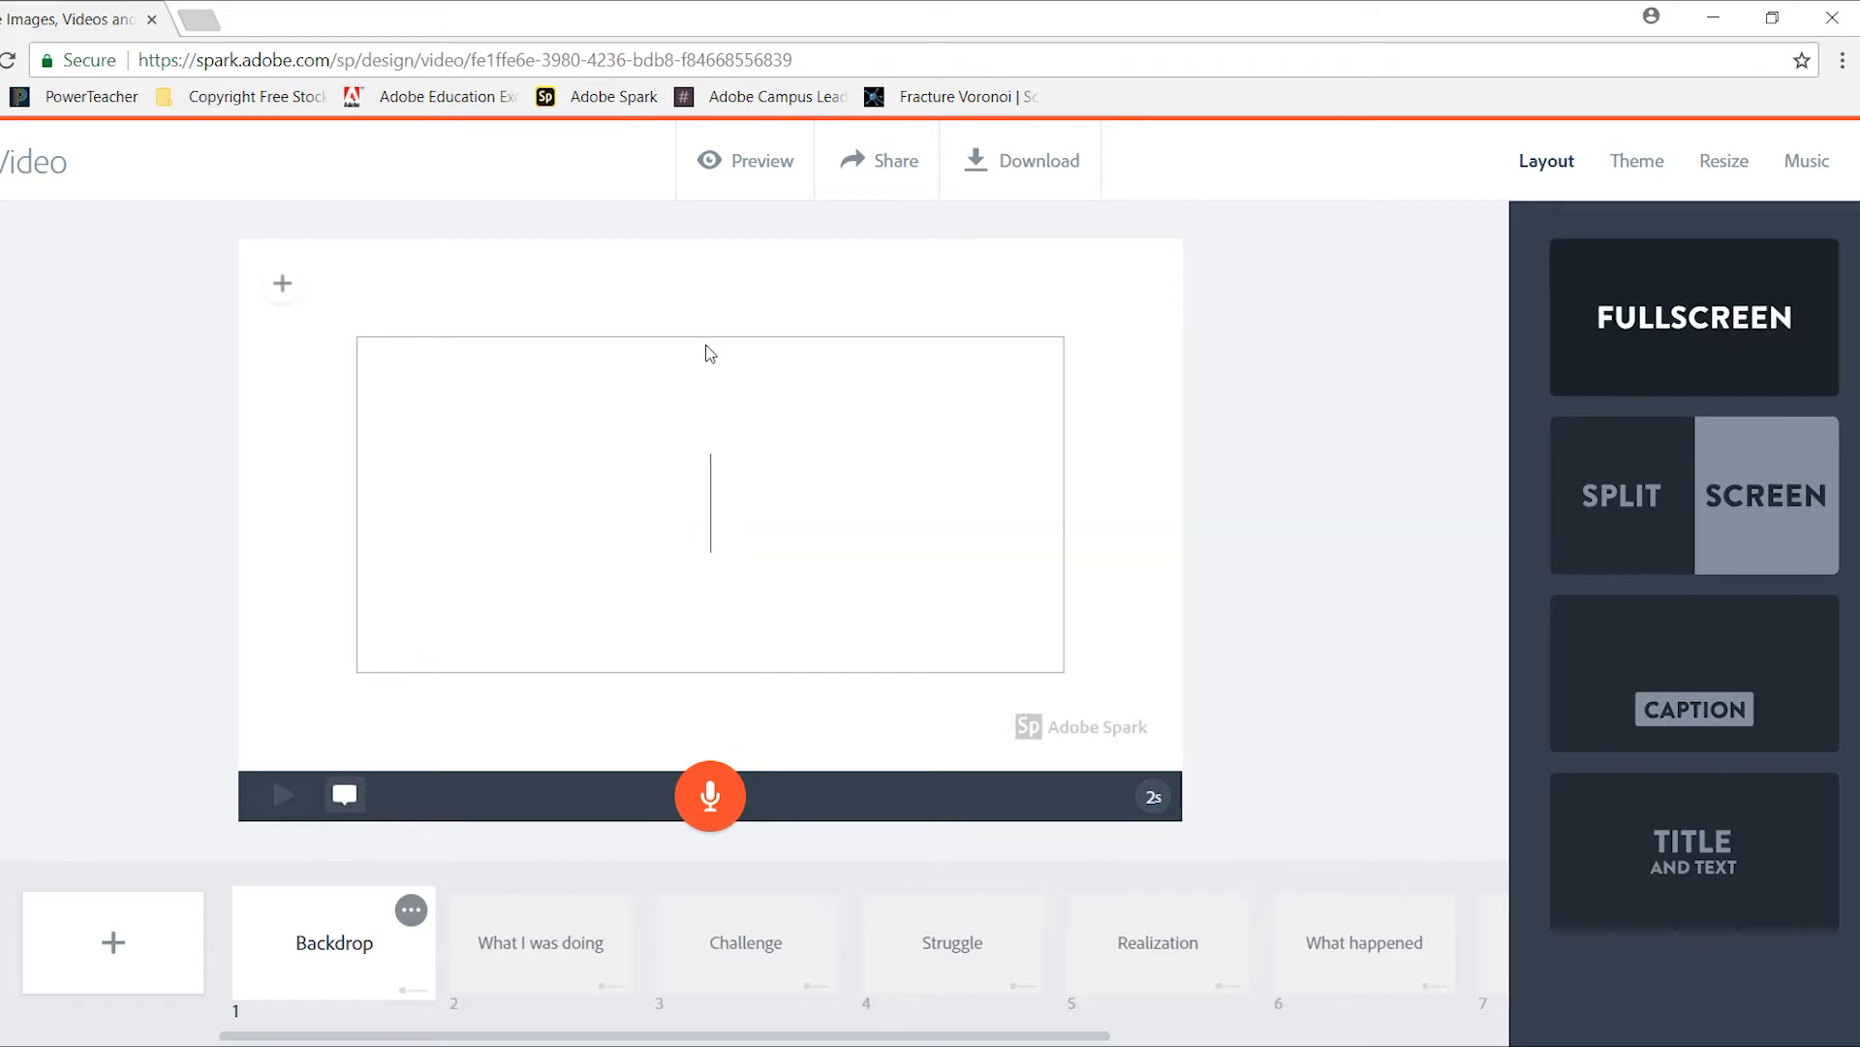
text(Welcome to Spa)
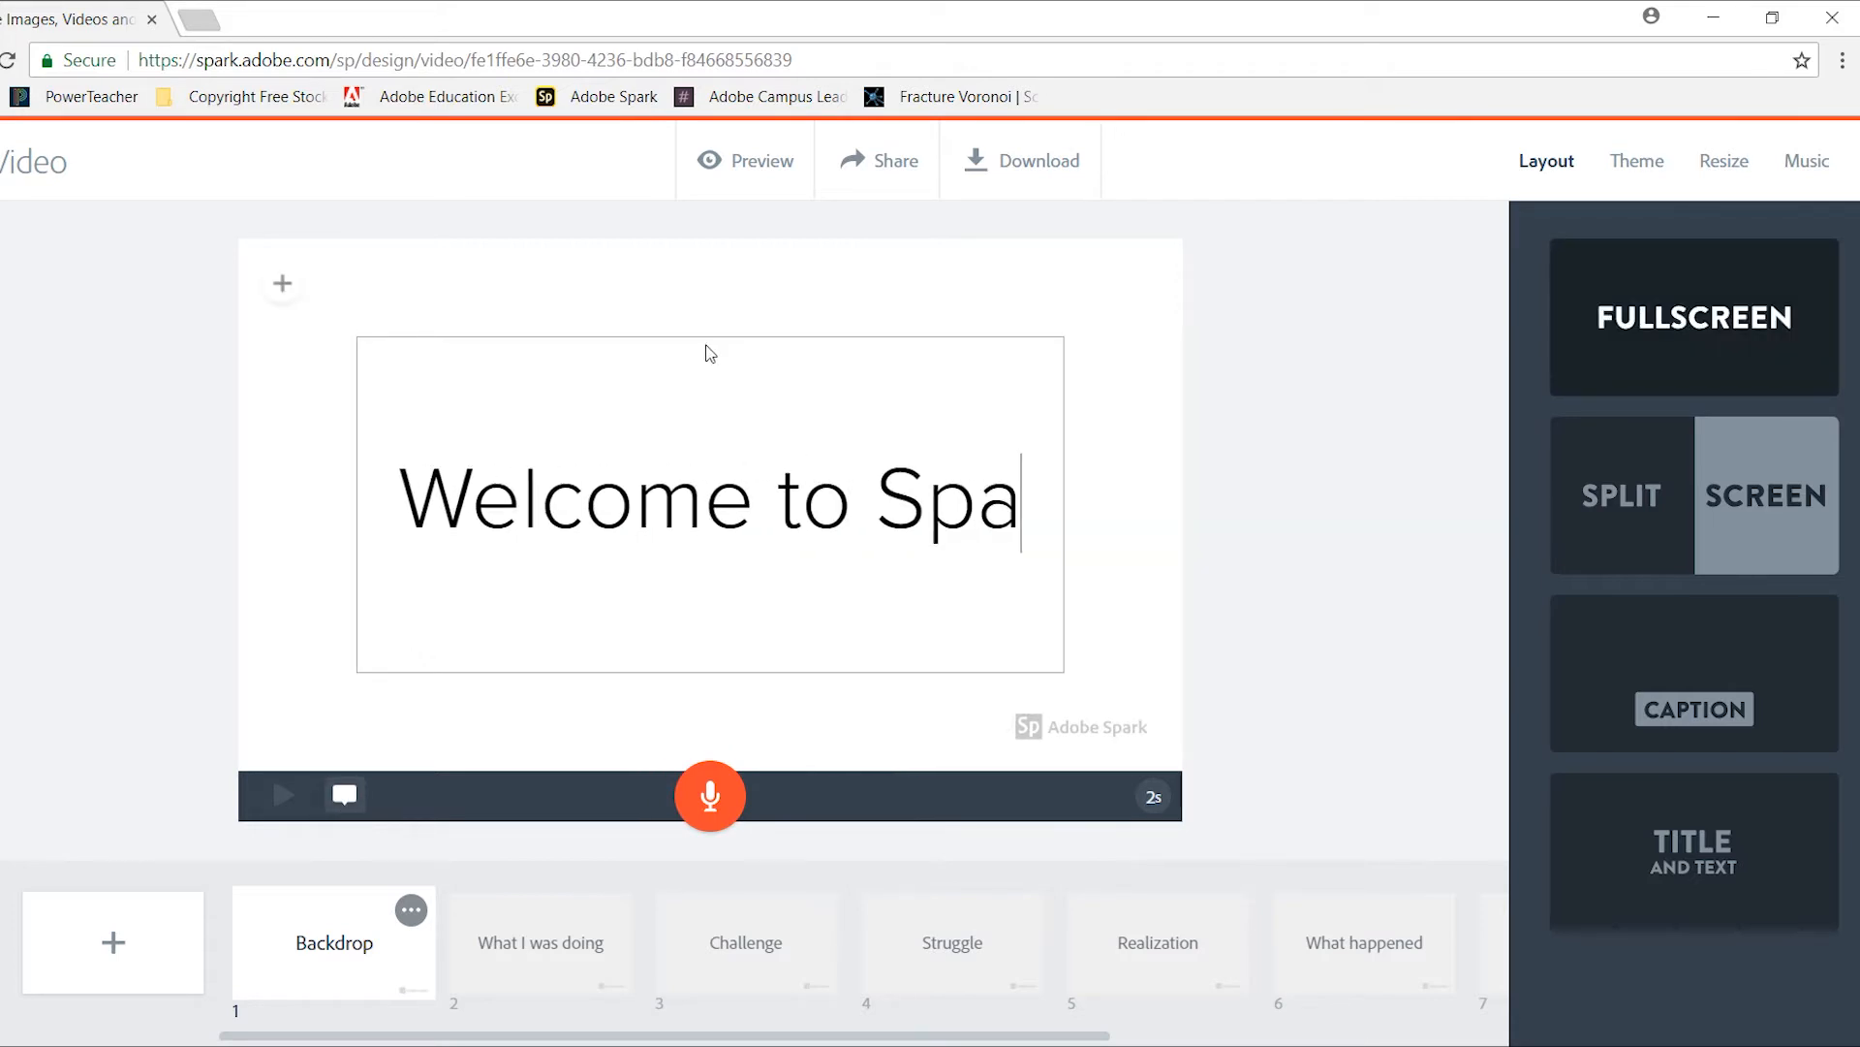
text(rk Video)
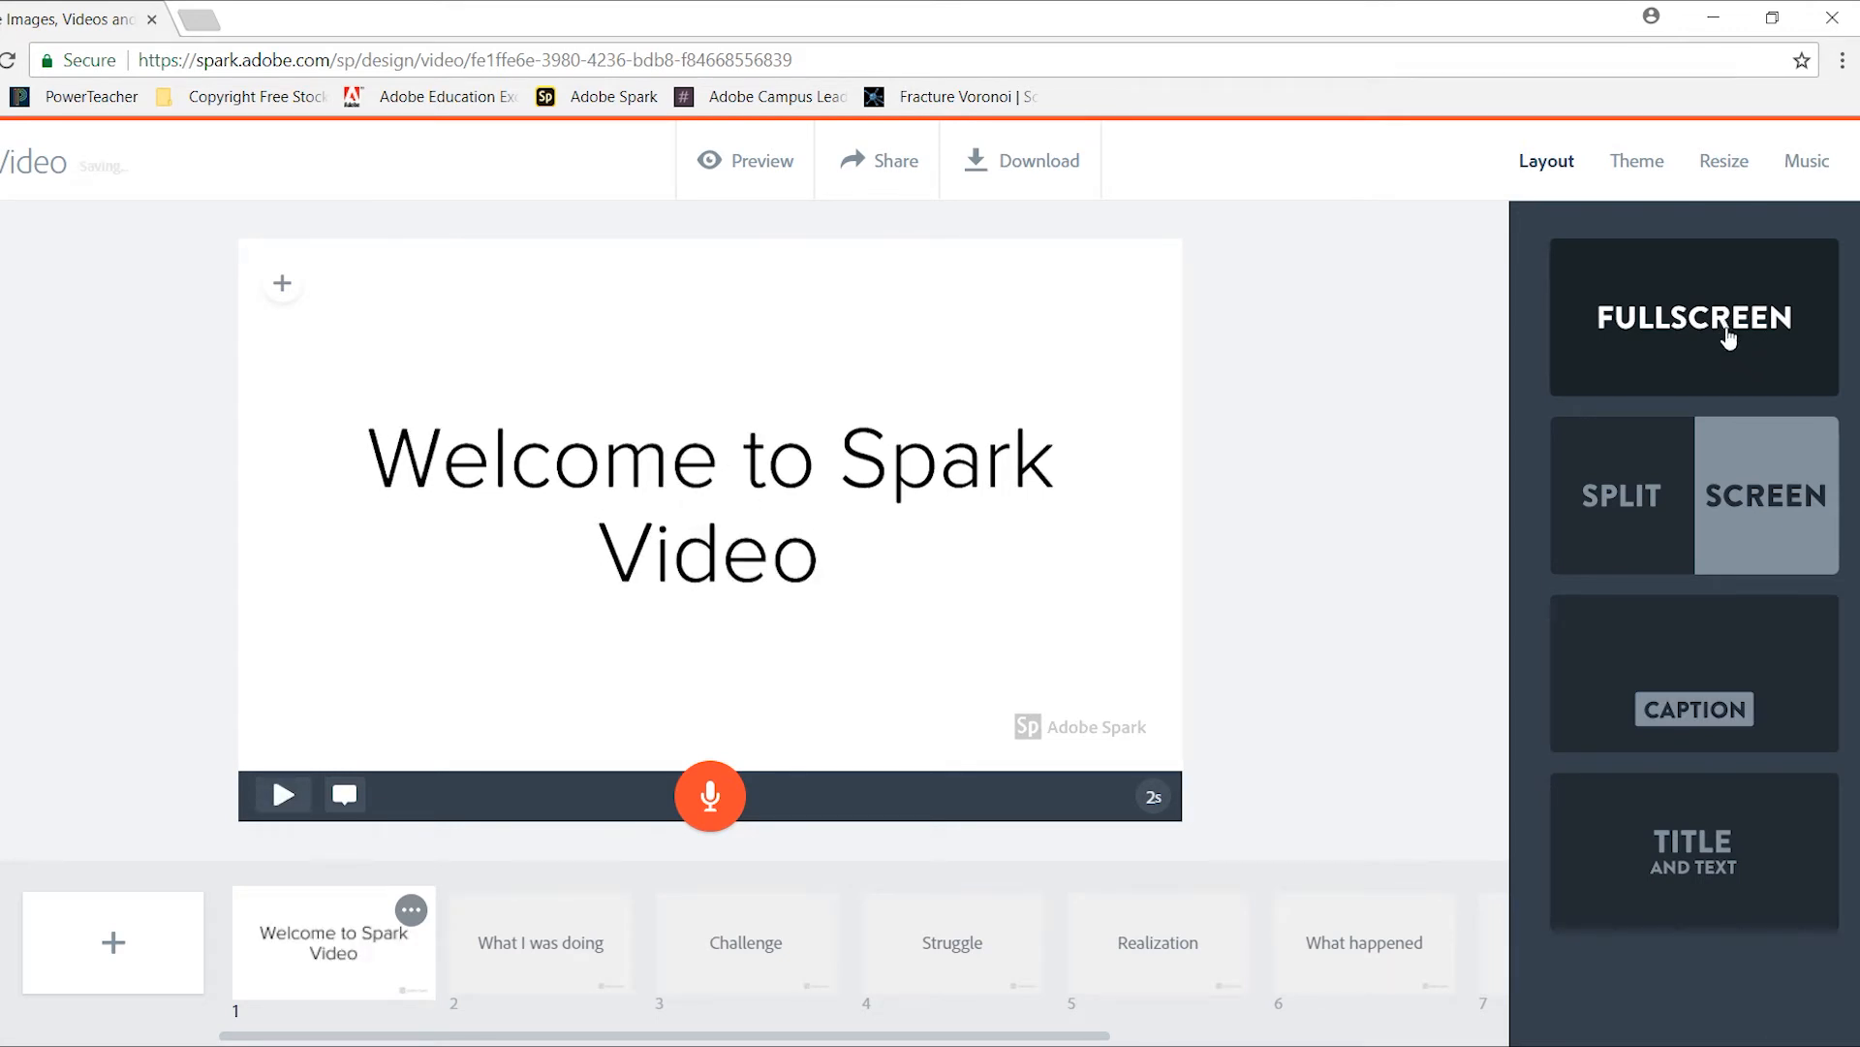
mouse_move(1636, 161)
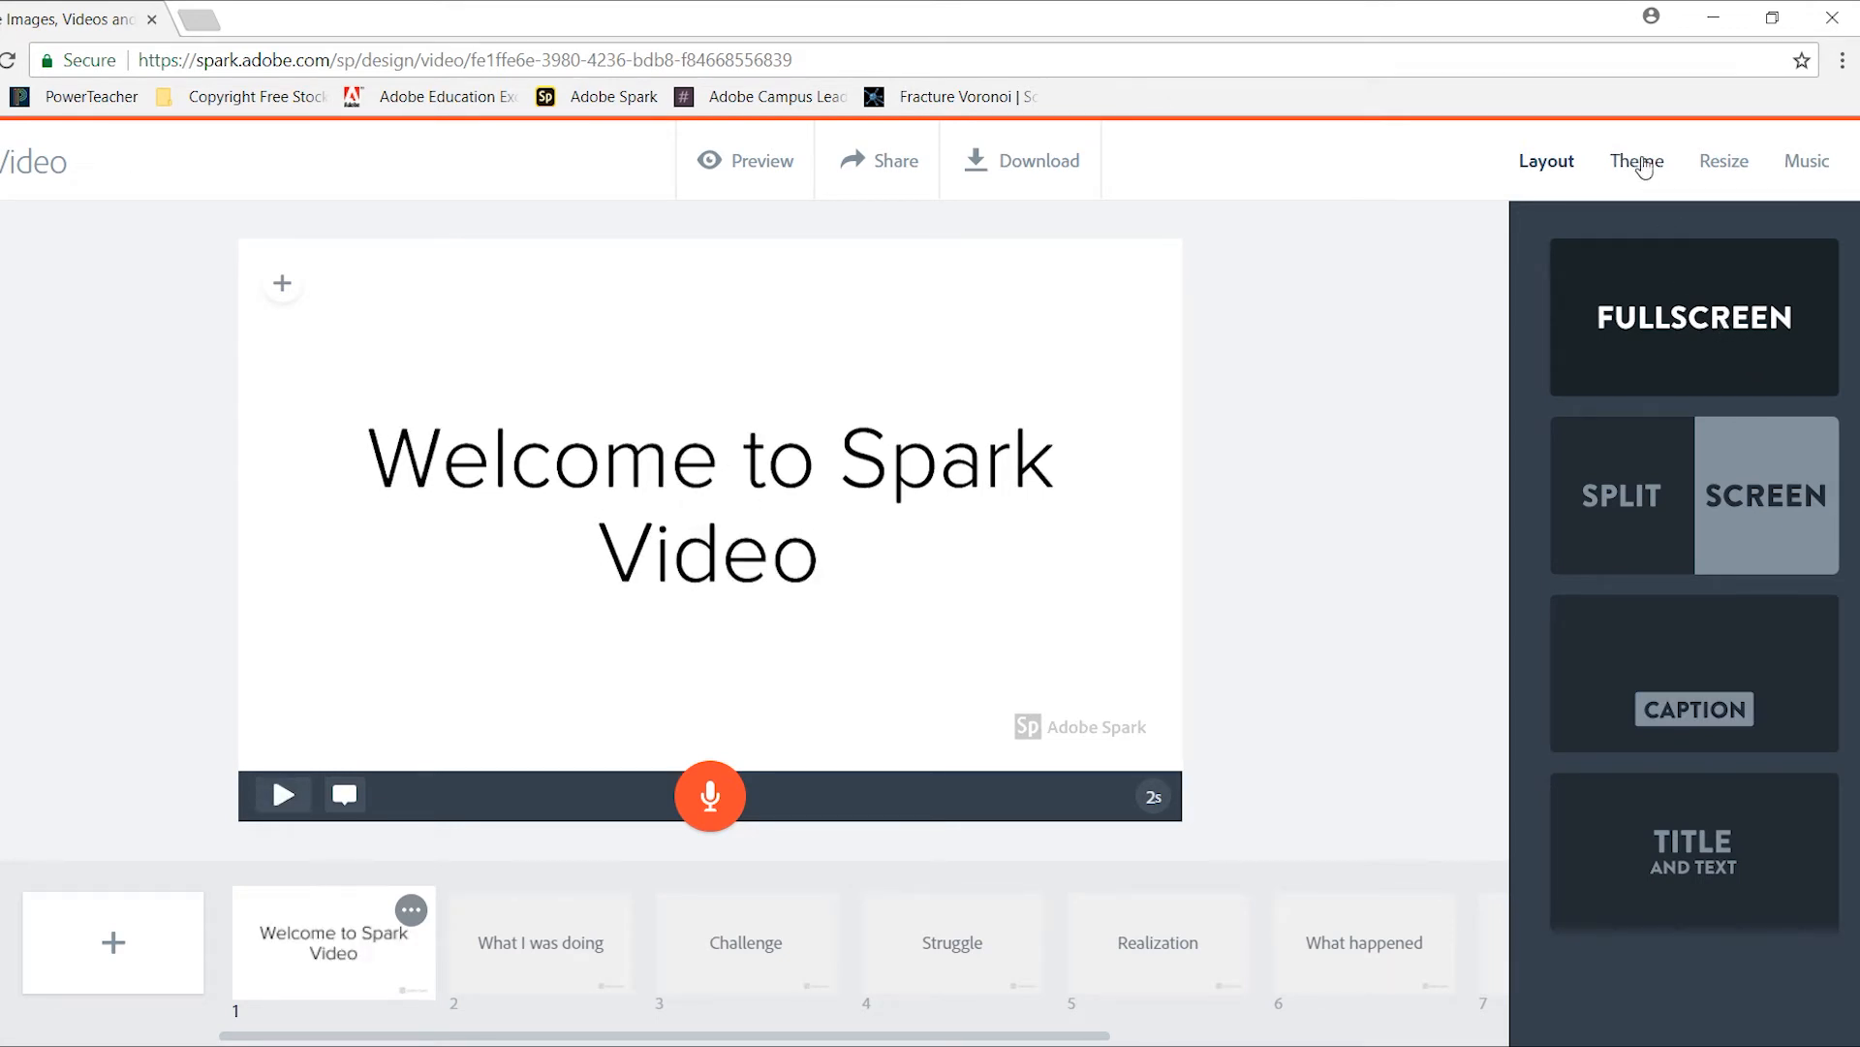
- Apply the blue Focus theme to the video and switch to slide 2, What I was doing
click(1636, 161)
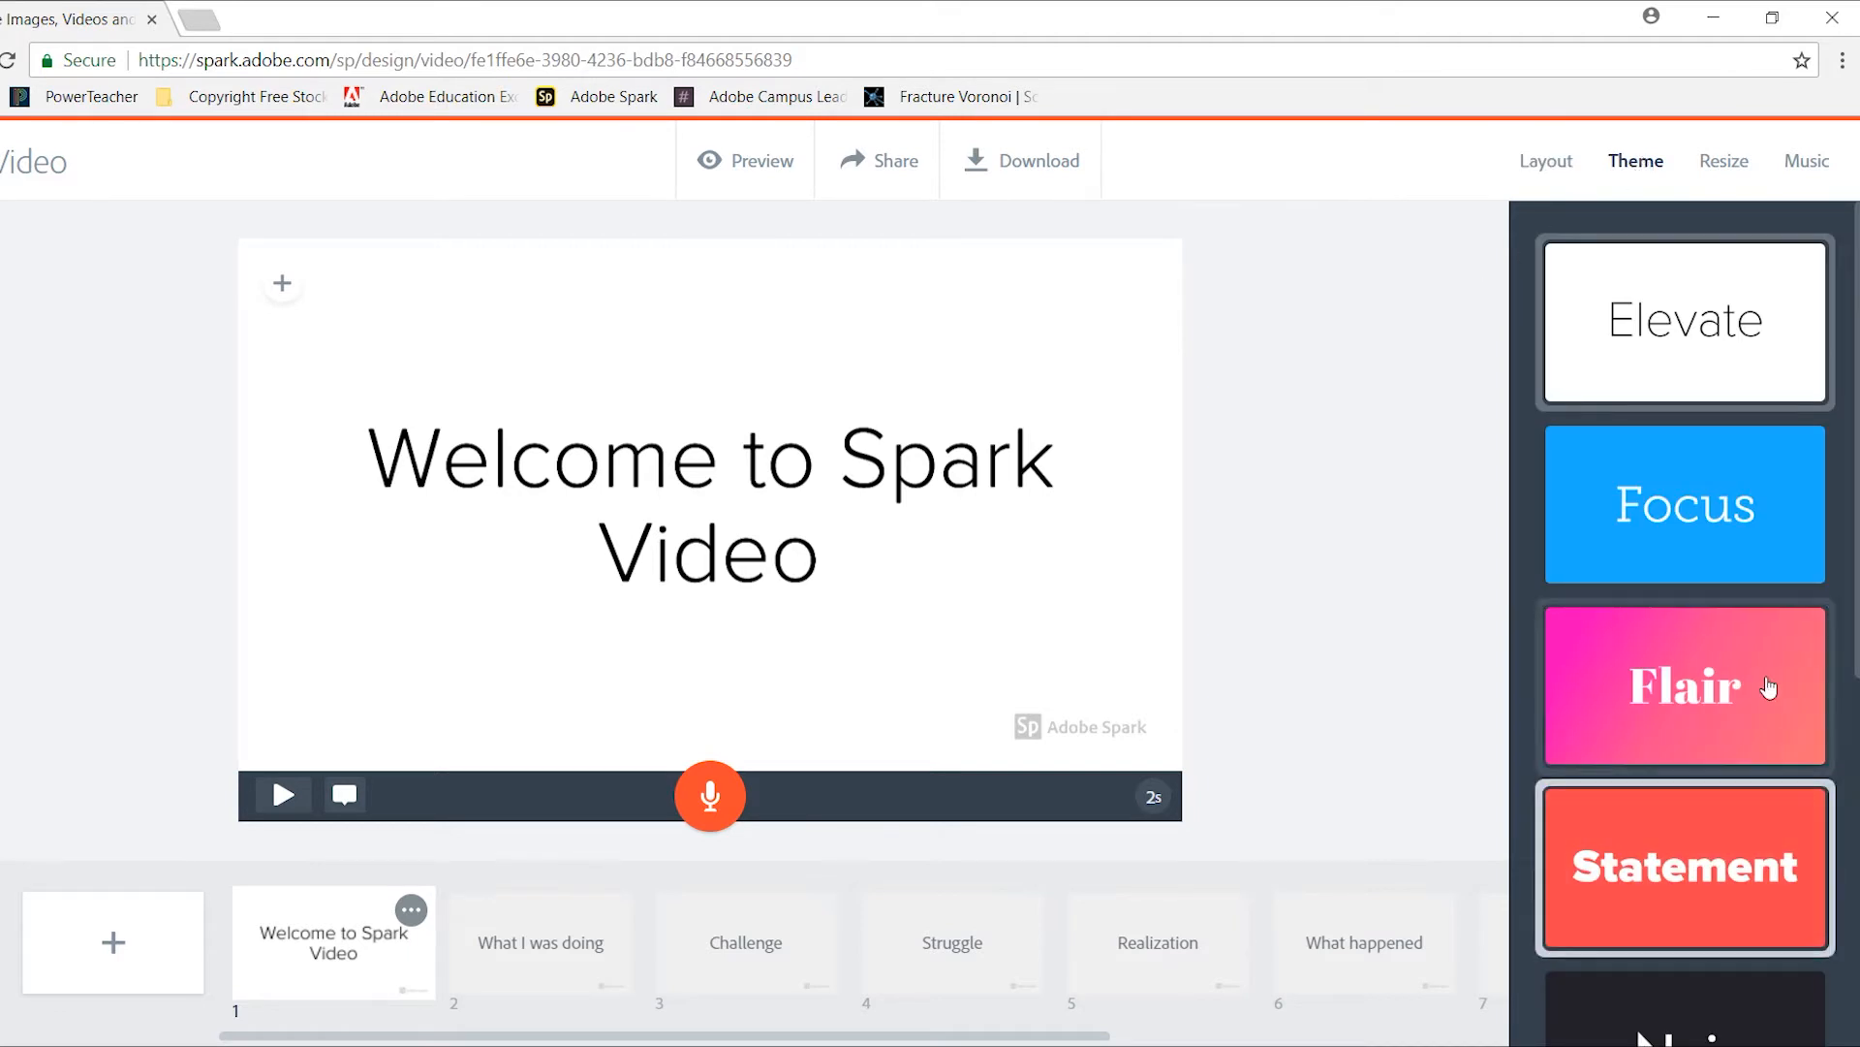
click(1684, 504)
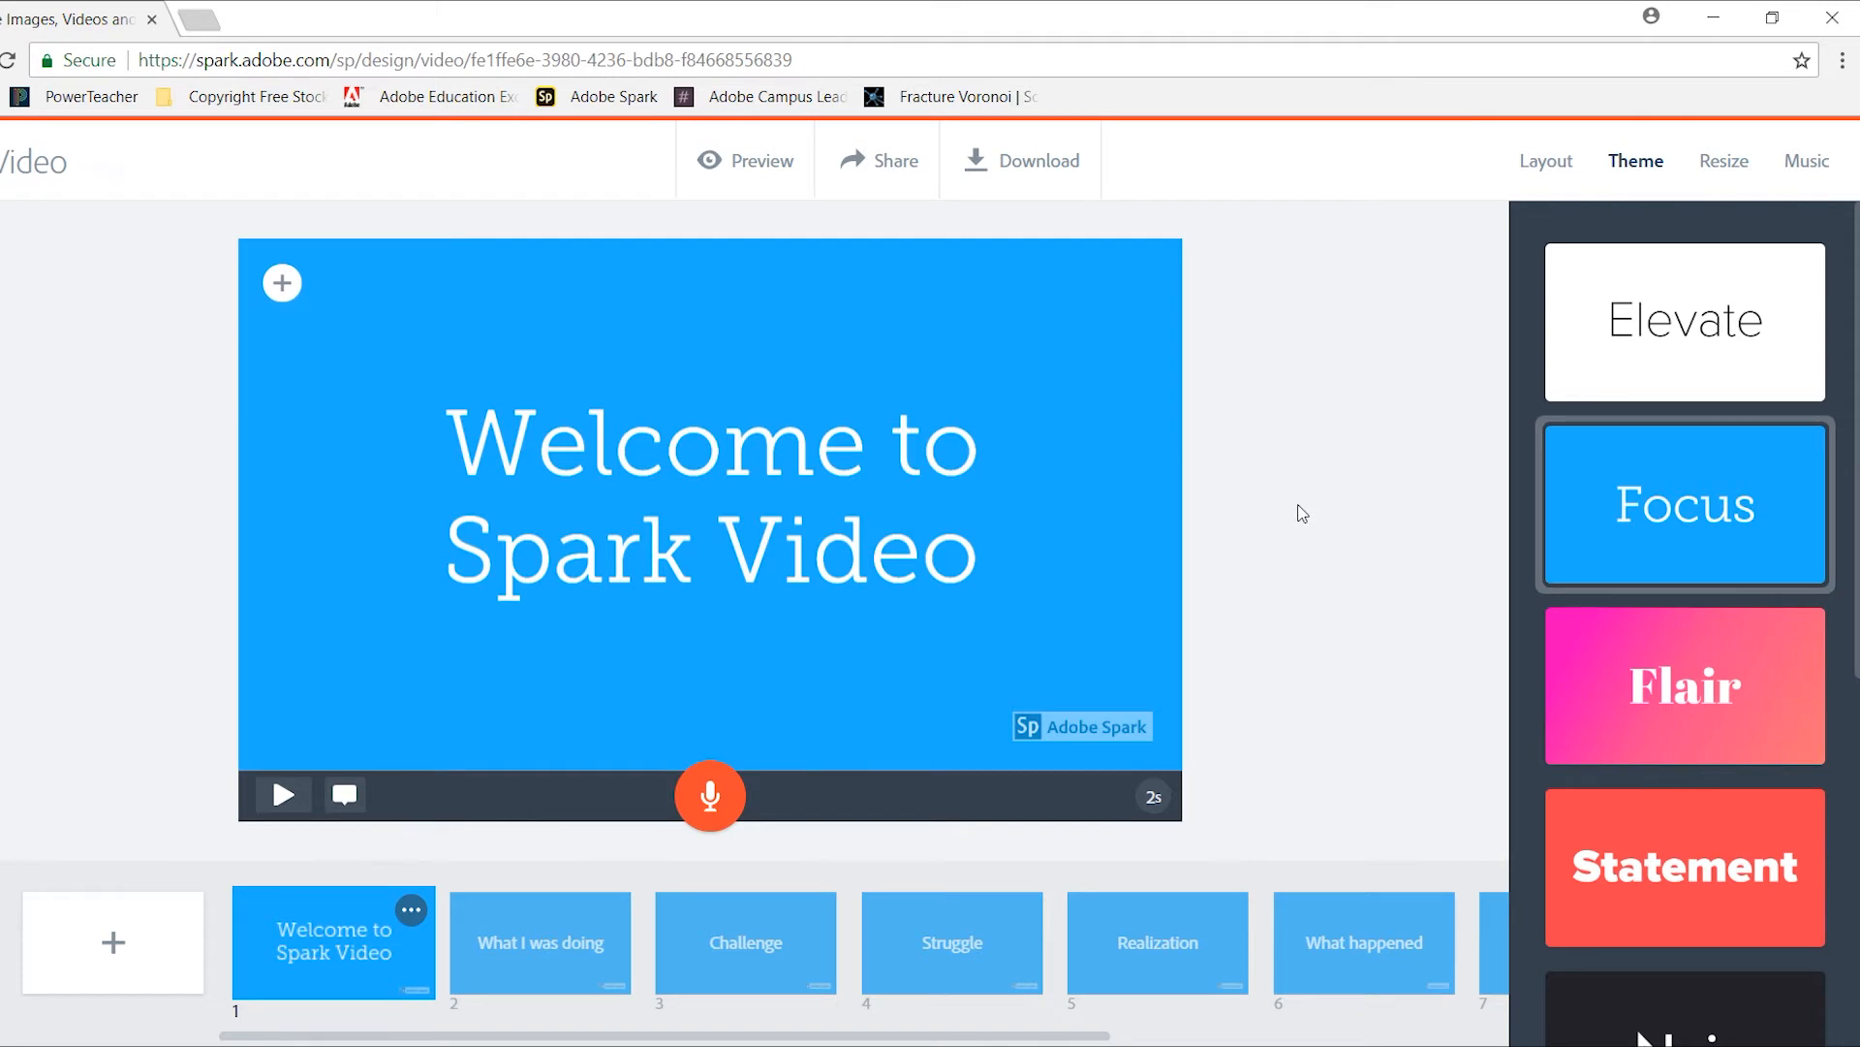
mouse_move(1320, 520)
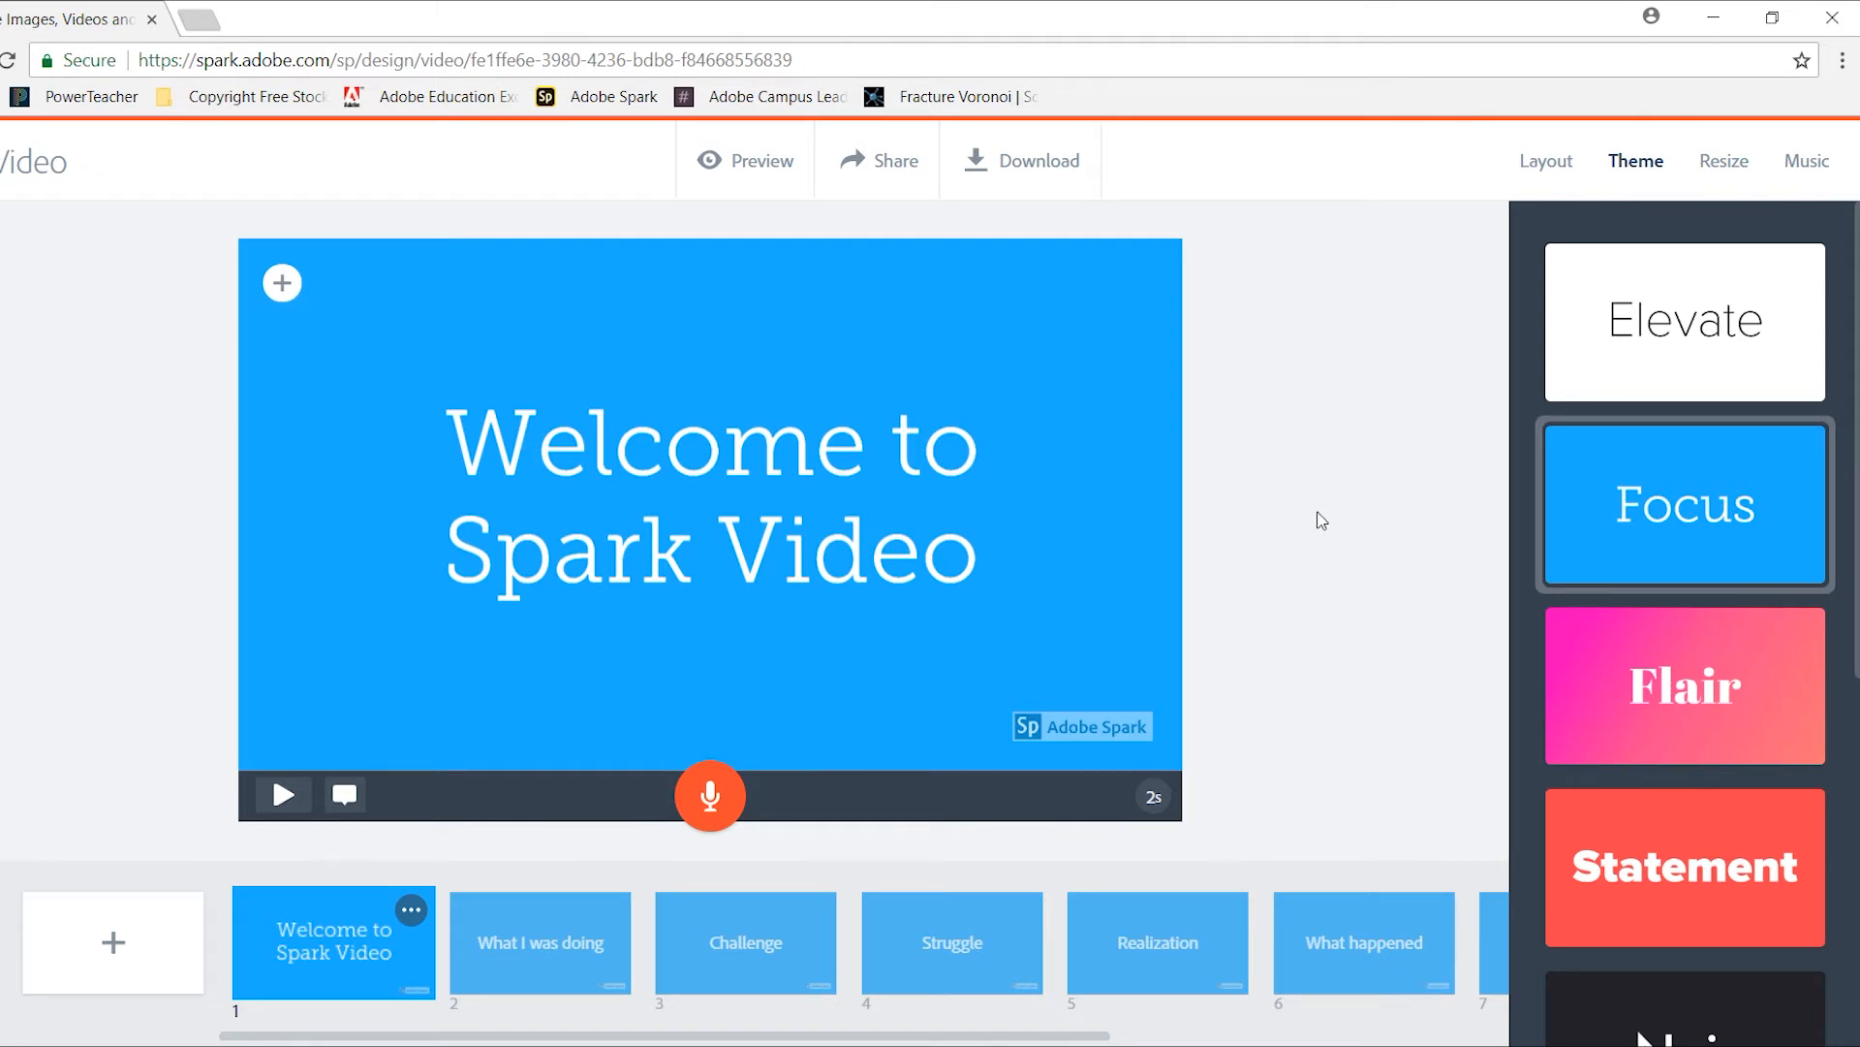
mouse_move(760, 618)
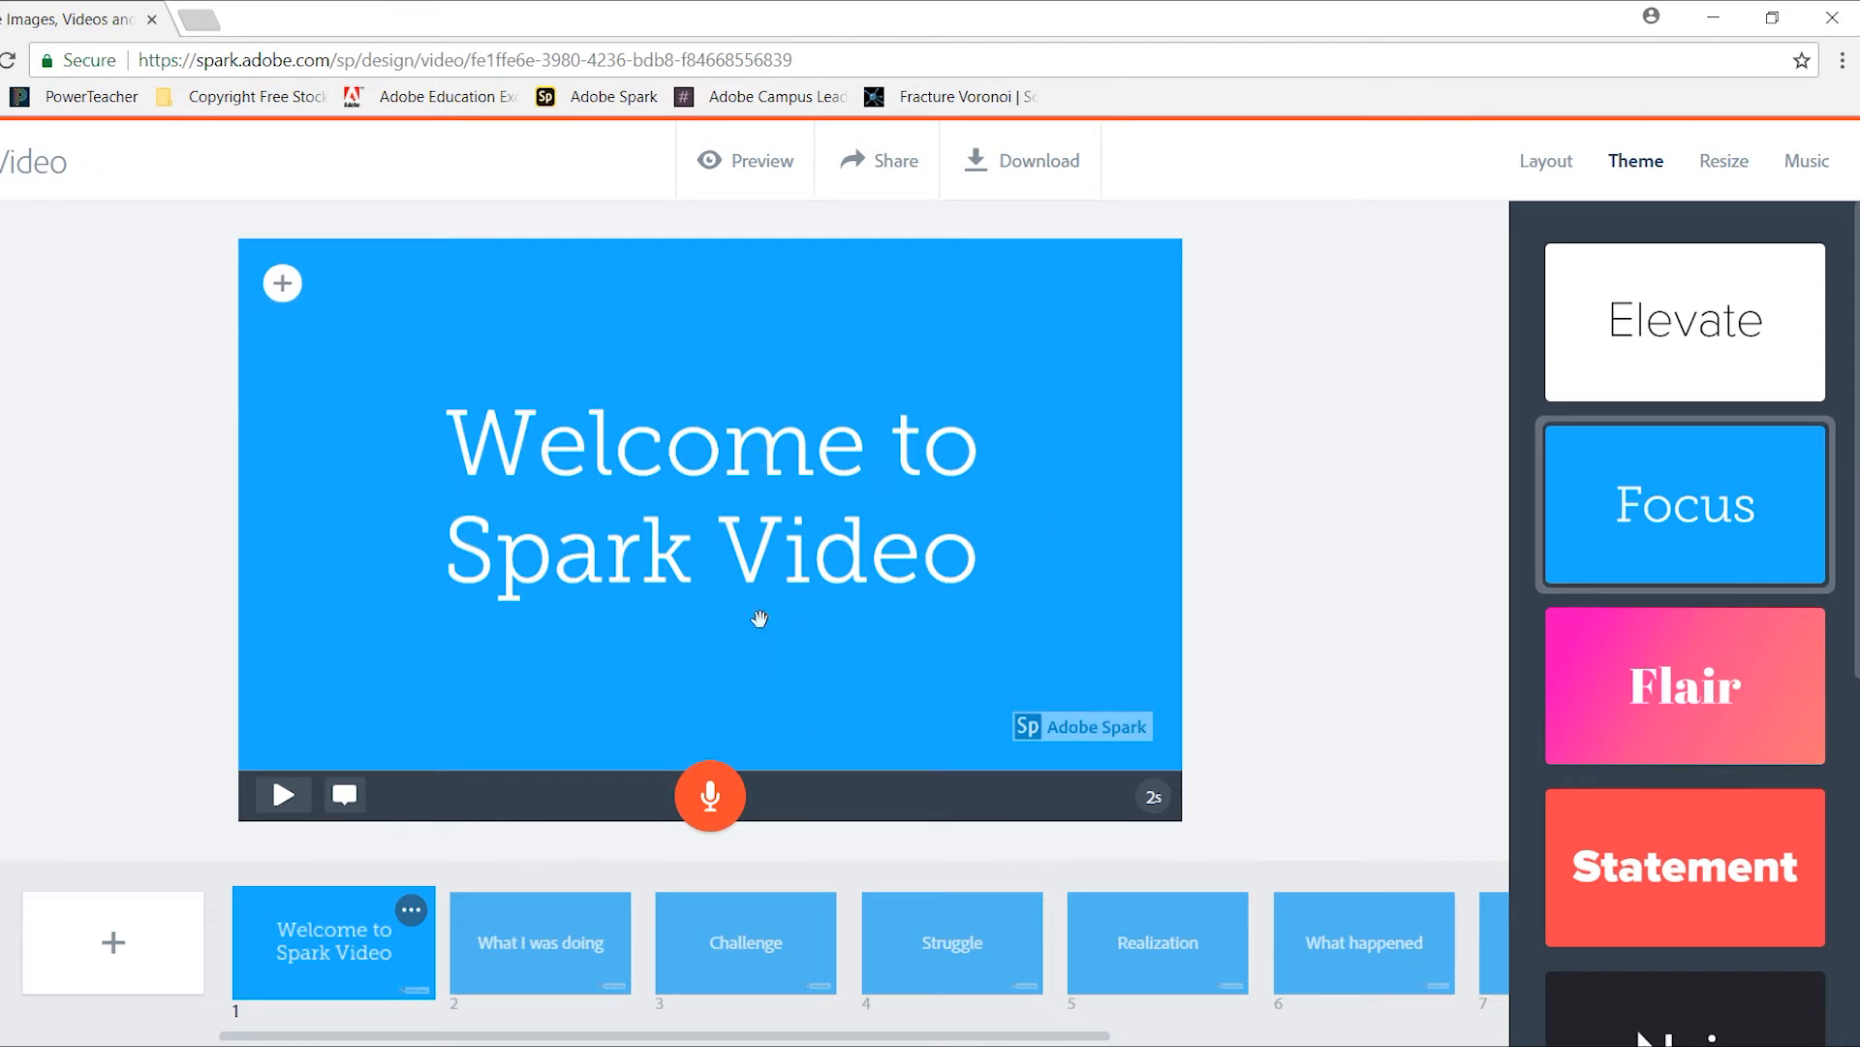
click(541, 942)
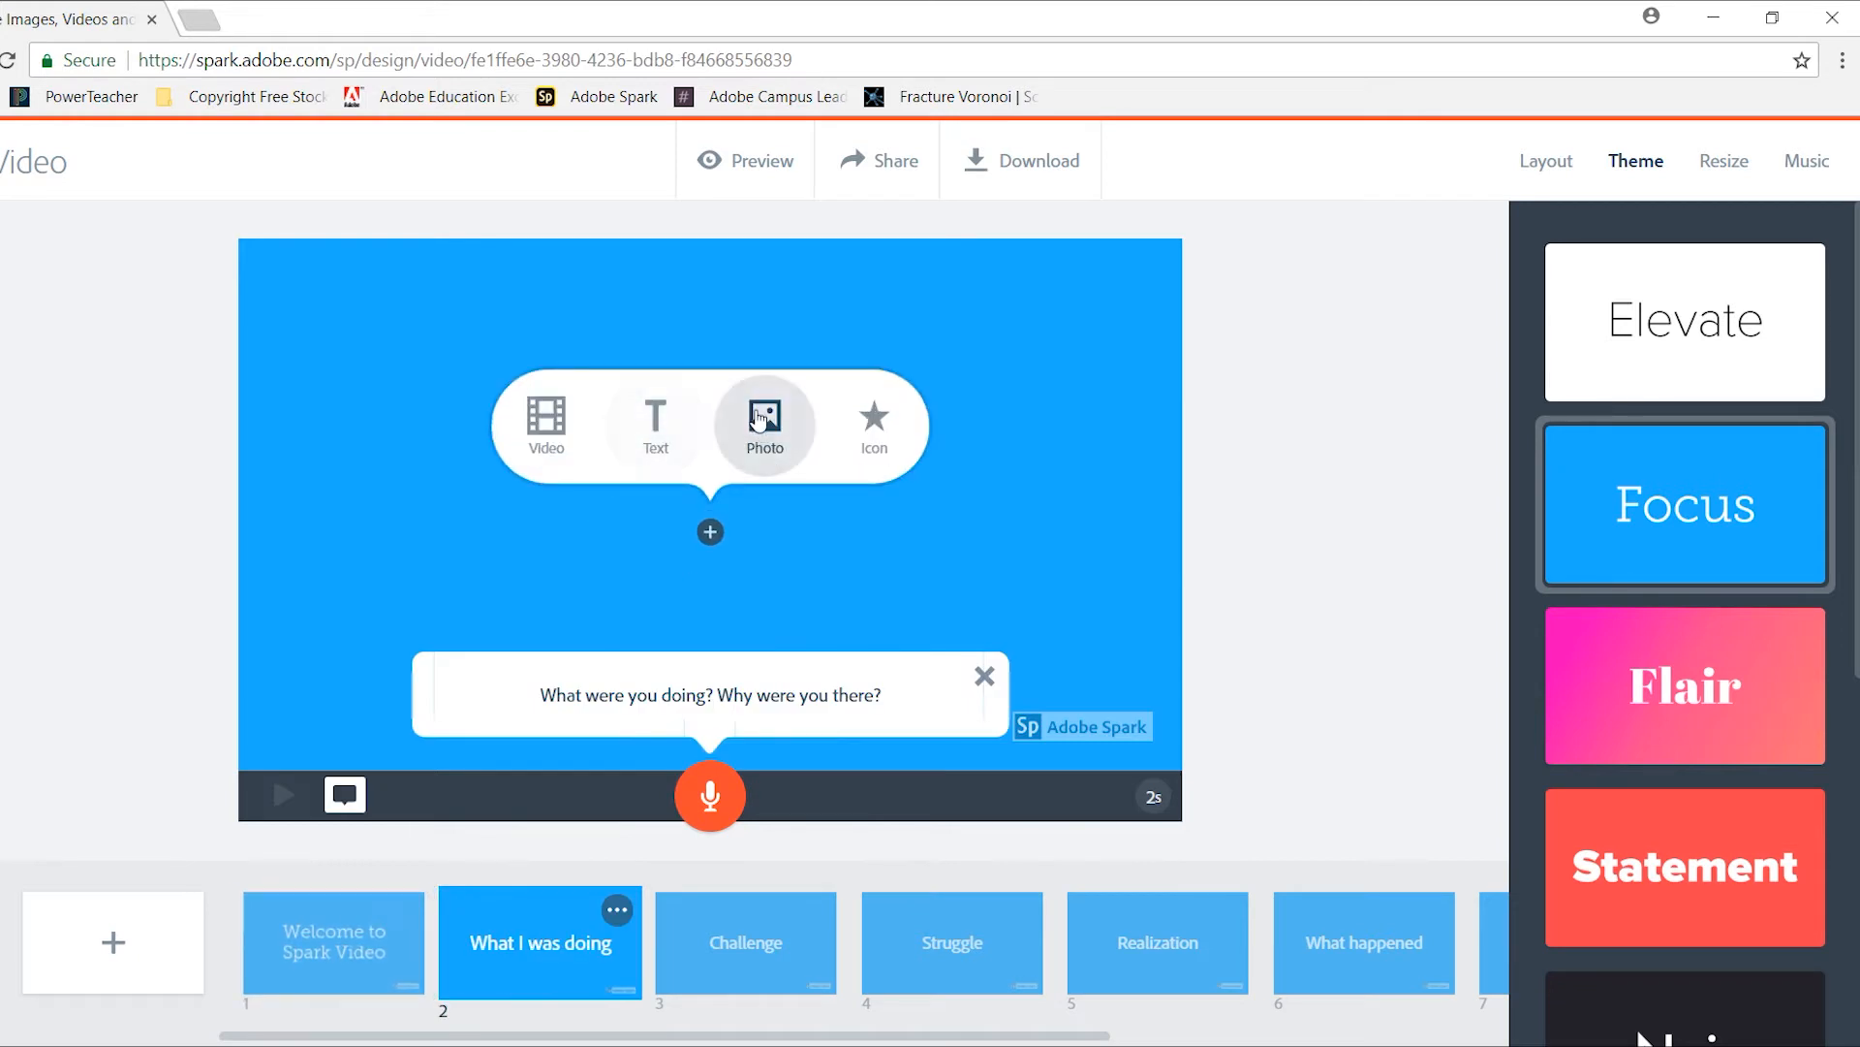
- Search free photos for 'computer' and place the hand-writing-by-laptop photo on slide 2
click(763, 426)
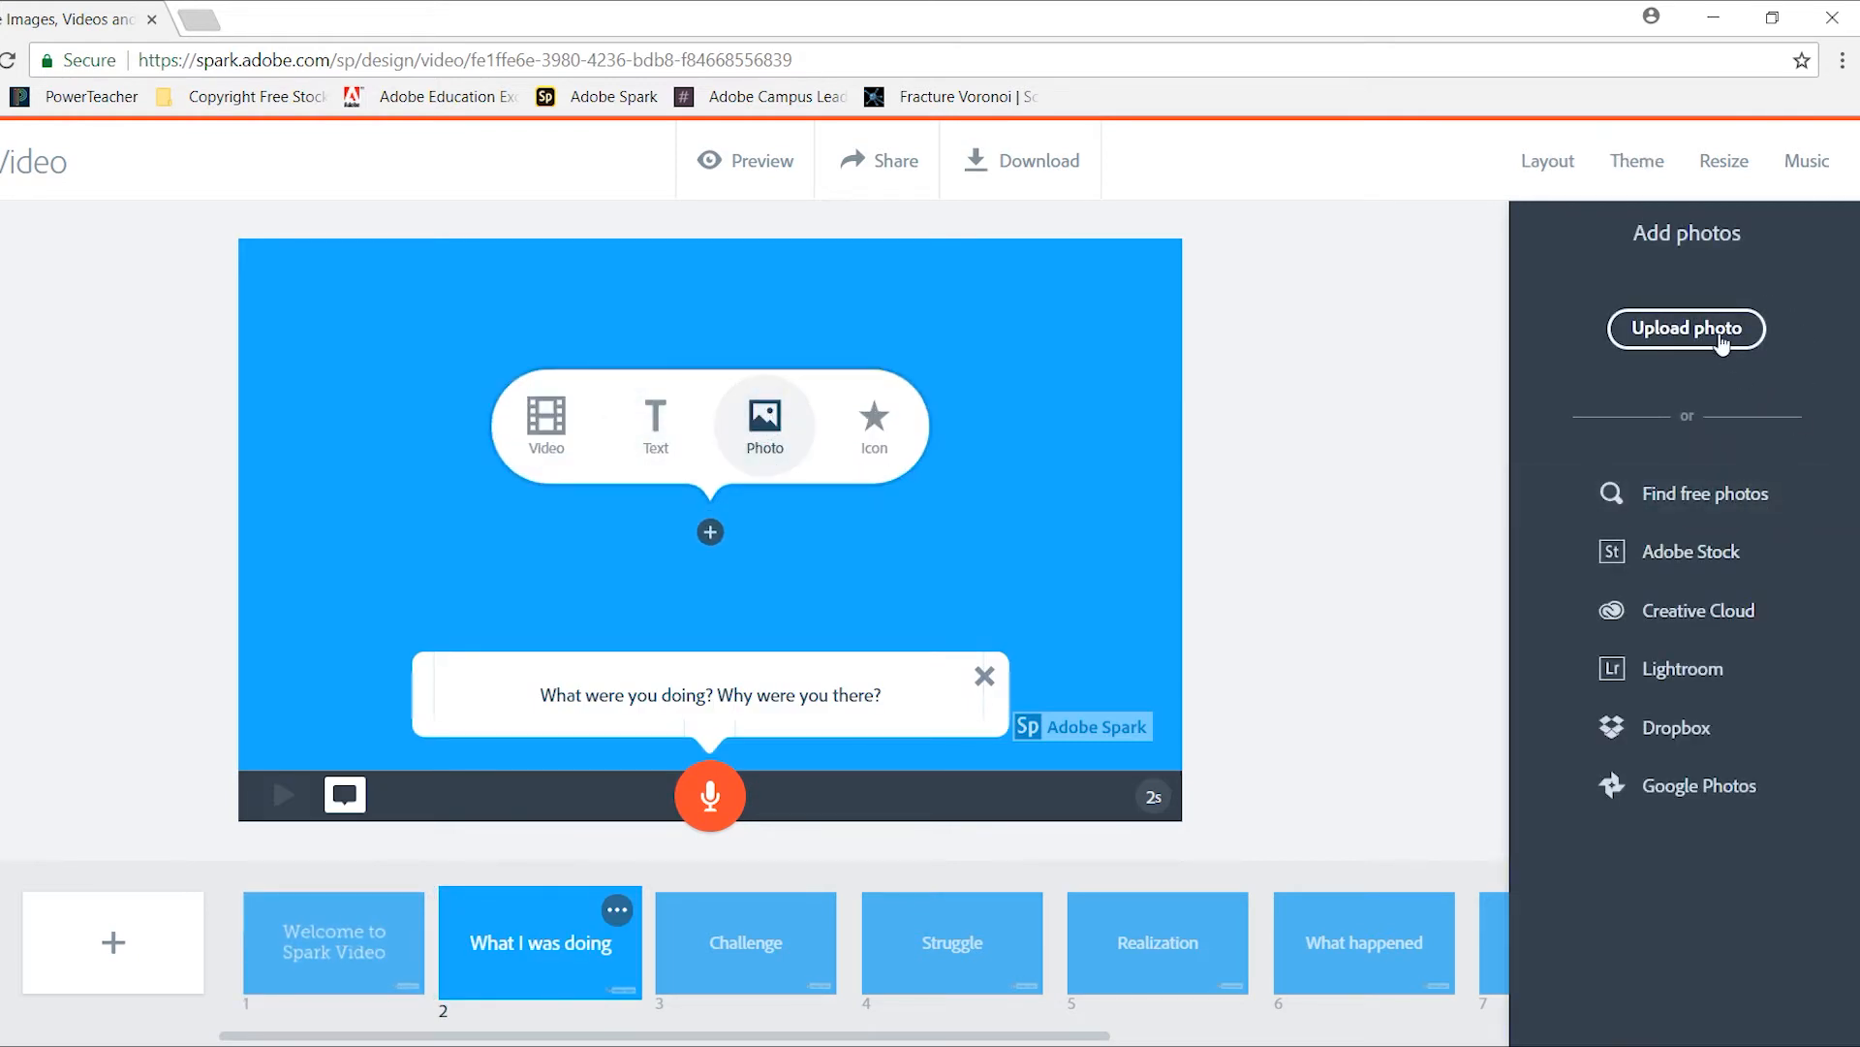
click(1705, 492)
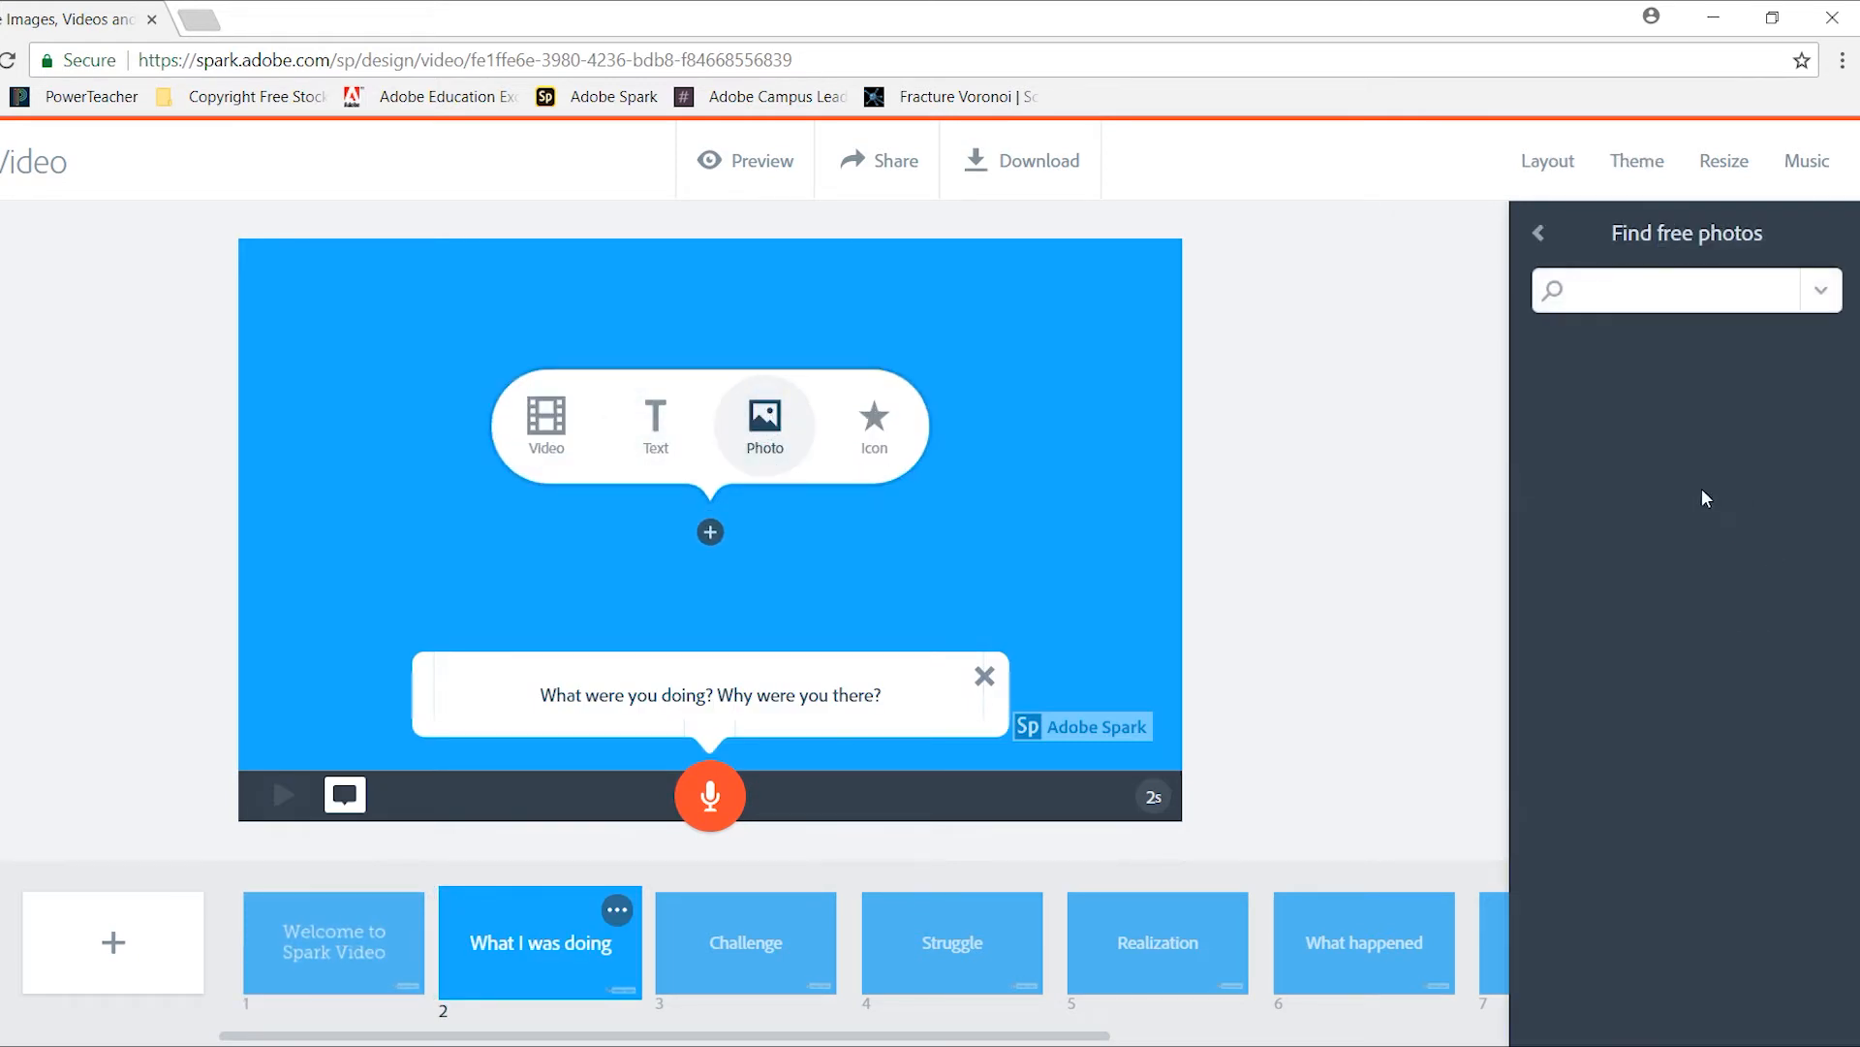
text(computer)
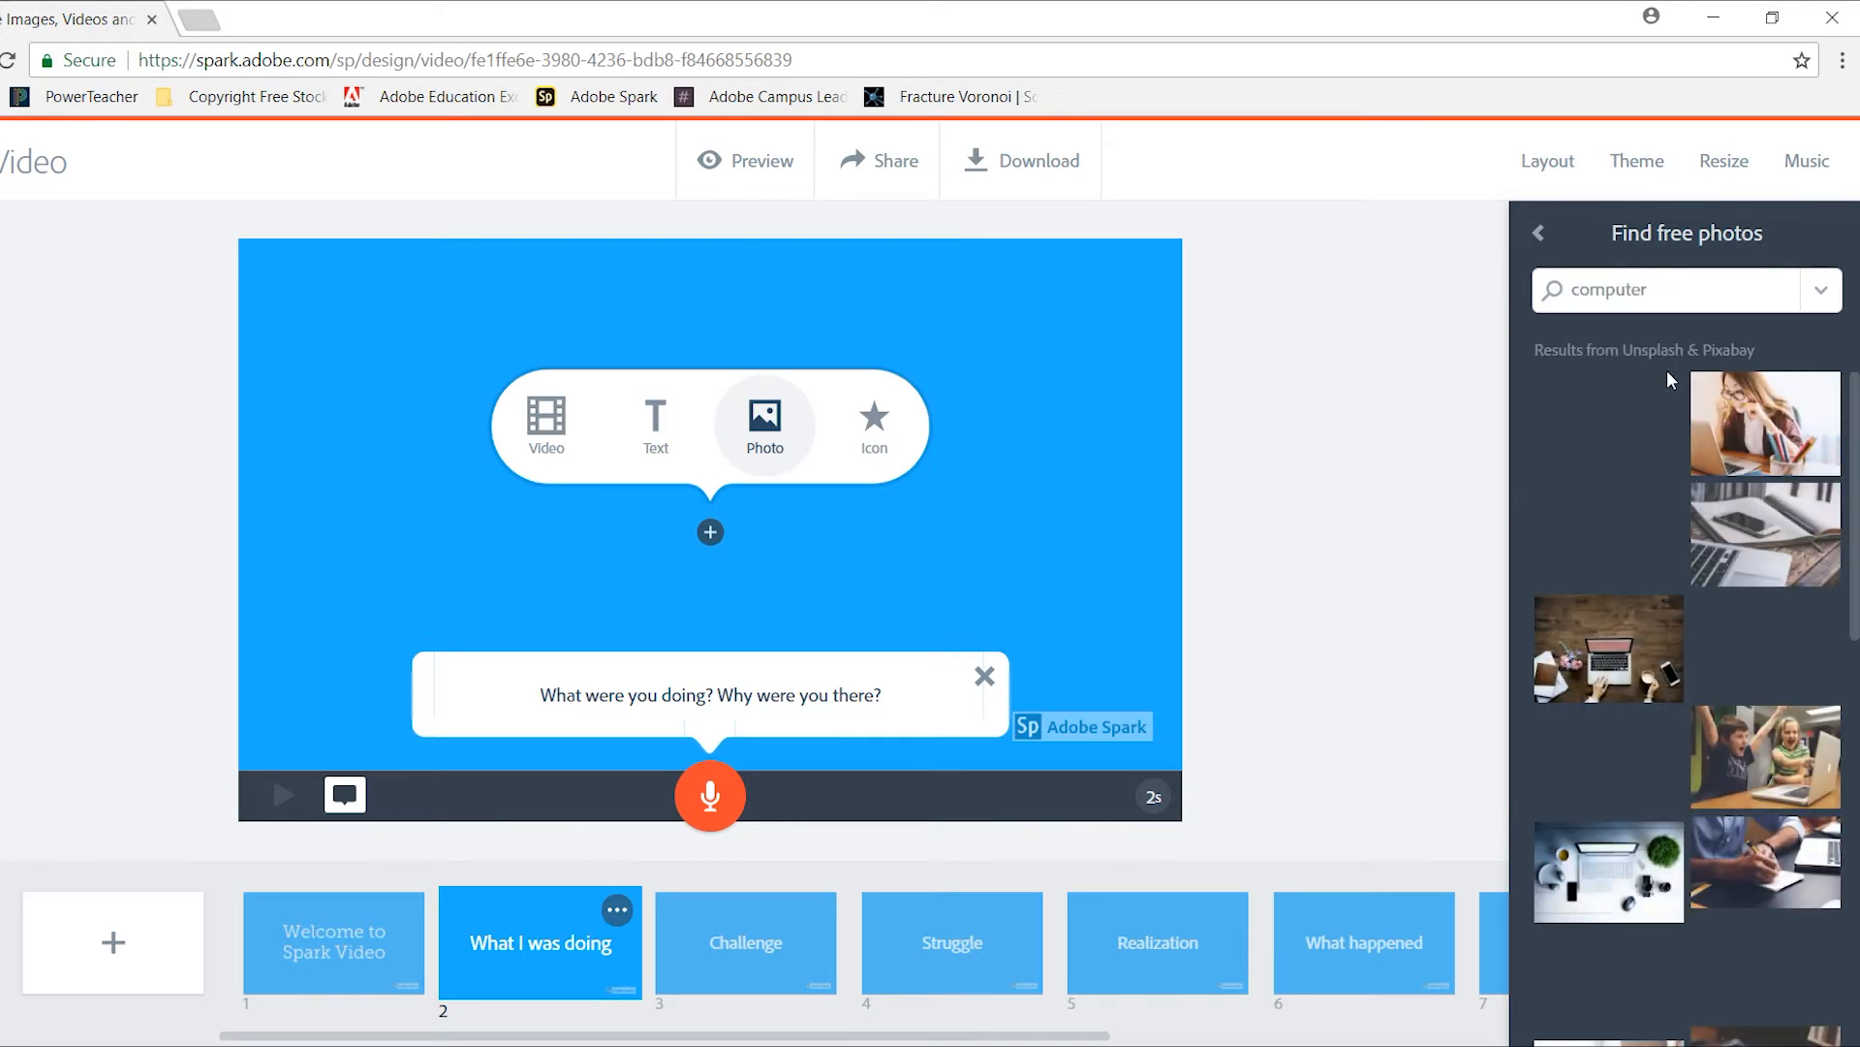
click(1764, 866)
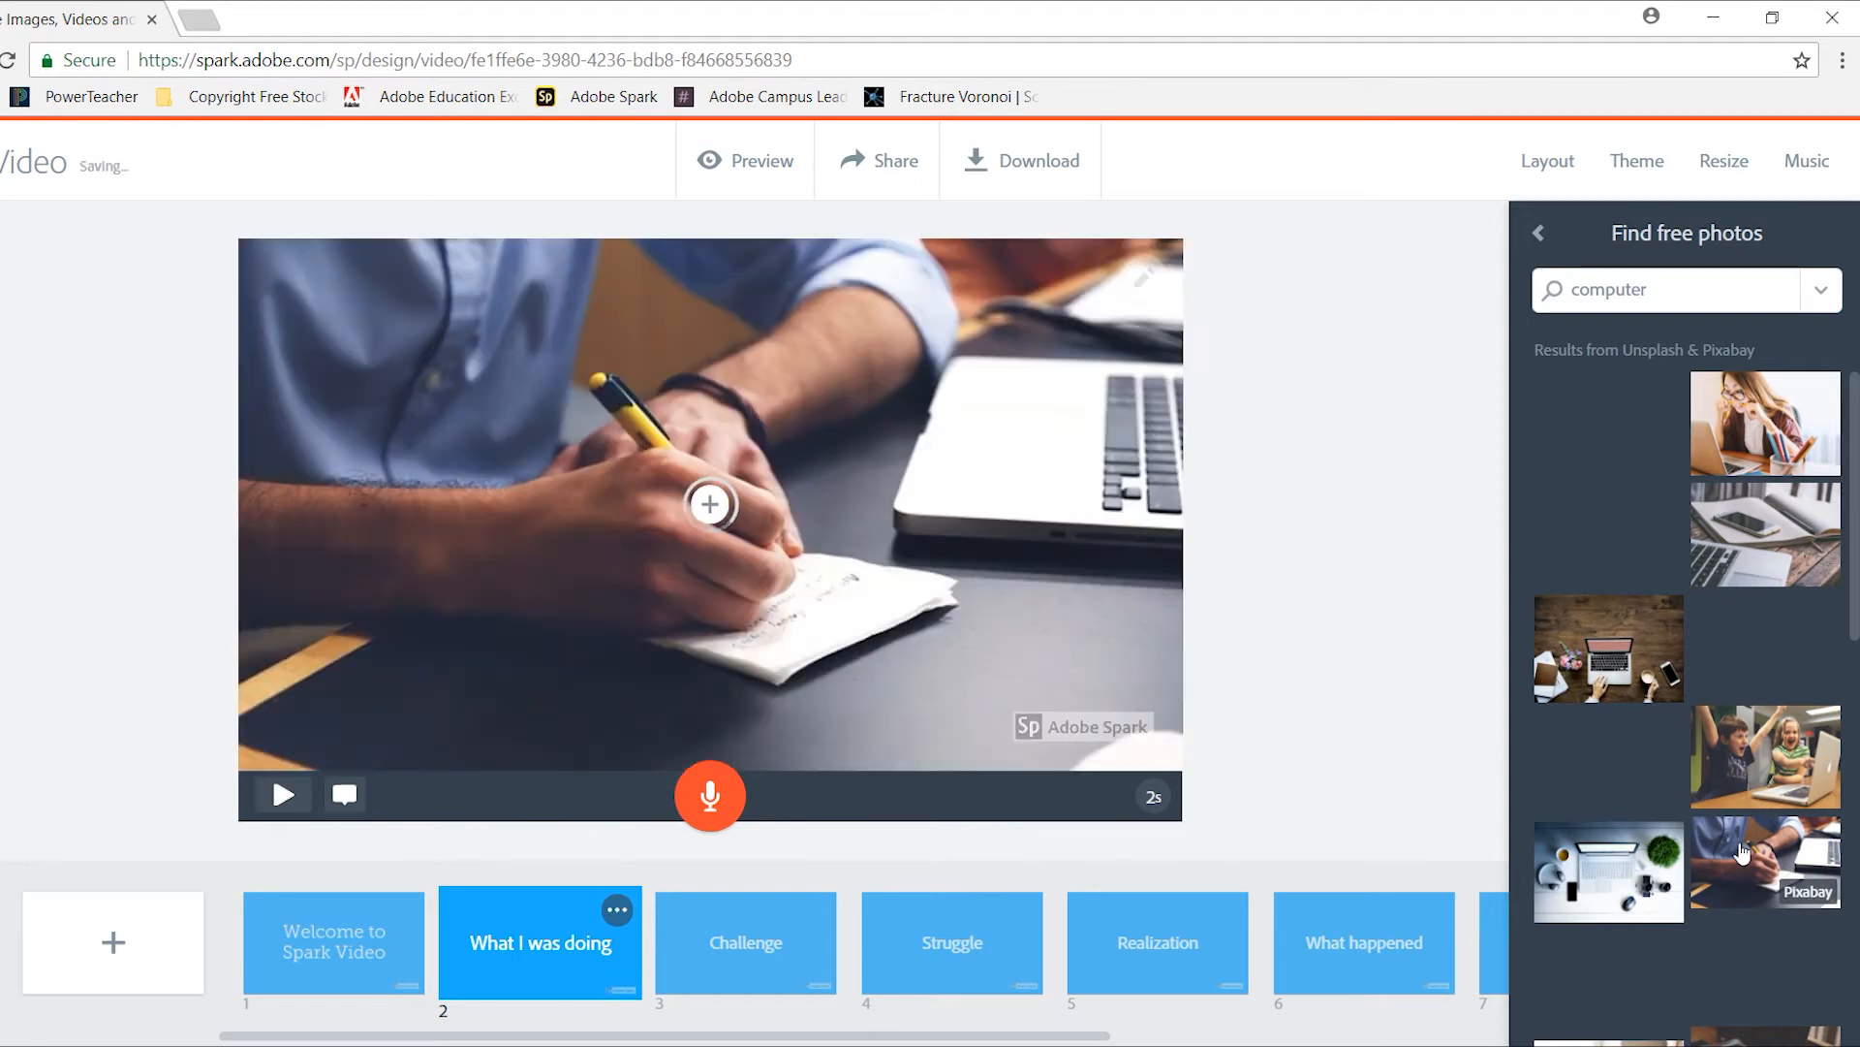
click(1546, 161)
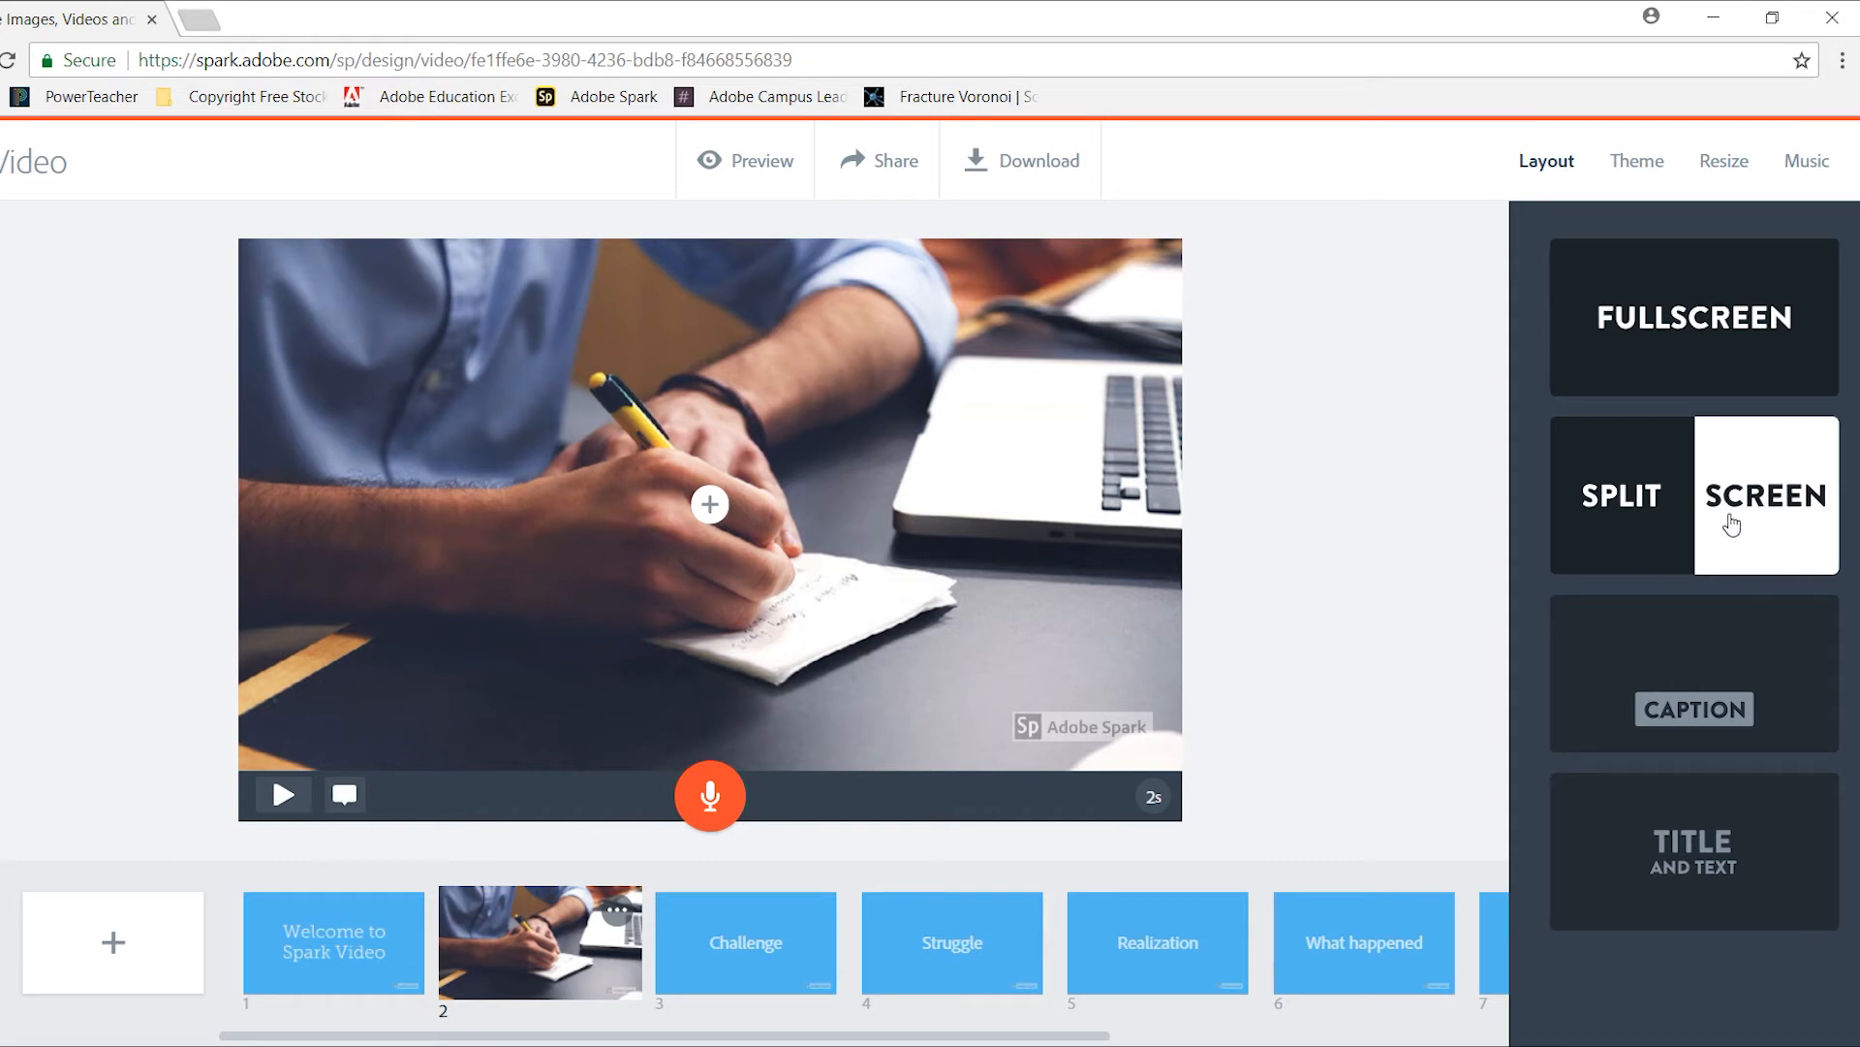
- Make slide 2 Split Screen with the text 'Working with video is simpl…' beside the photo, then go to slide 3
click(1764, 494)
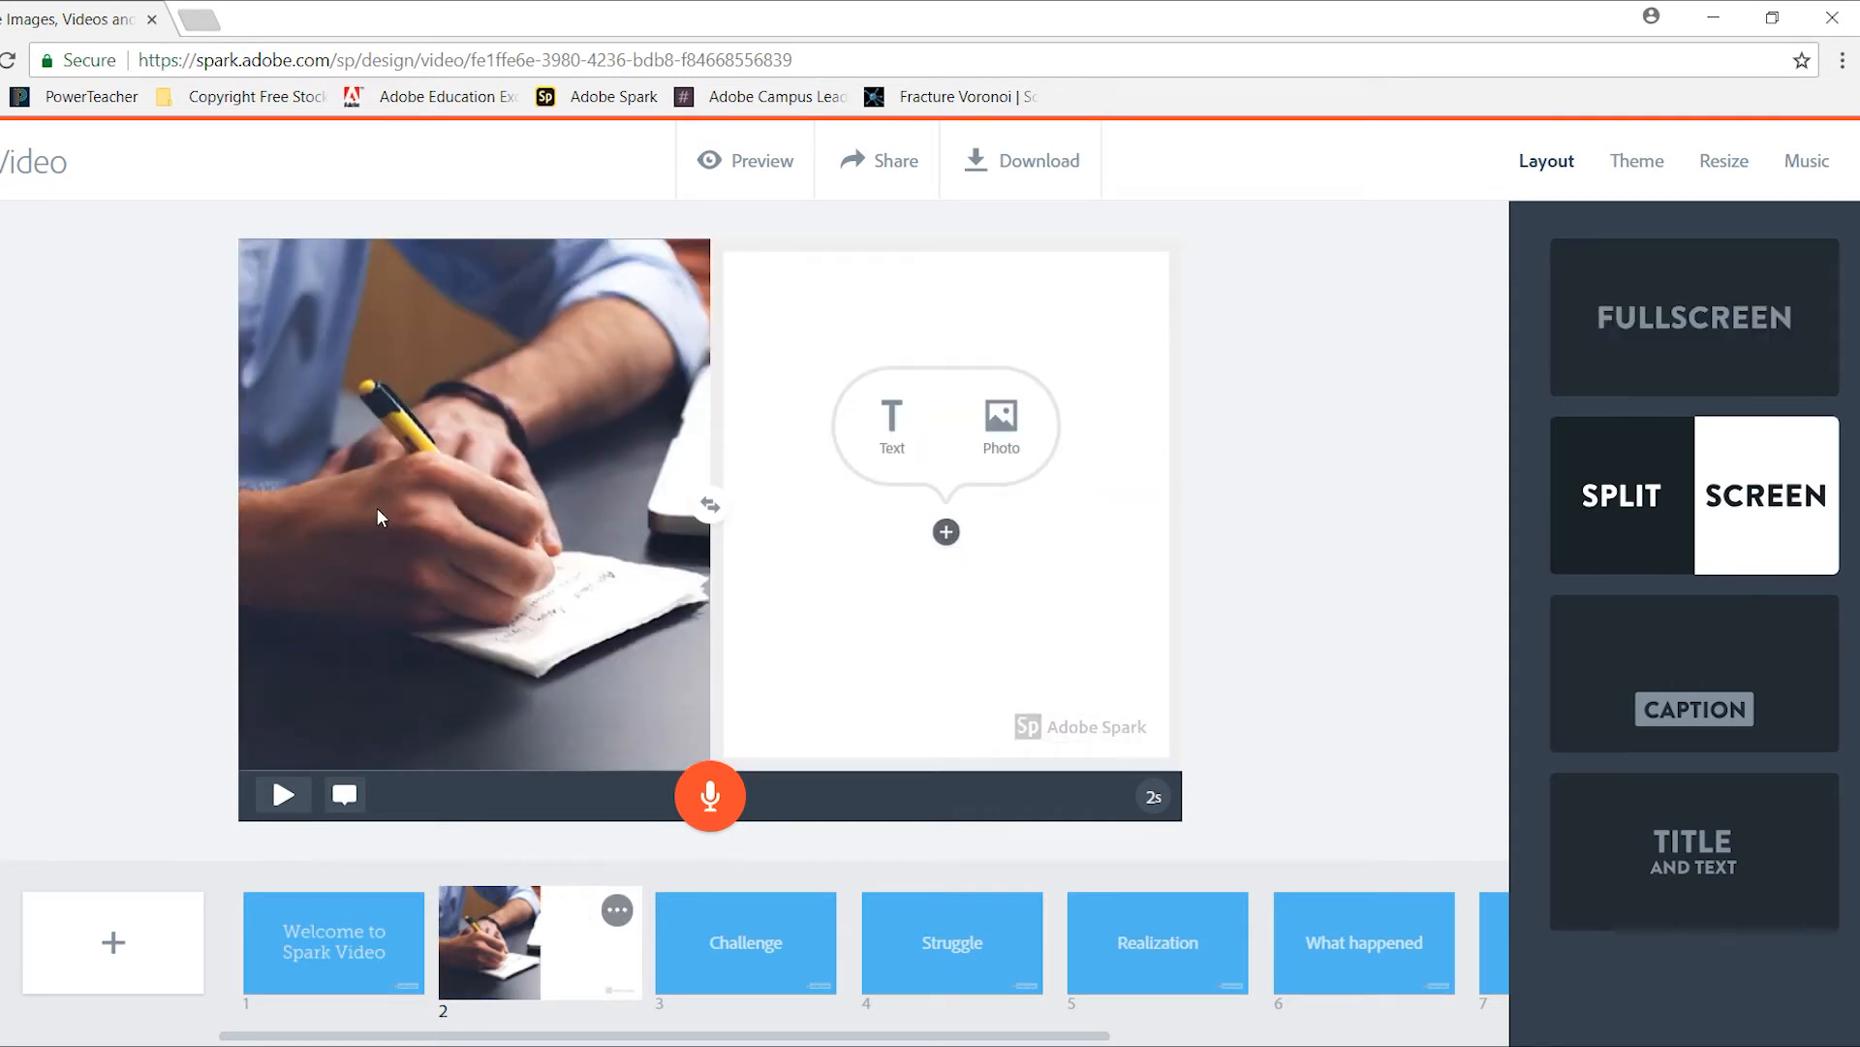
mouse_move(946, 525)
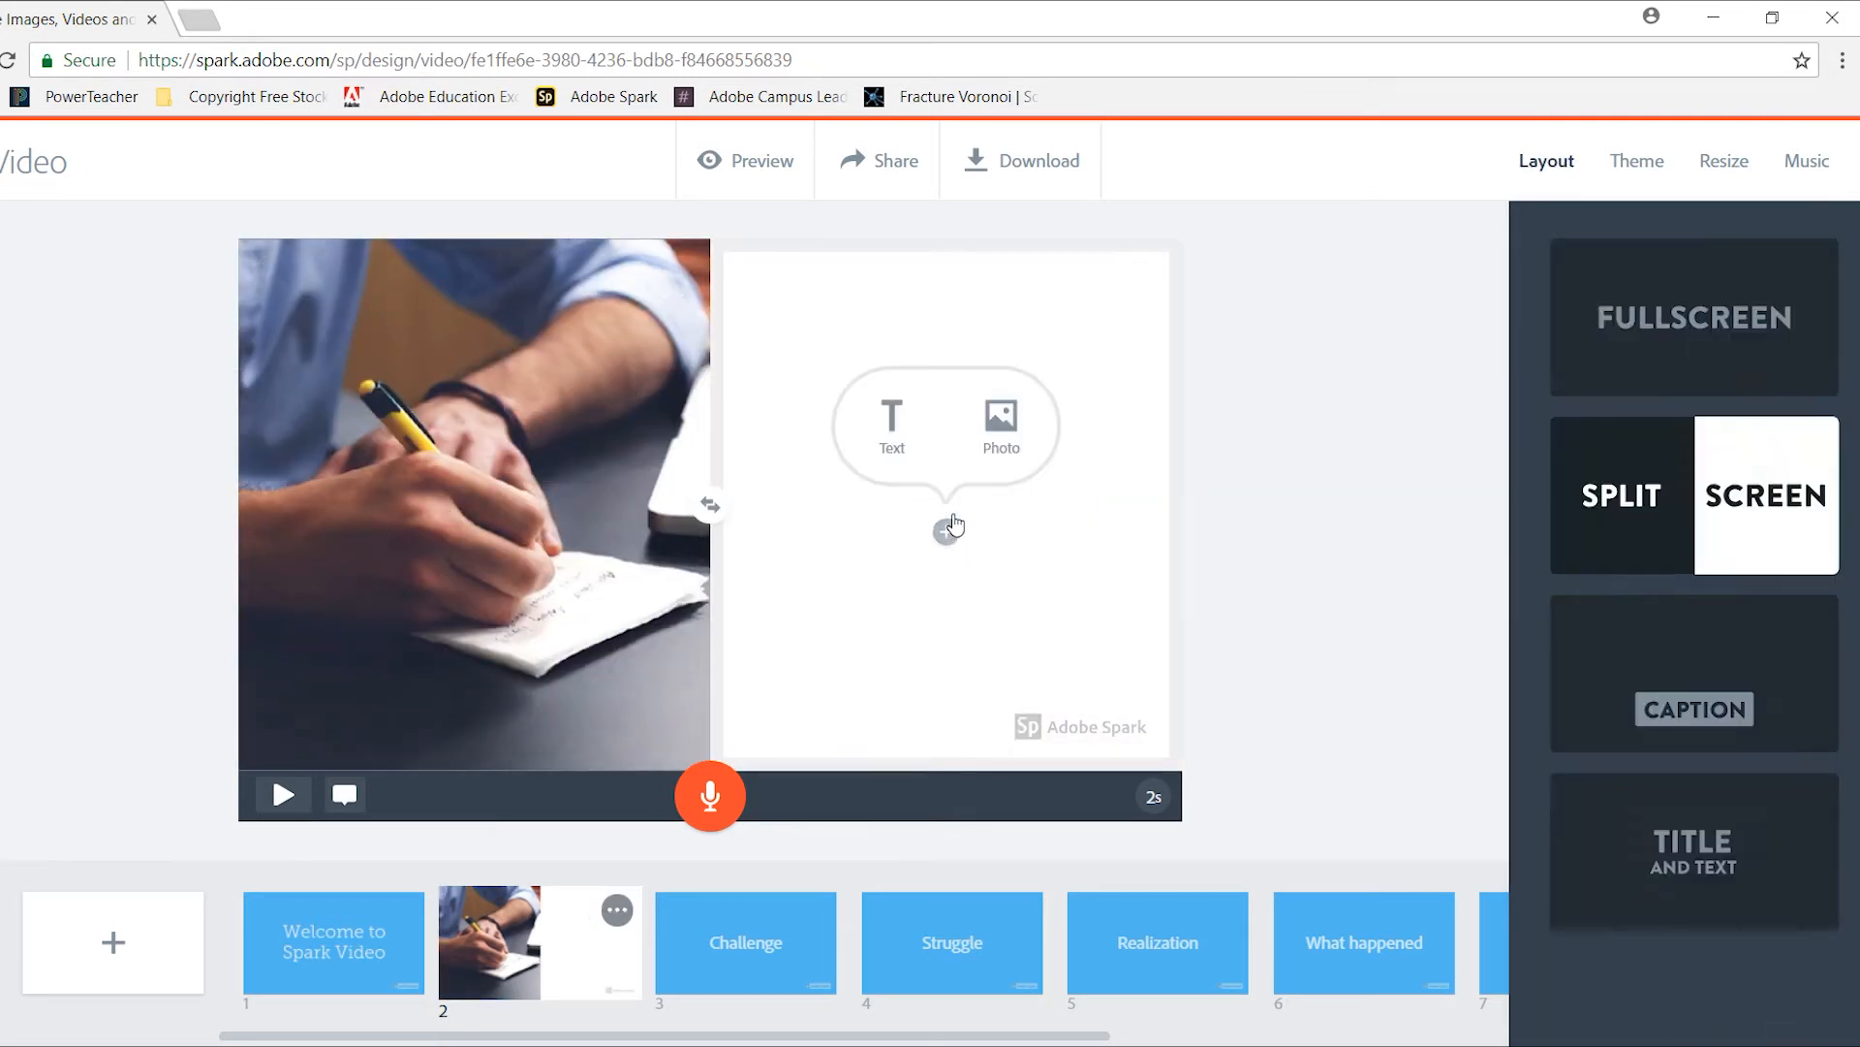
click(892, 425)
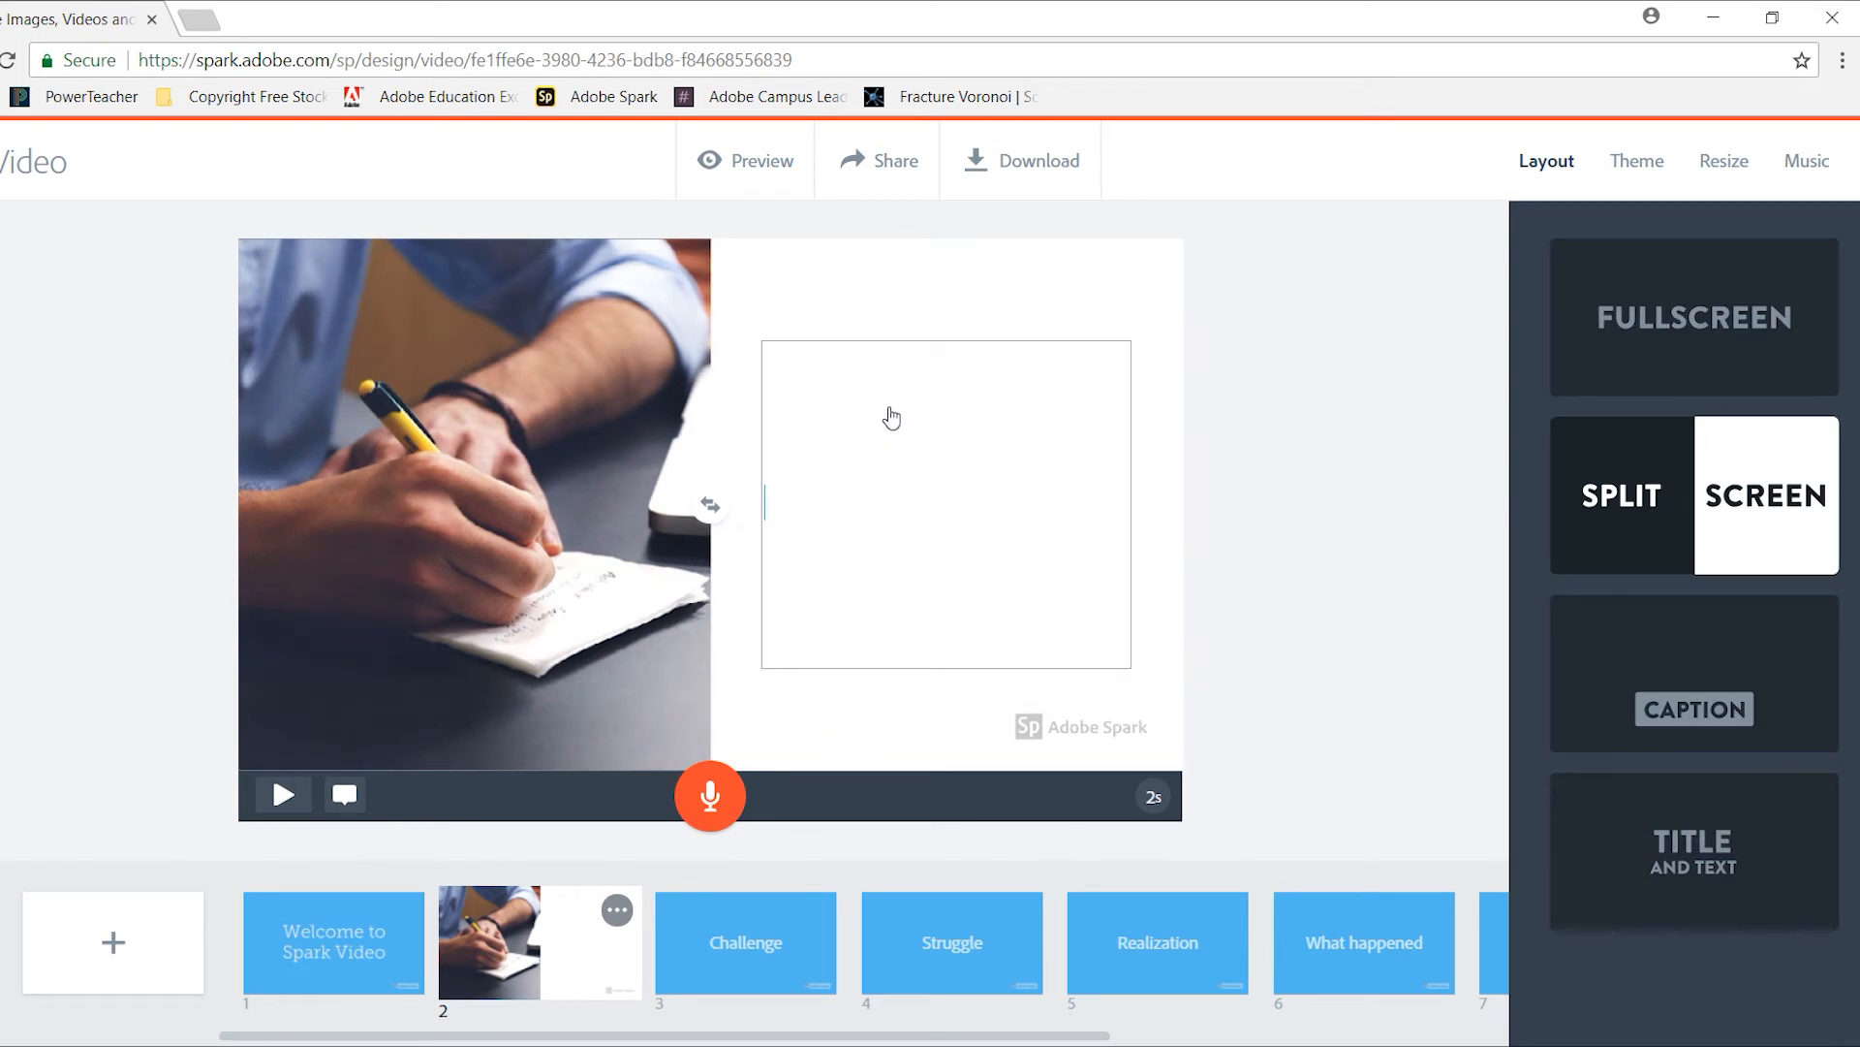
text(Working with)
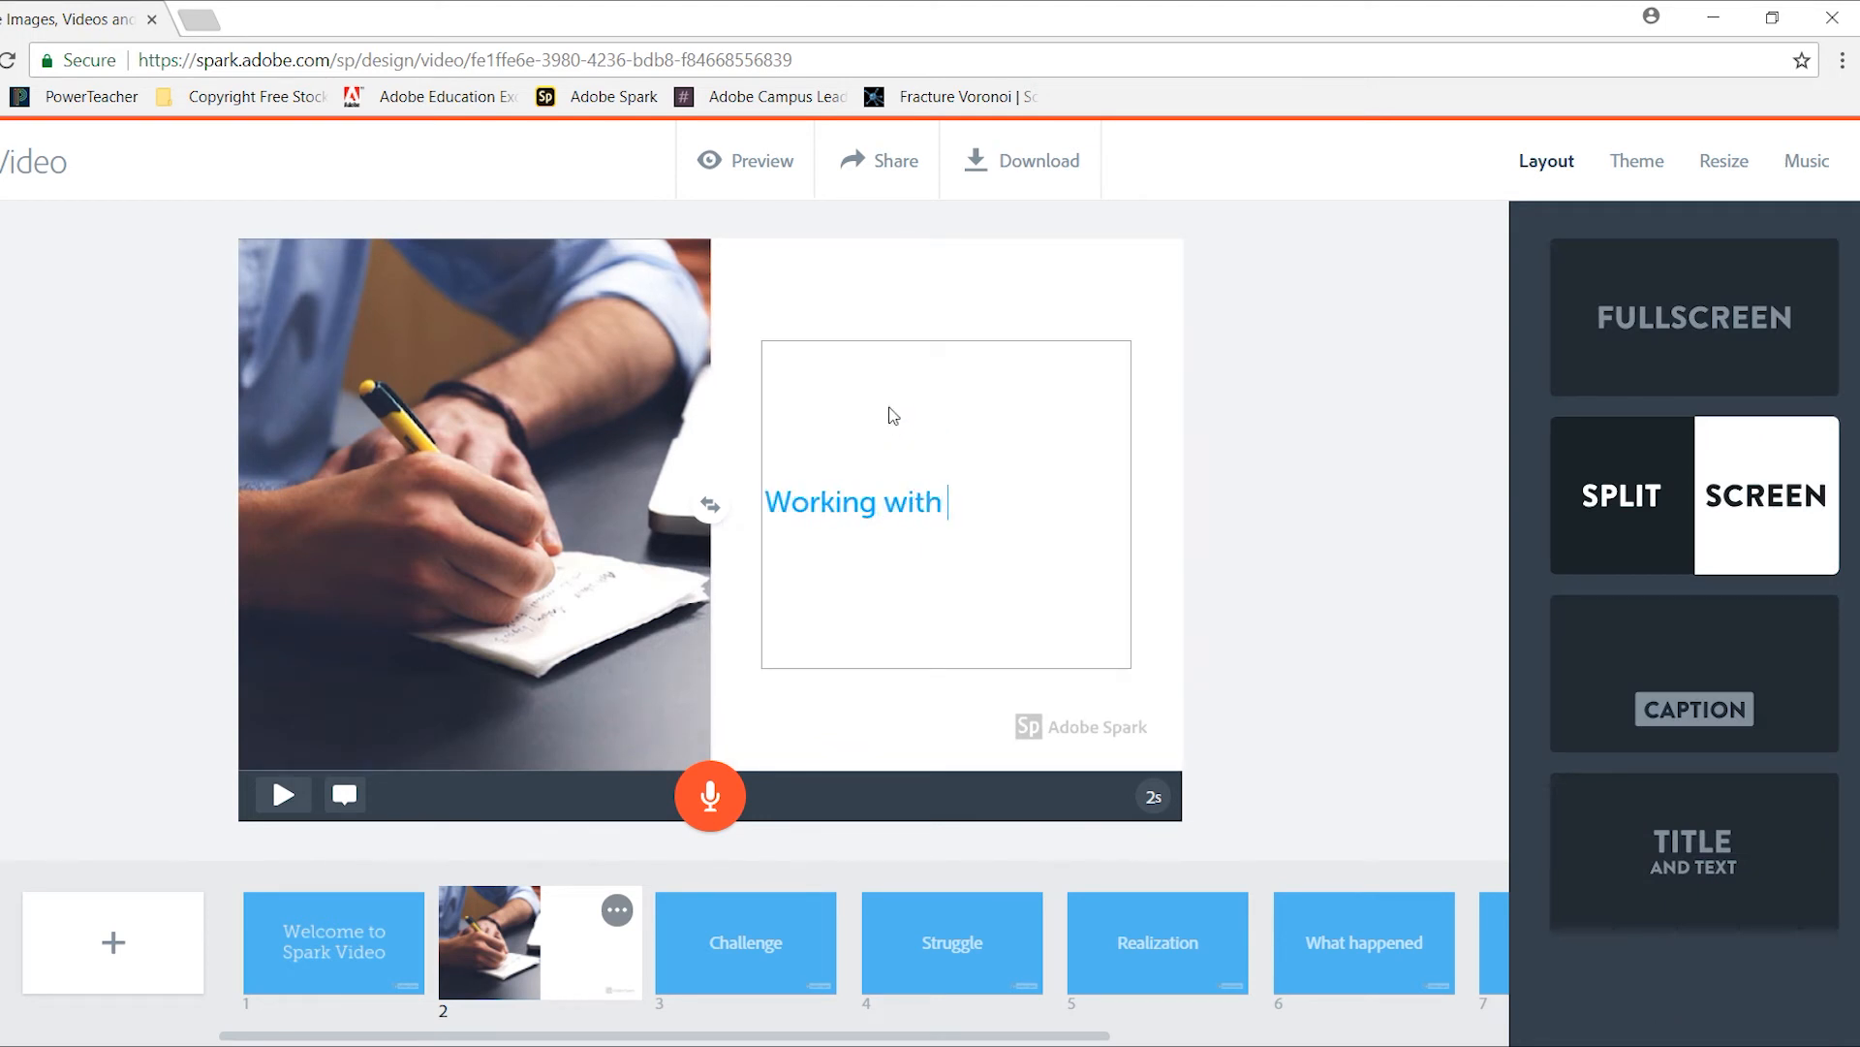
text(video is simpl)
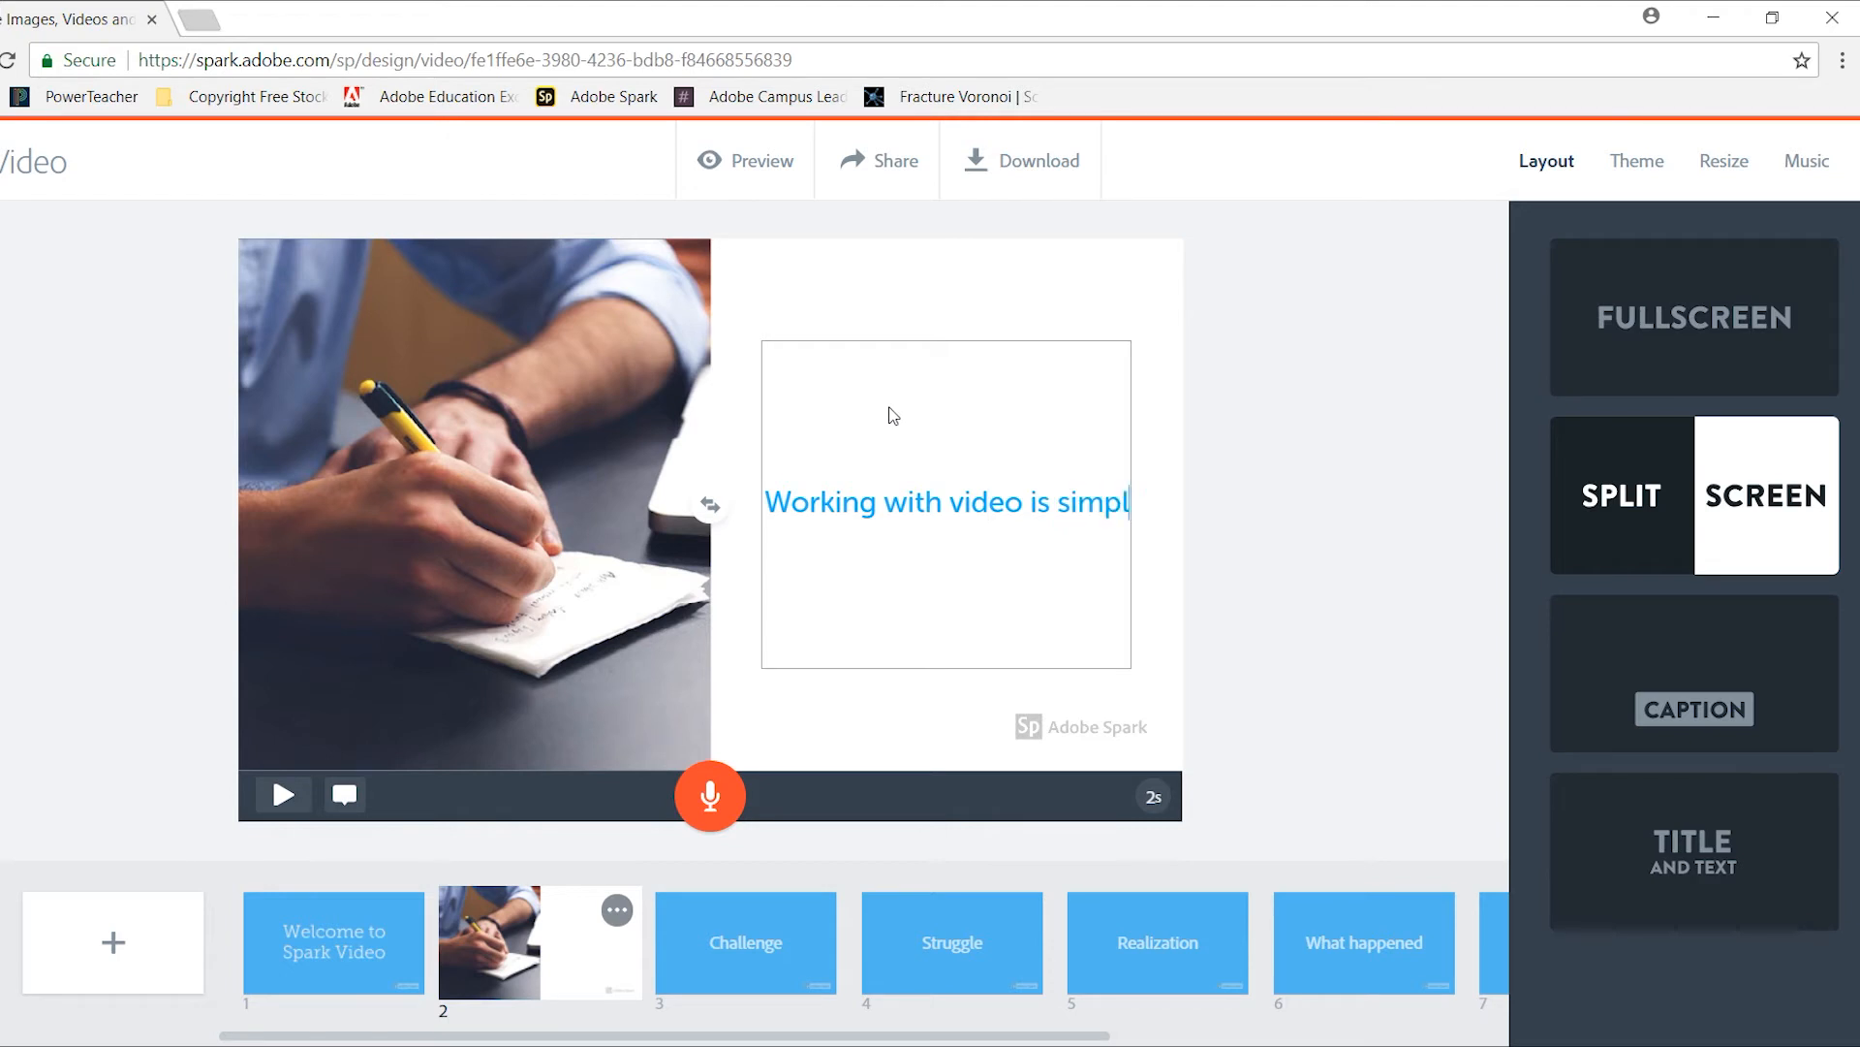
click(744, 942)
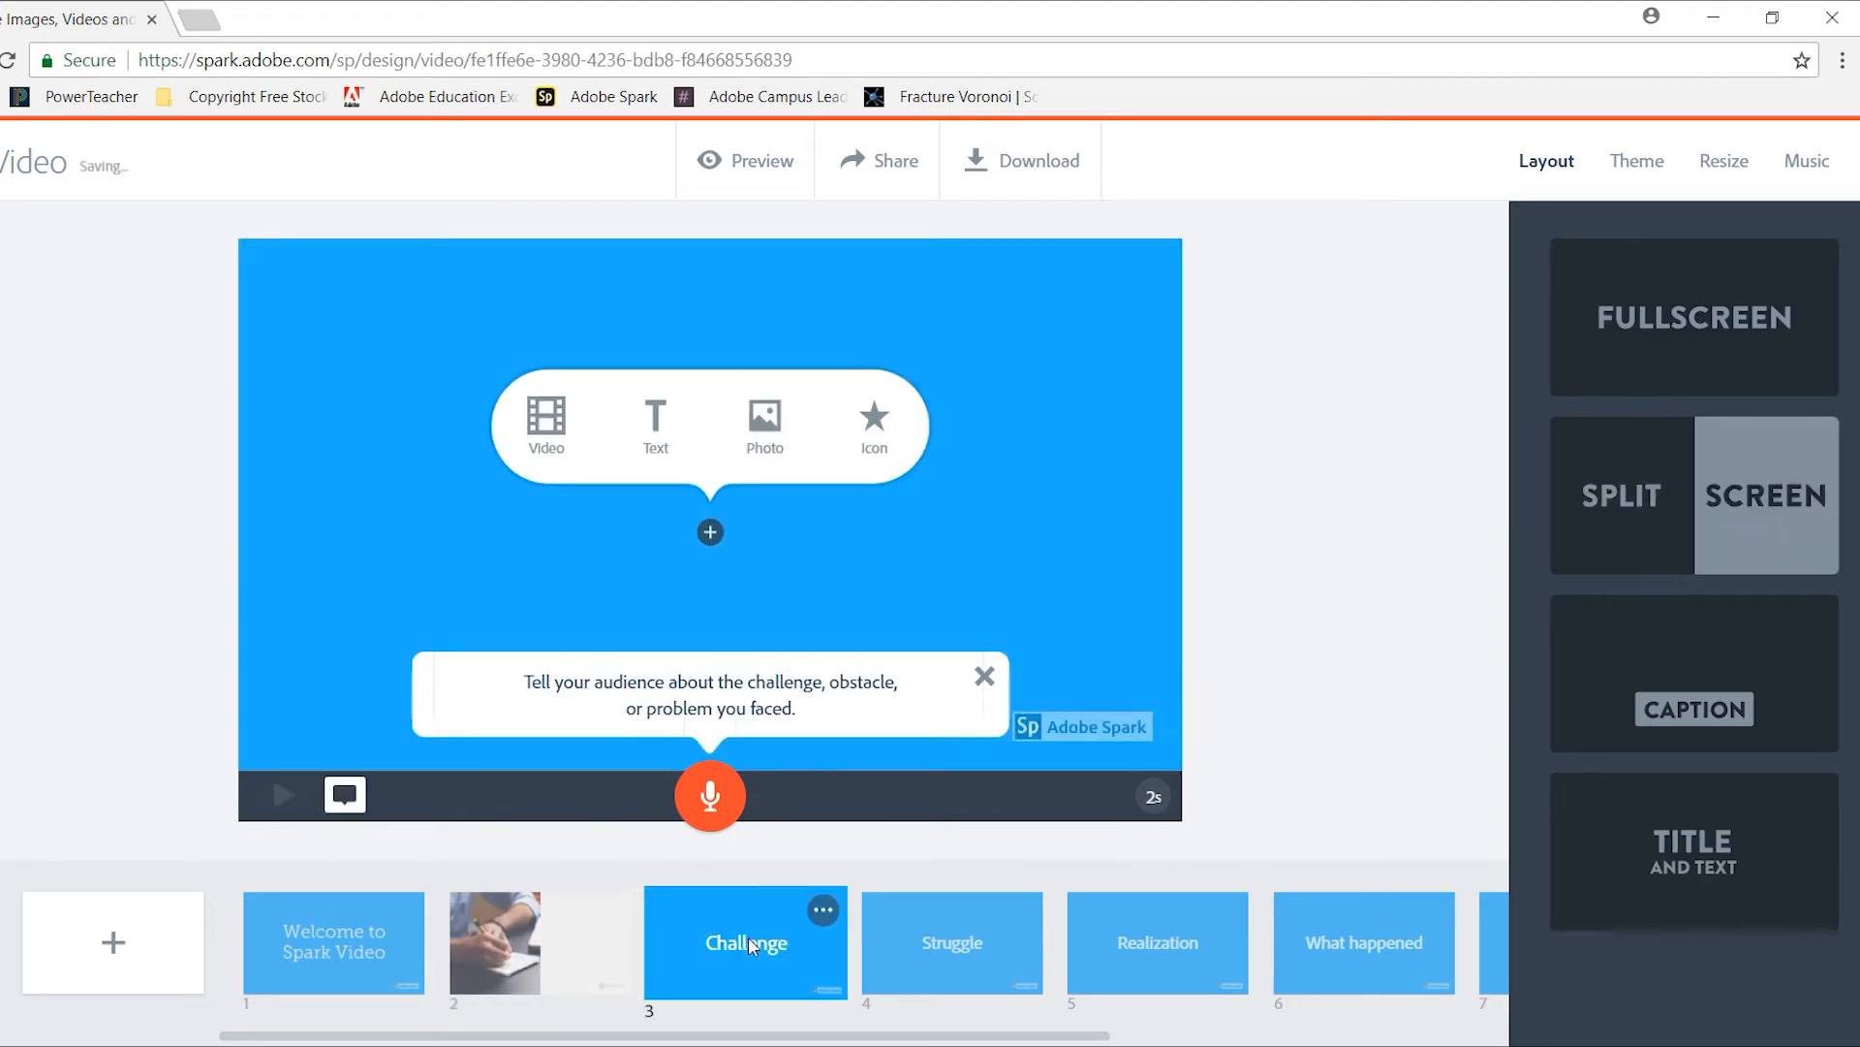
mouse_move(875, 417)
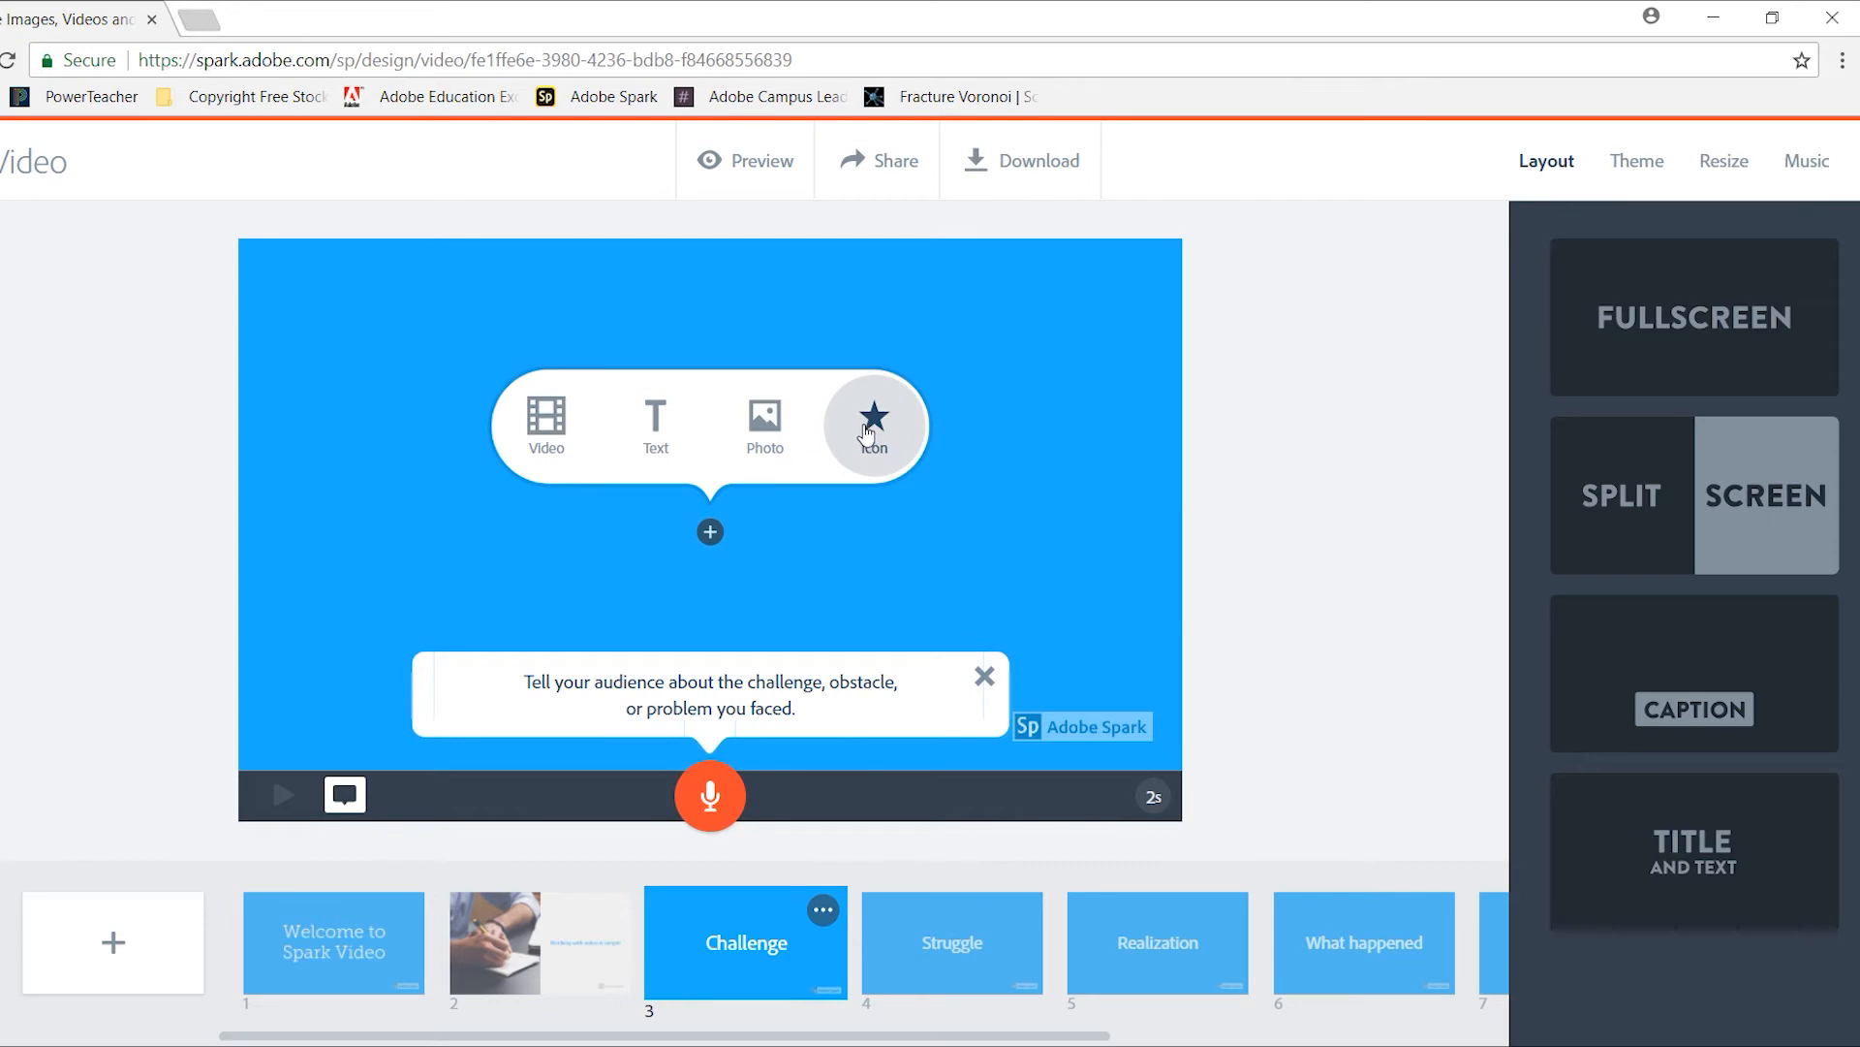
mouse_move(872, 426)
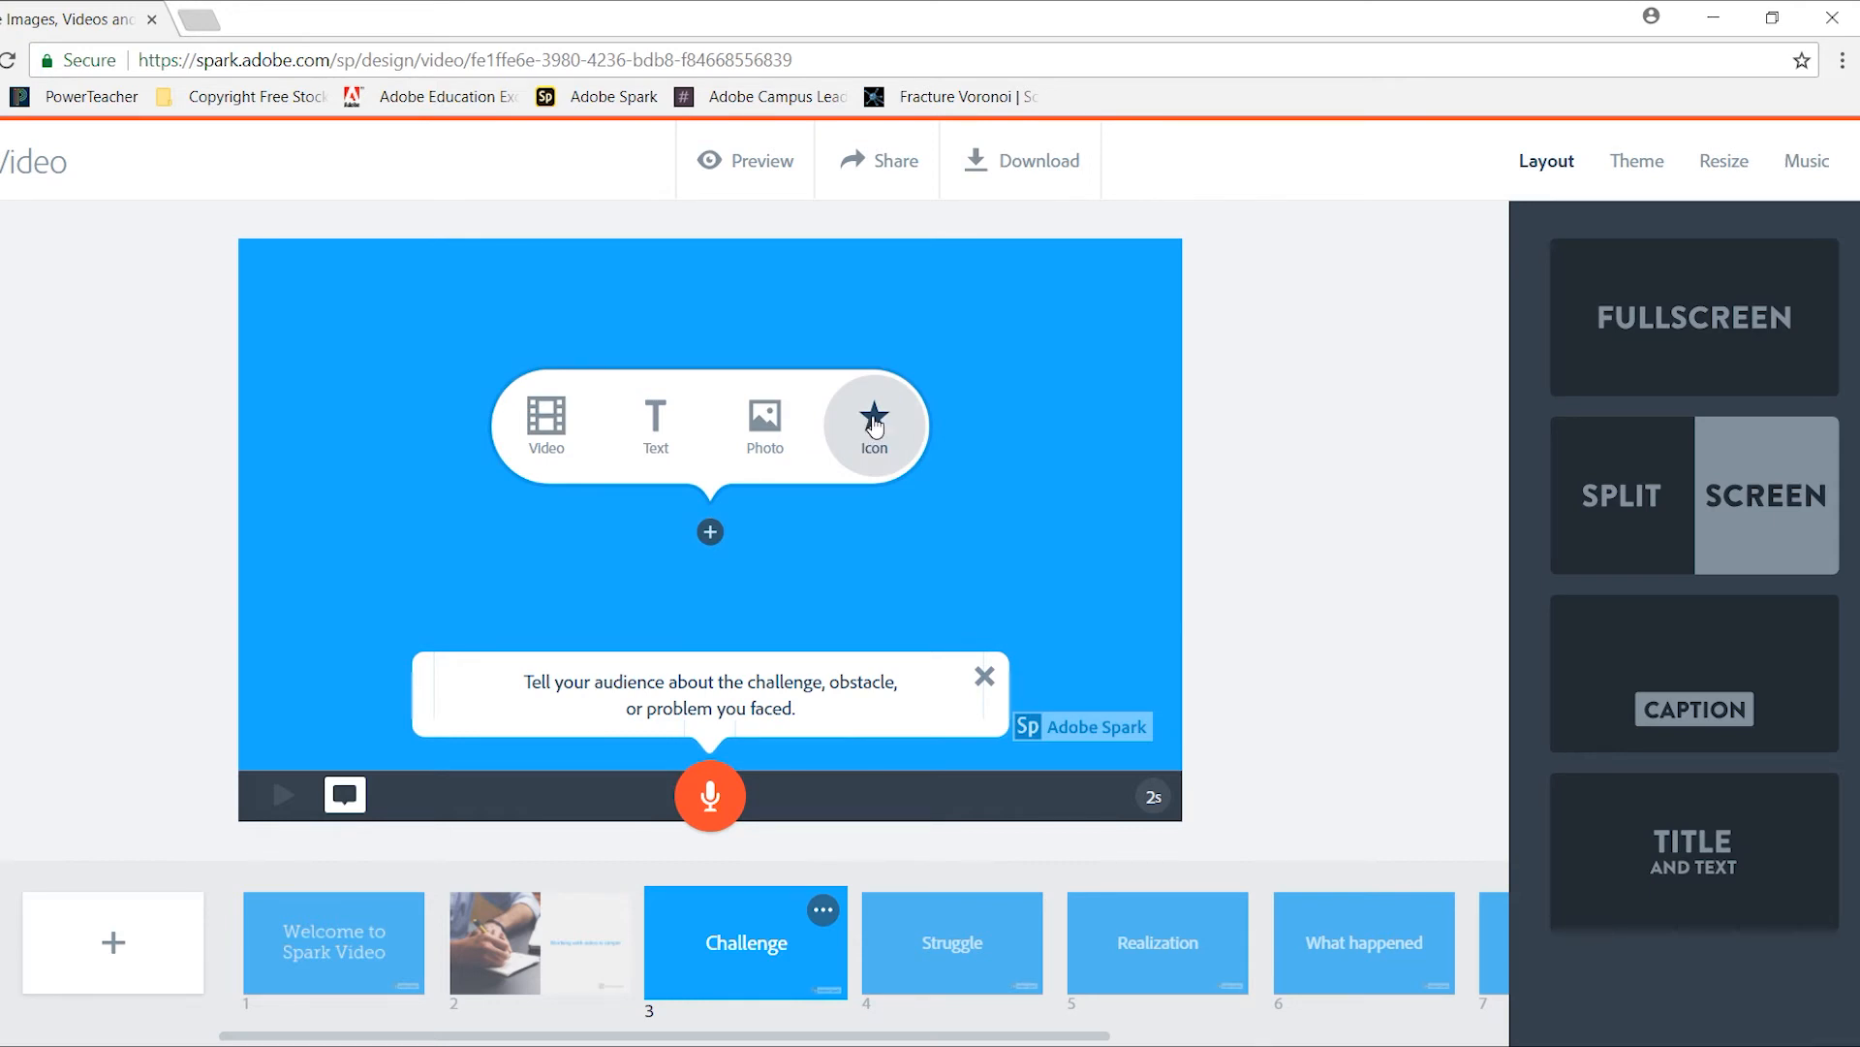
- Place a desktop computer icon on slide 3 and set its layout to Split Screen
click(874, 424)
text(computer)
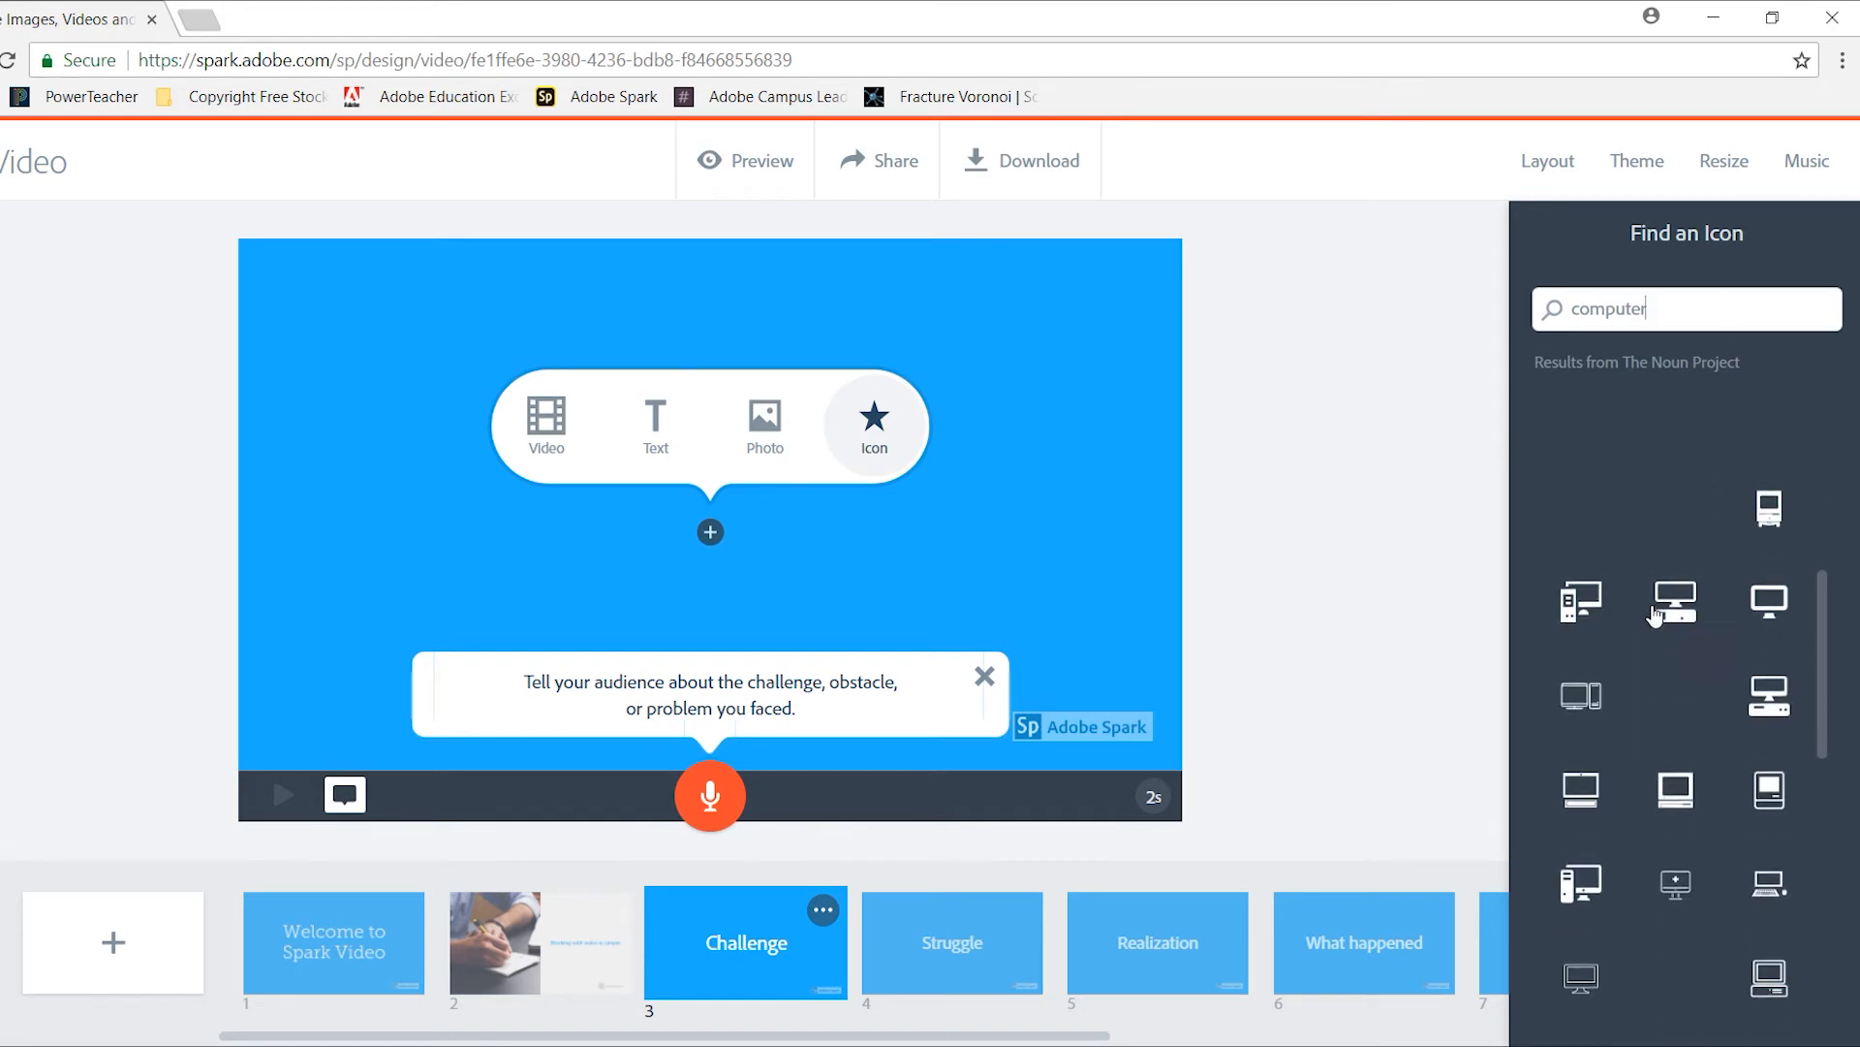
click(1674, 598)
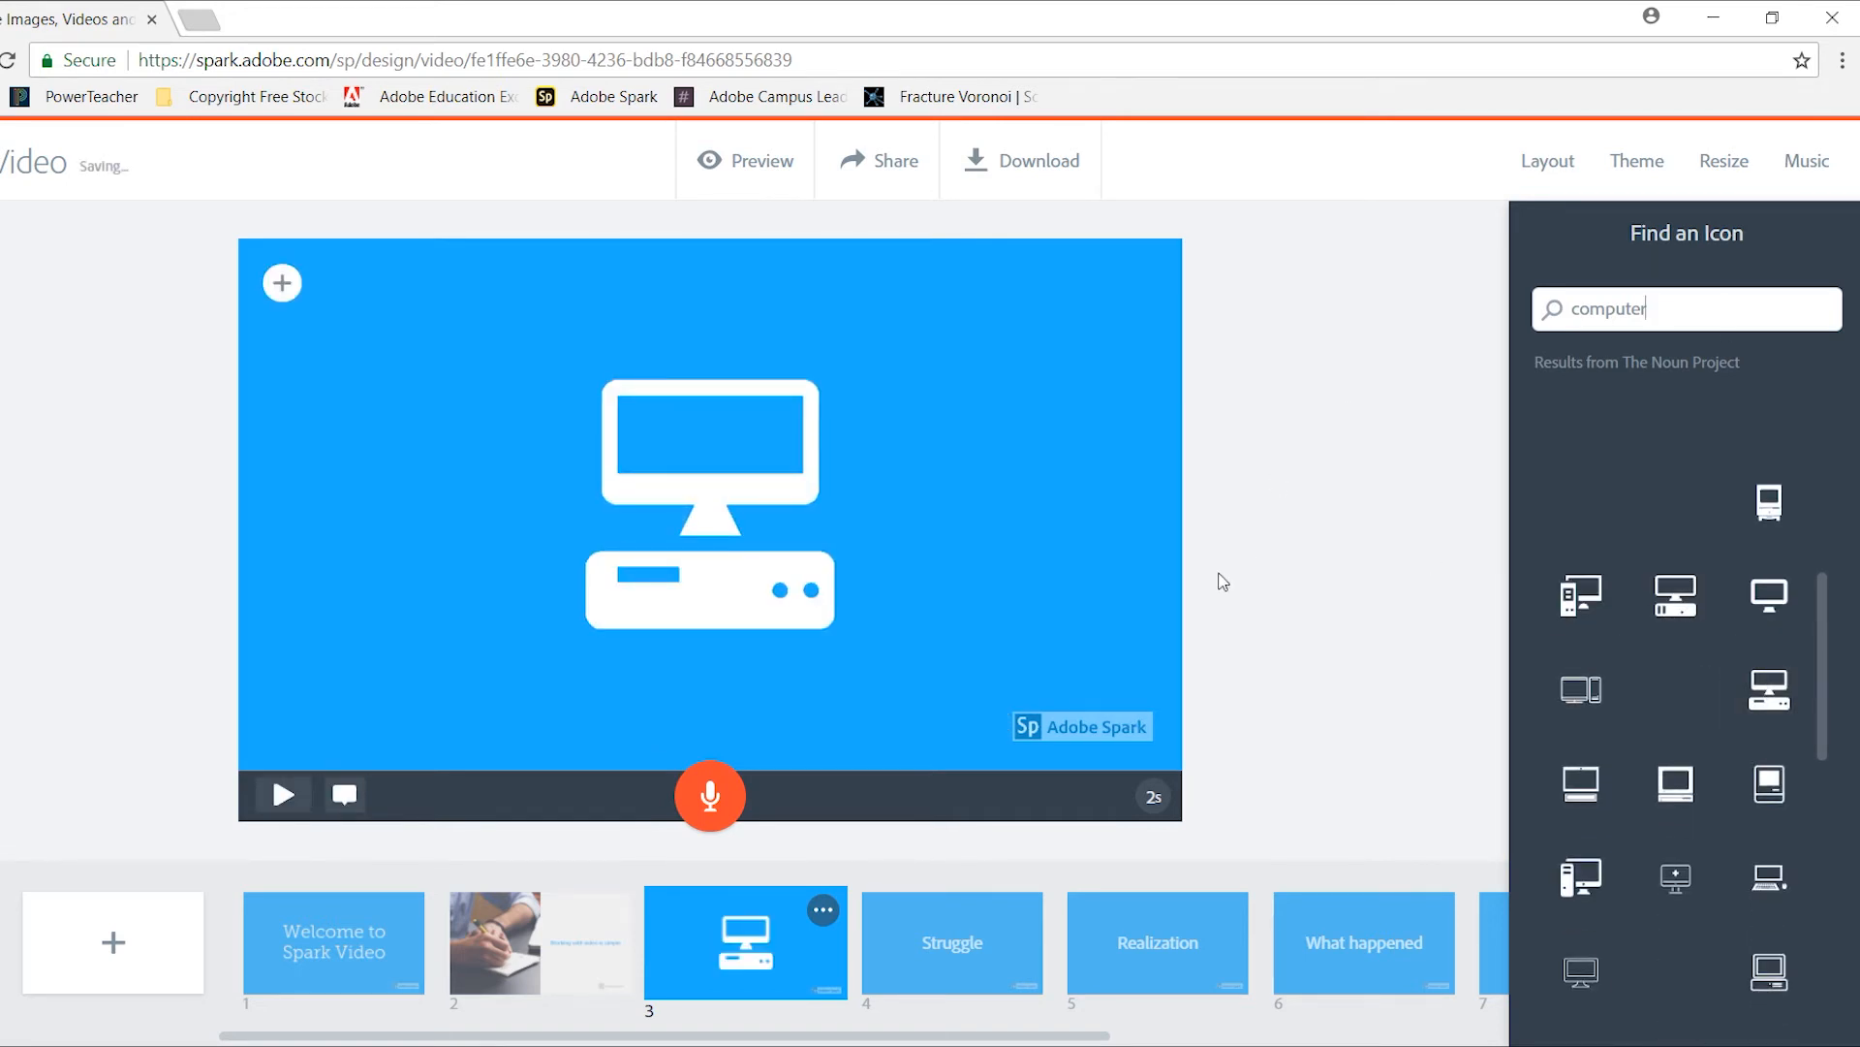
click(1547, 161)
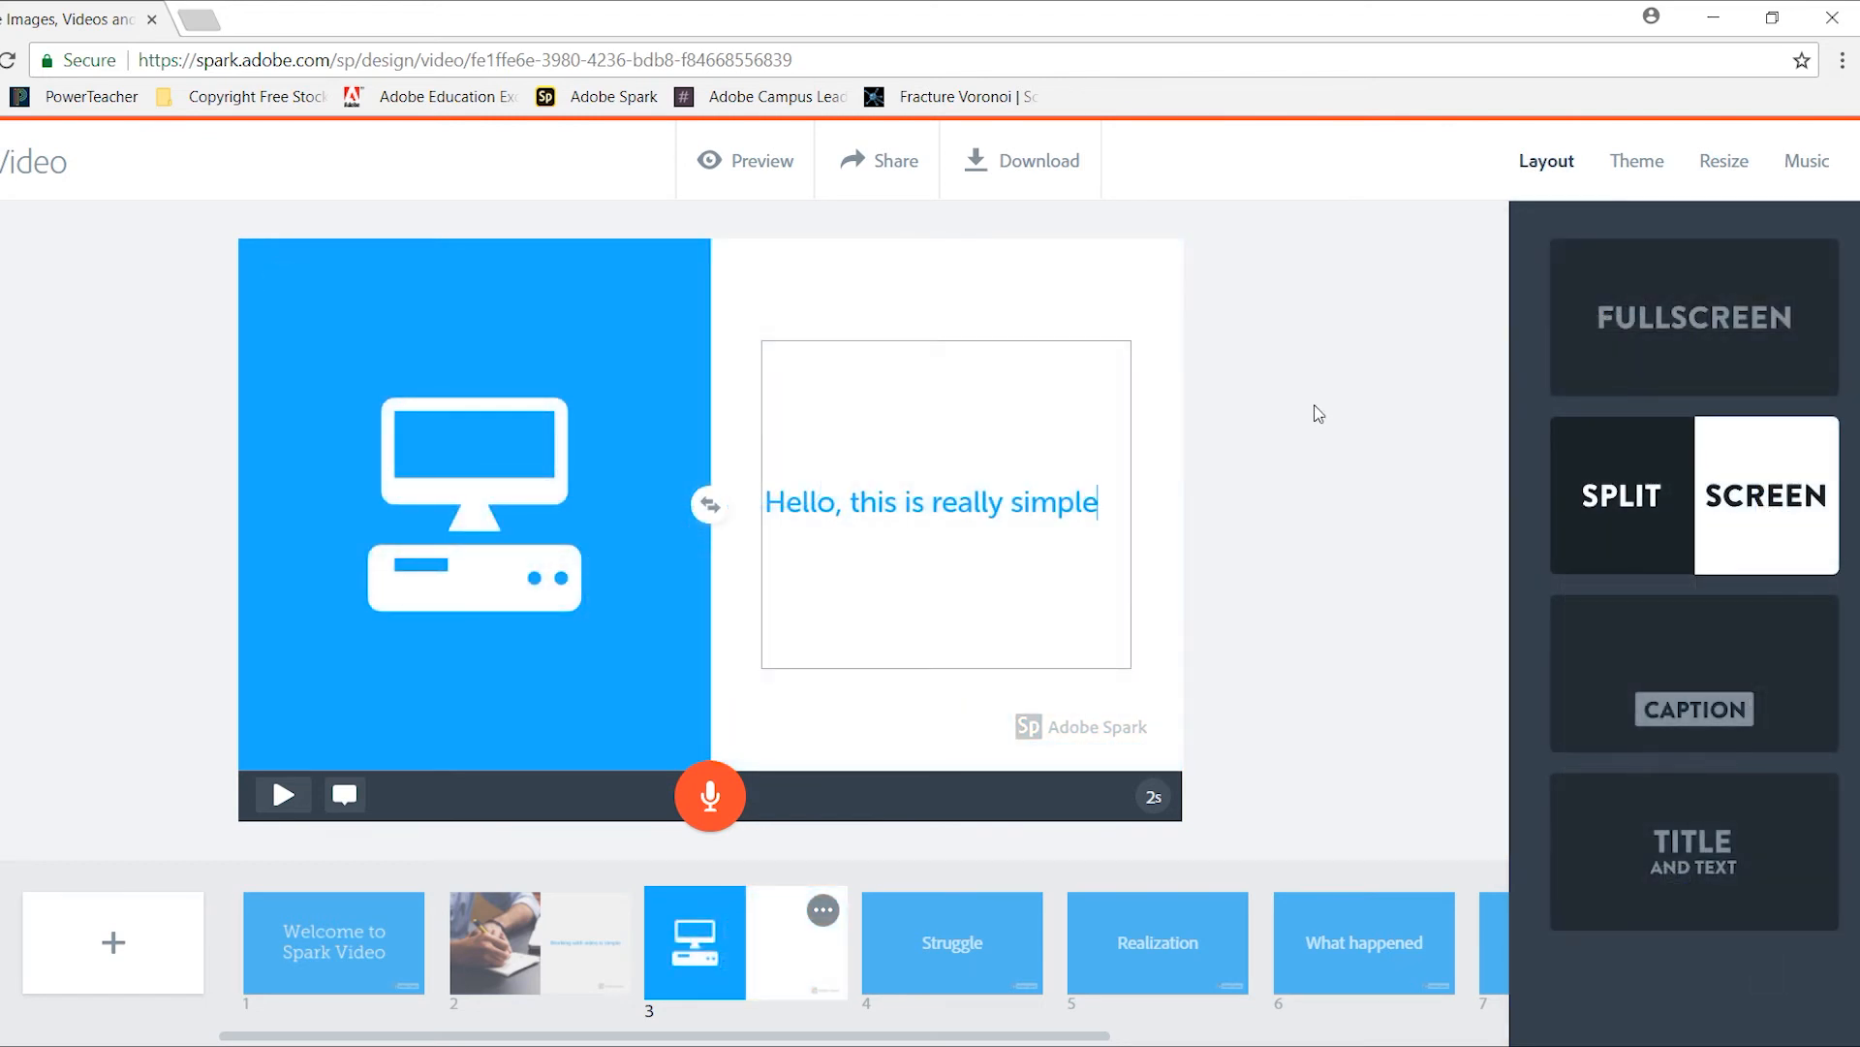
mouse_move(1279, 411)
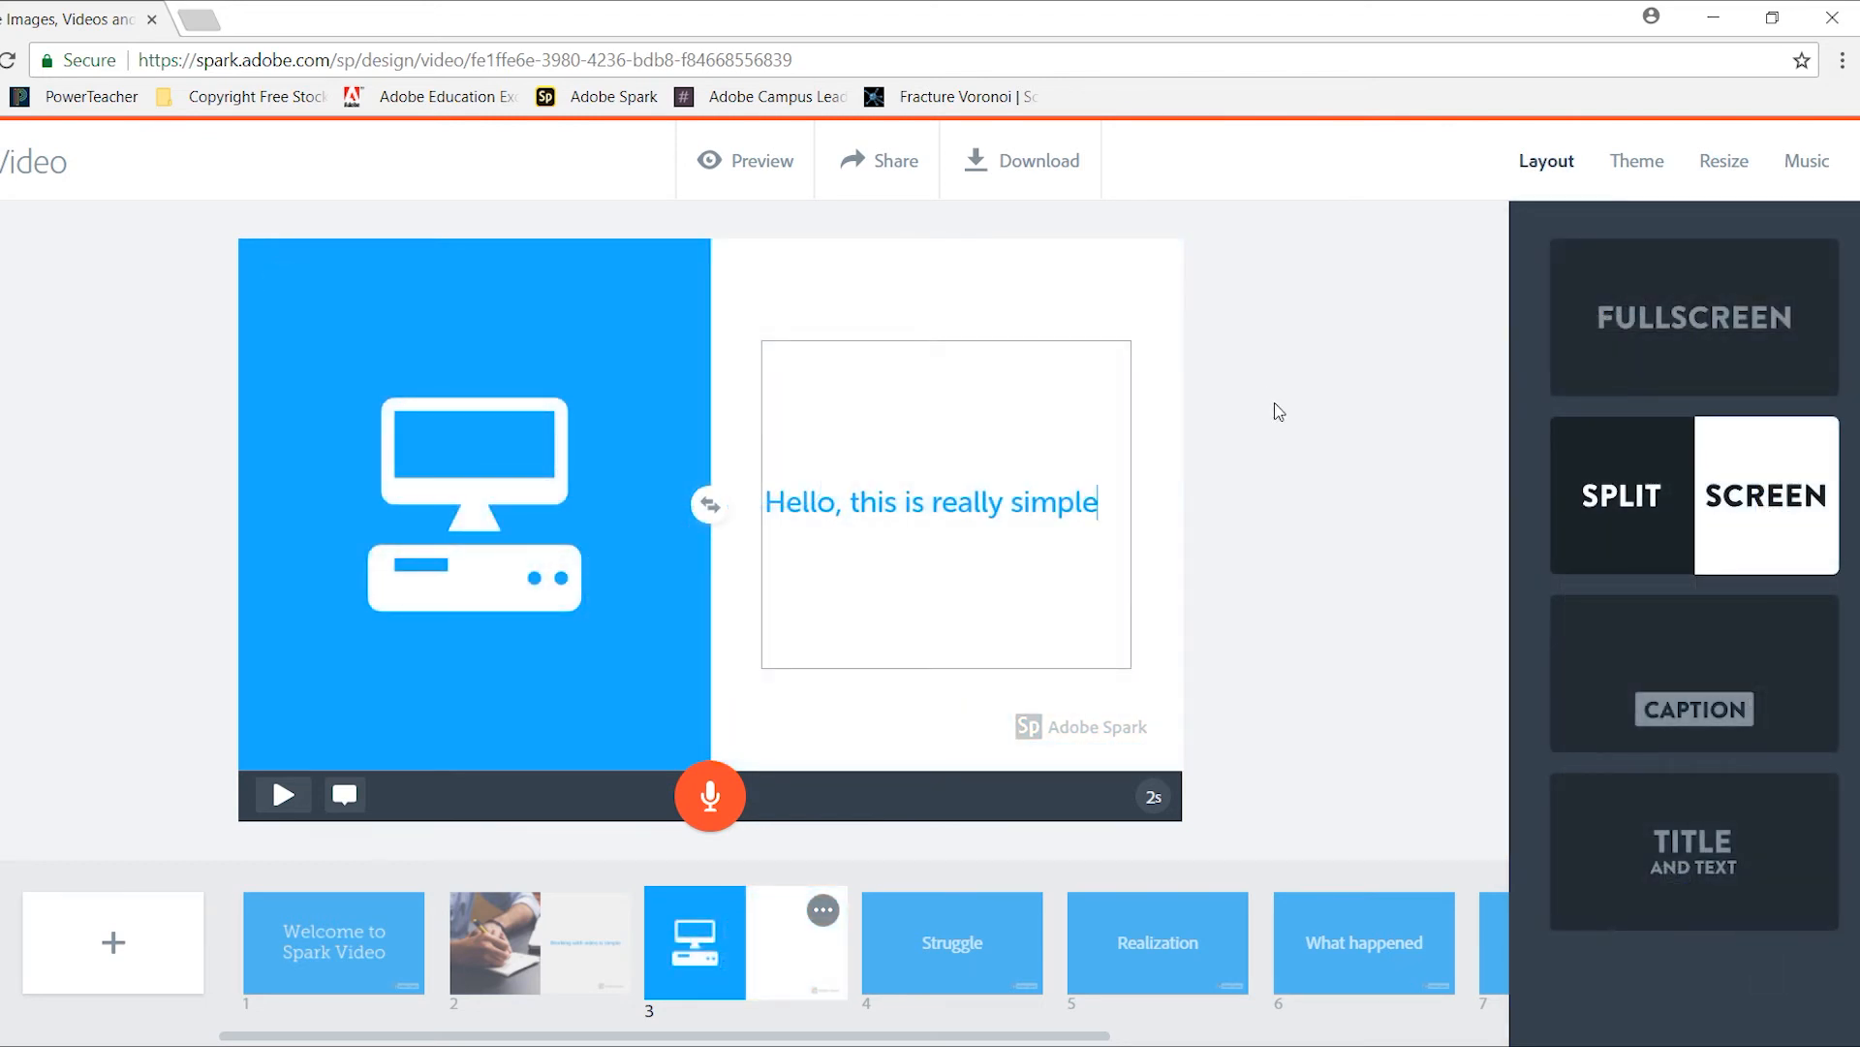
click(876, 161)
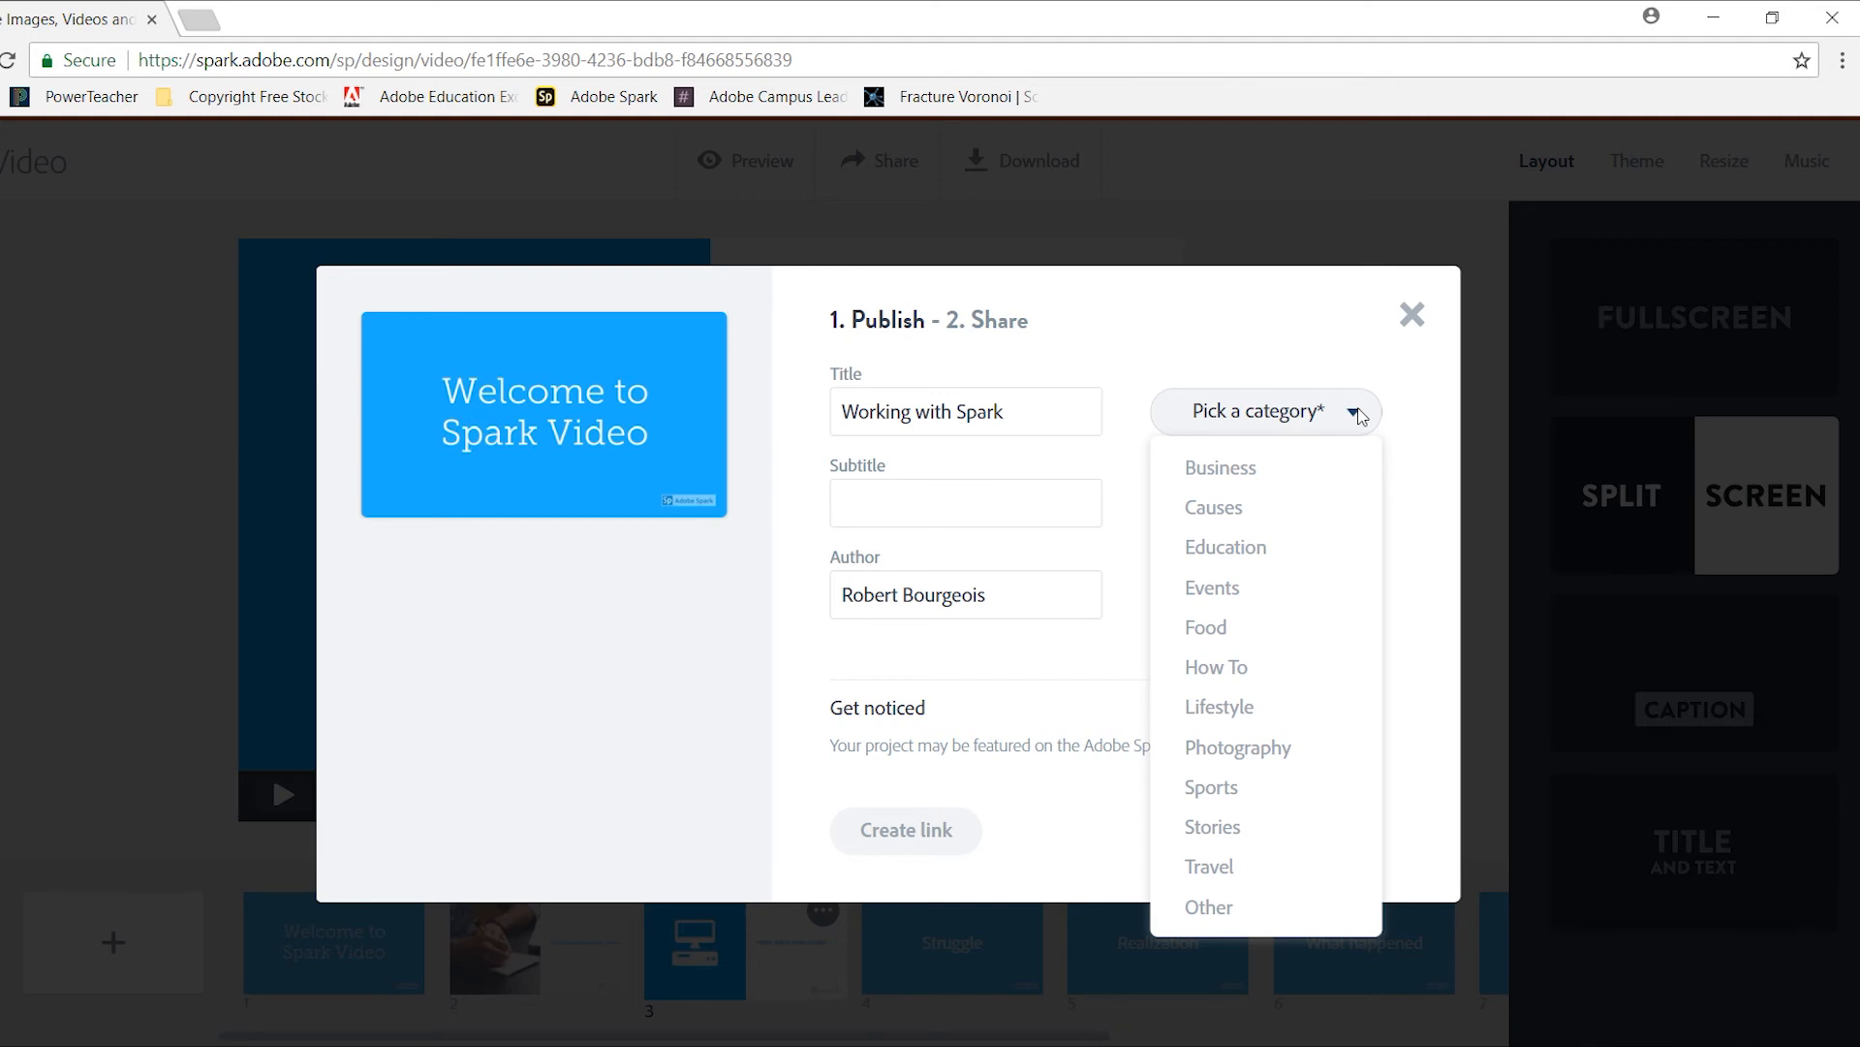
mouse_move(1224, 546)
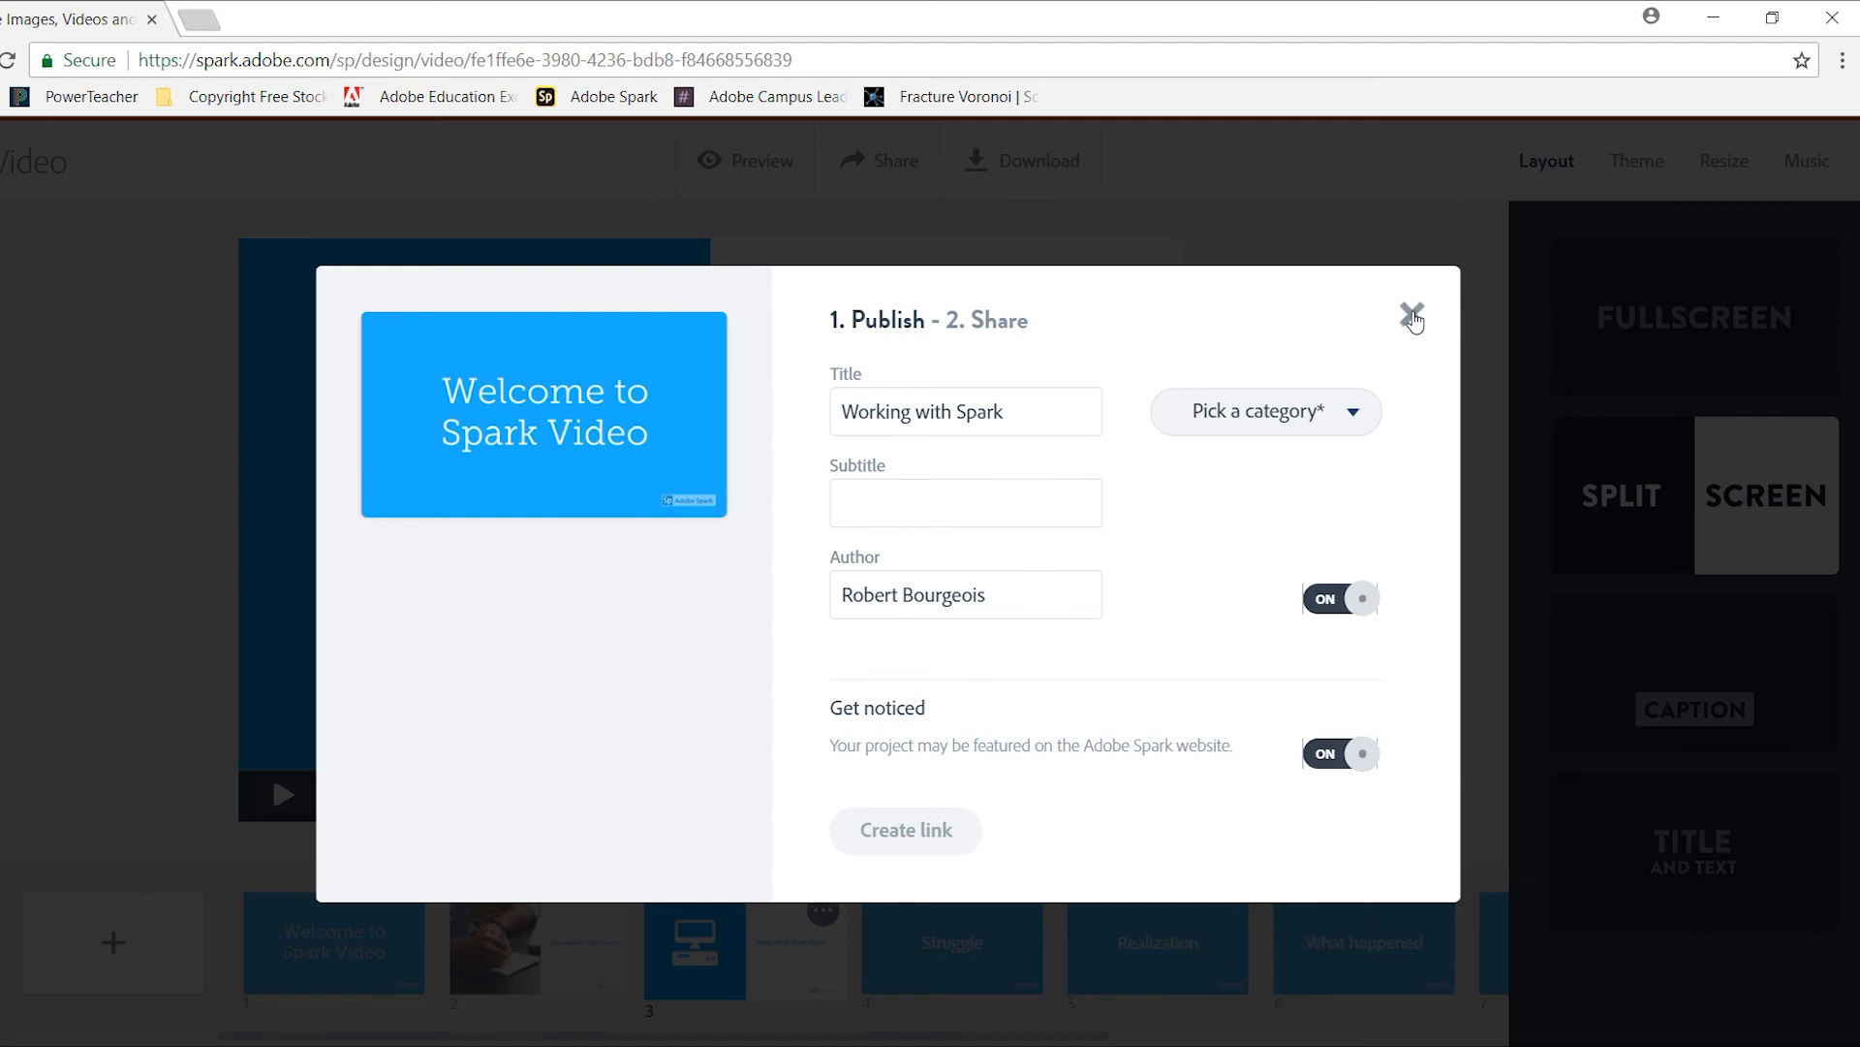
click(1411, 317)
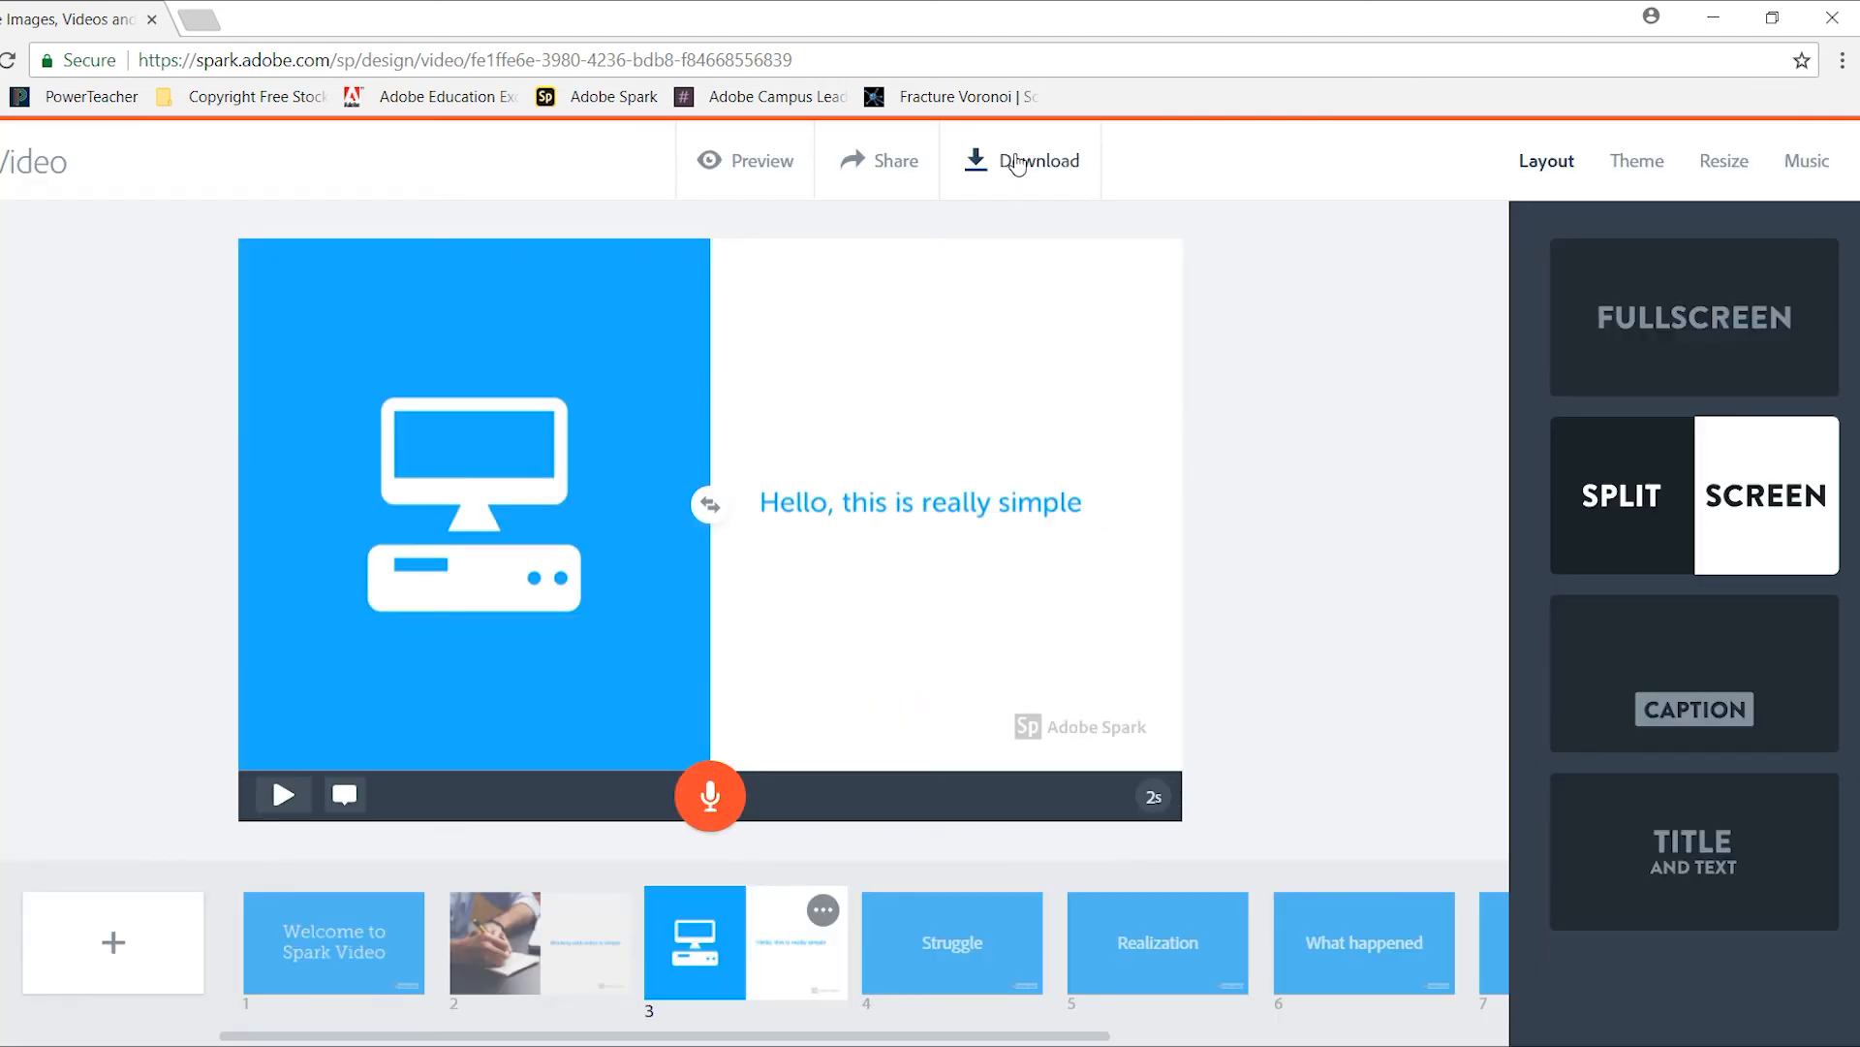
- Download the finished video as MP4 and return to the Spark projects page
click(1040, 161)
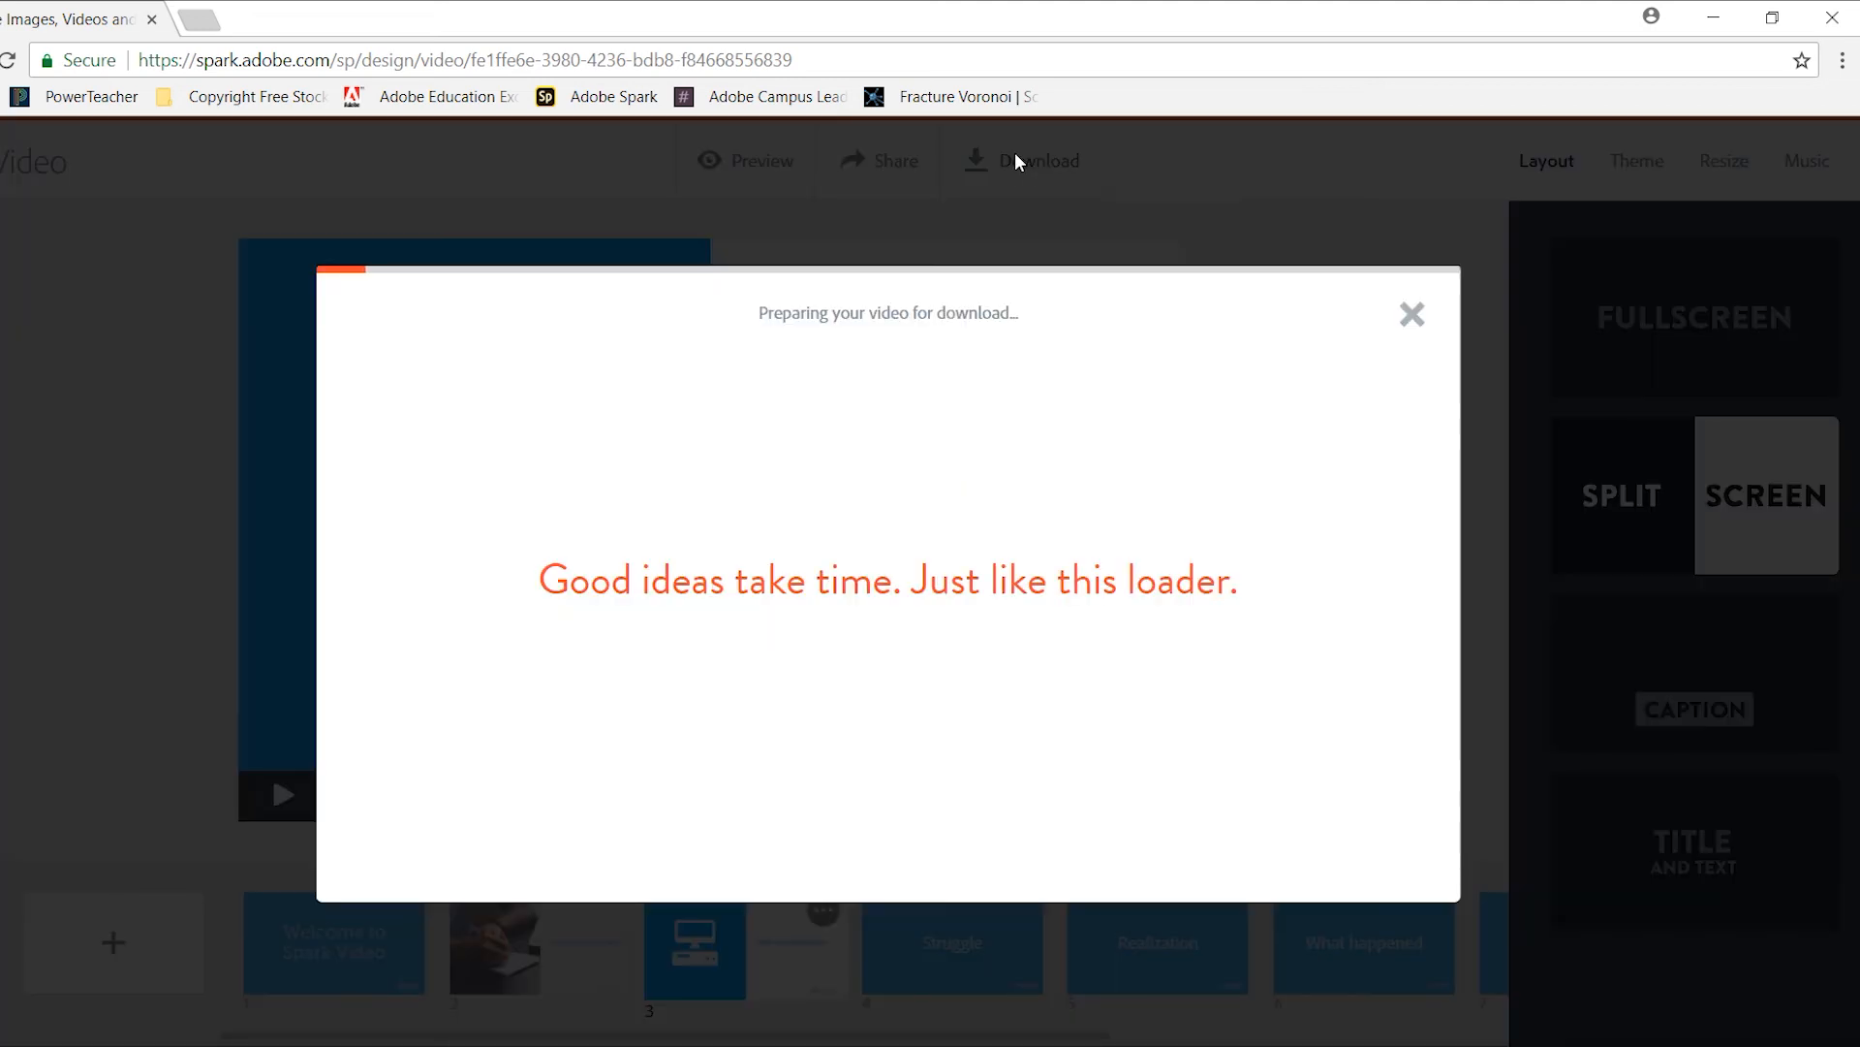
mouse_move(1066, 356)
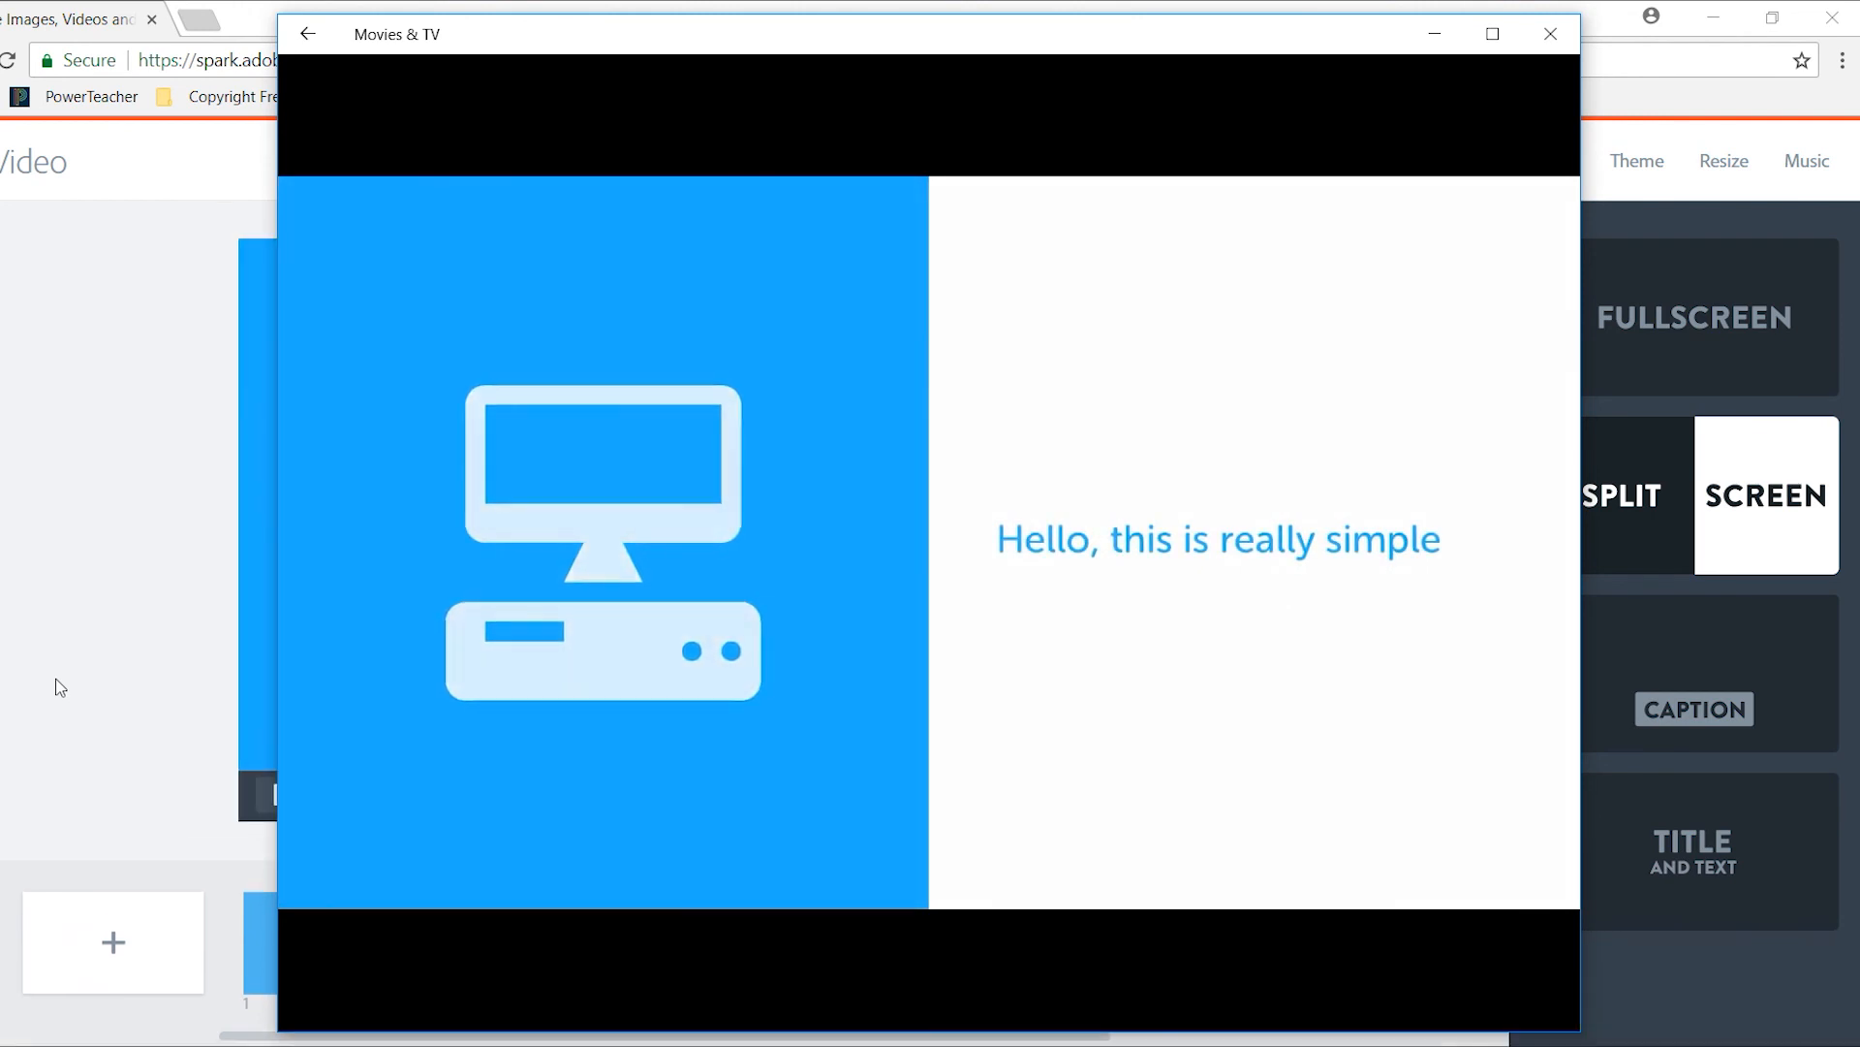
click(1551, 33)
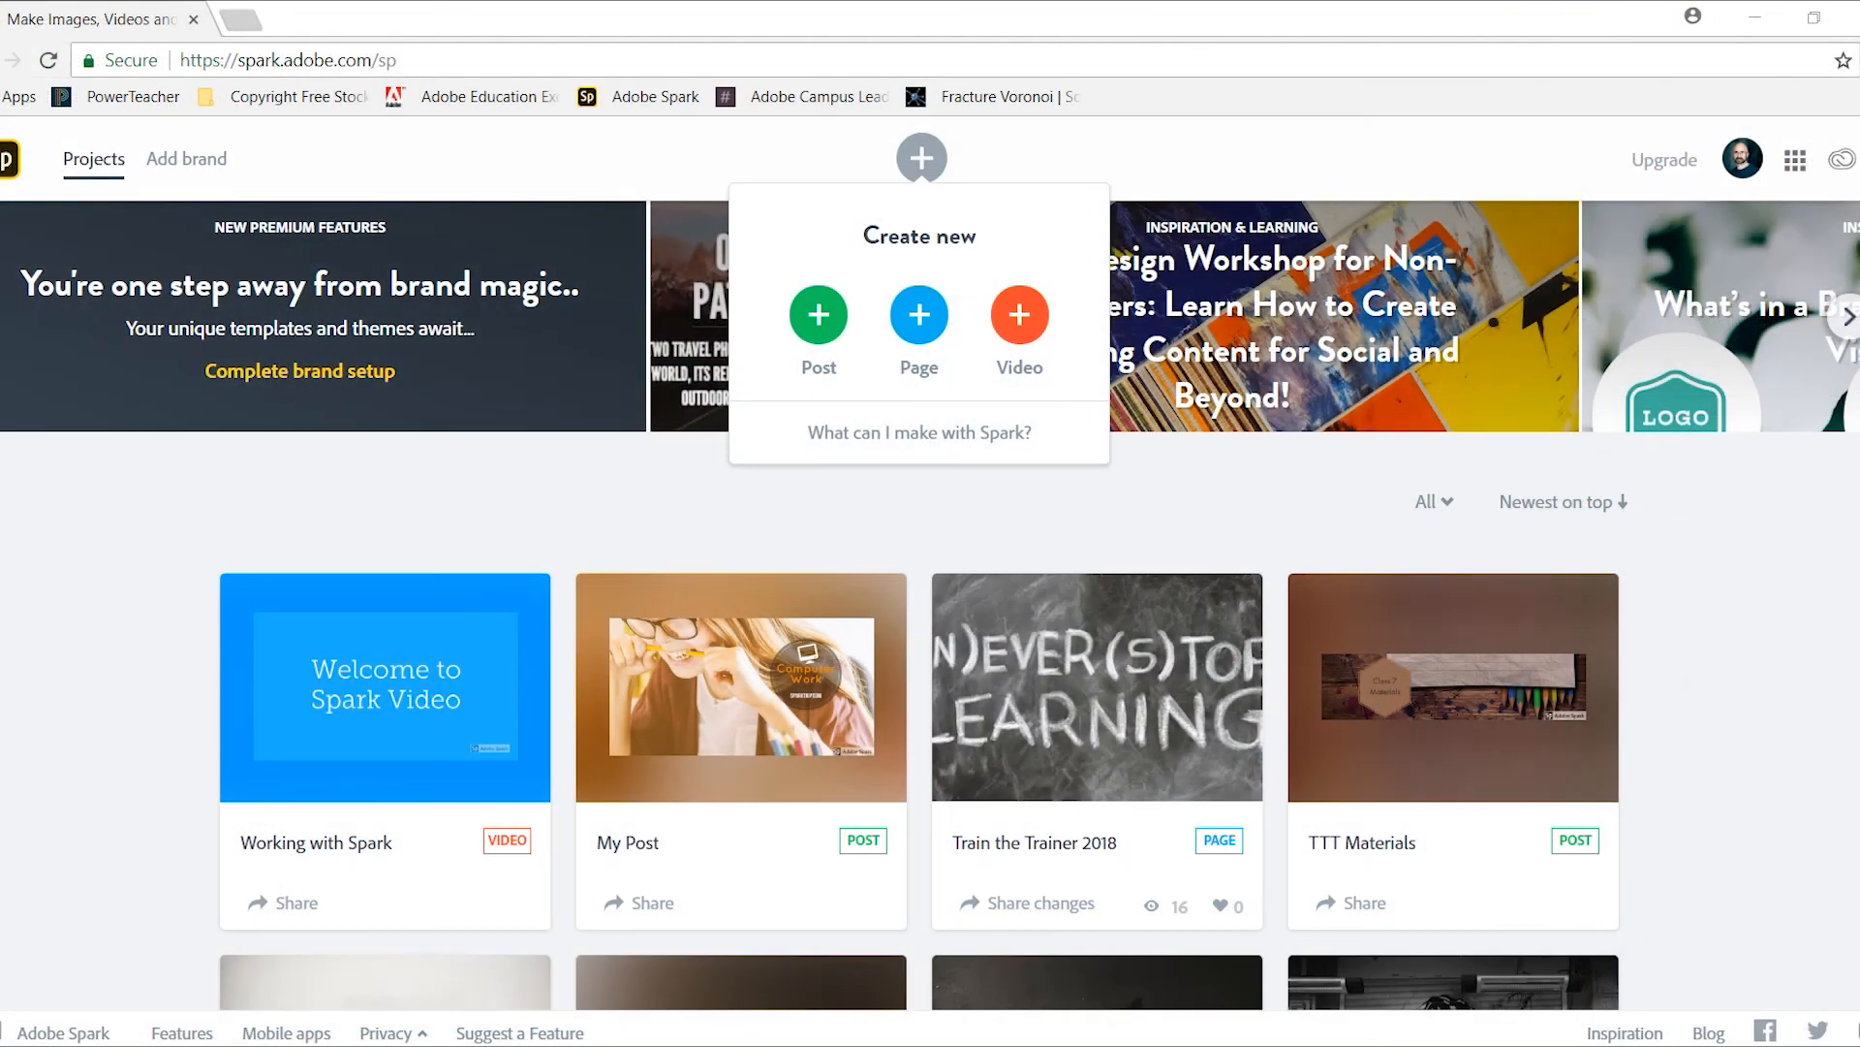